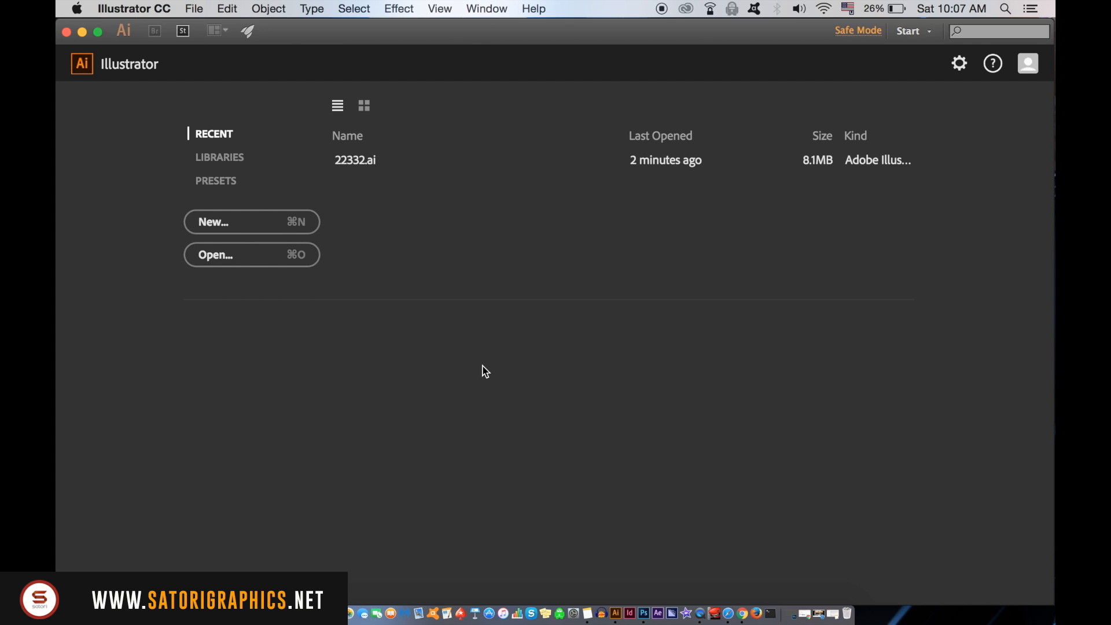
- Create a new A3 portrait document (841.89 × 1190.55 pt) via File > New
{"action": "left_click", "coordinate": [193, 8]}
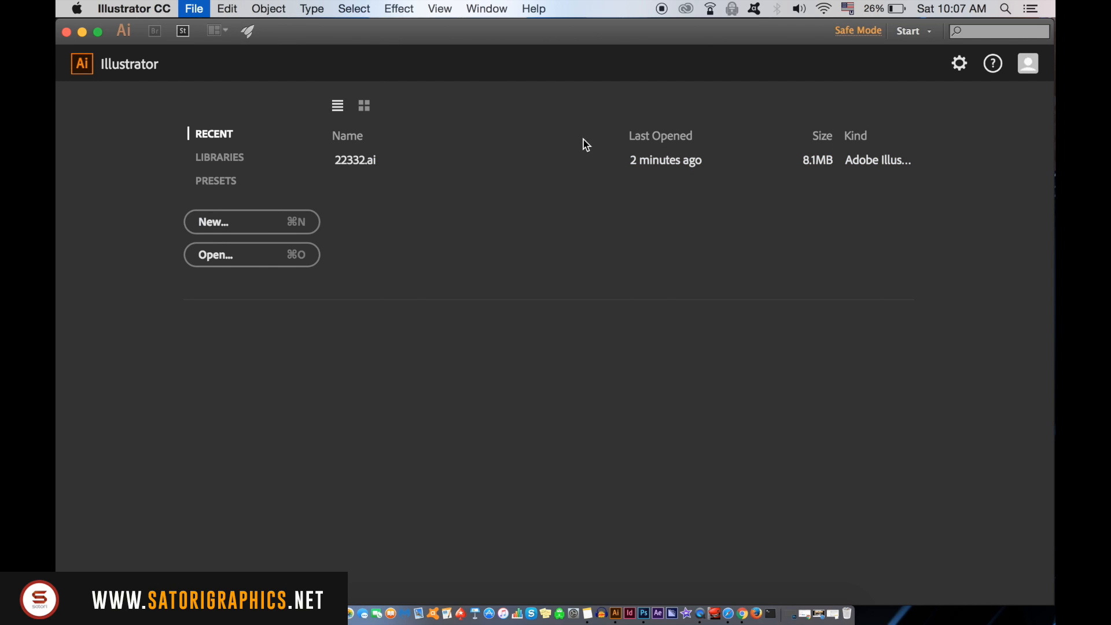
{"action": "left_click", "coordinate": [761, 261]}
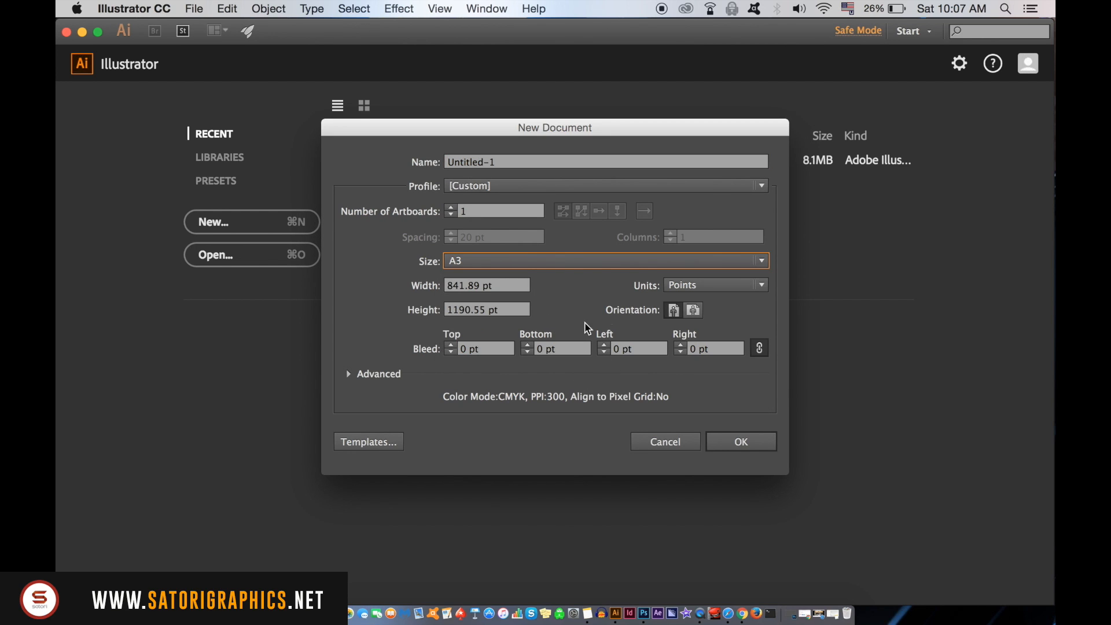
{"action": "mouse_move", "coordinate": [630, 405]}
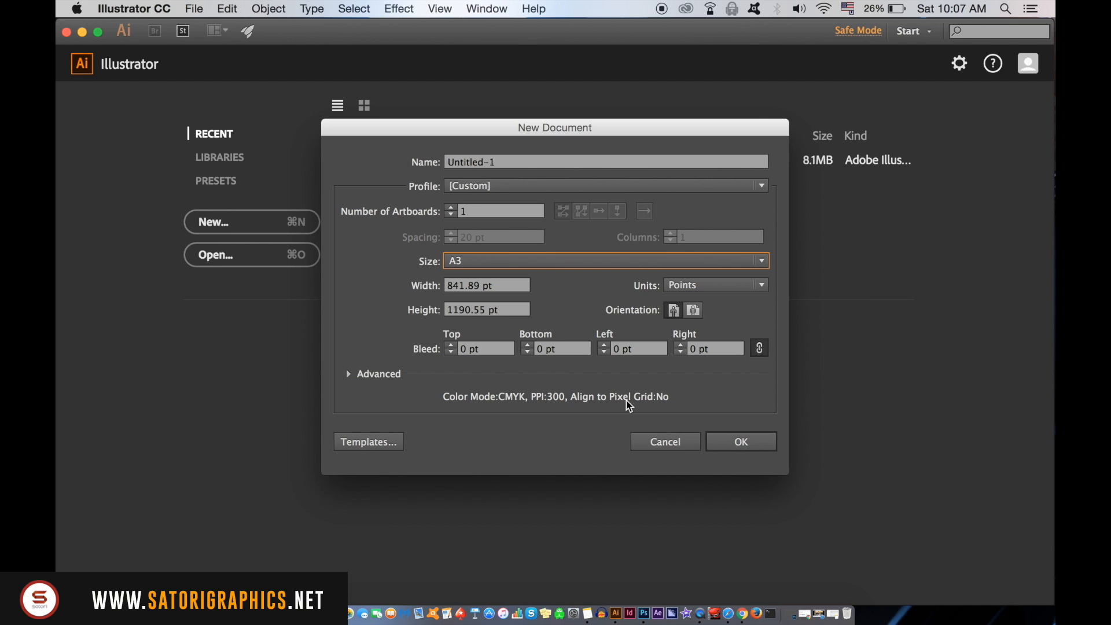
{"action": "left_click", "coordinate": [740, 441]}
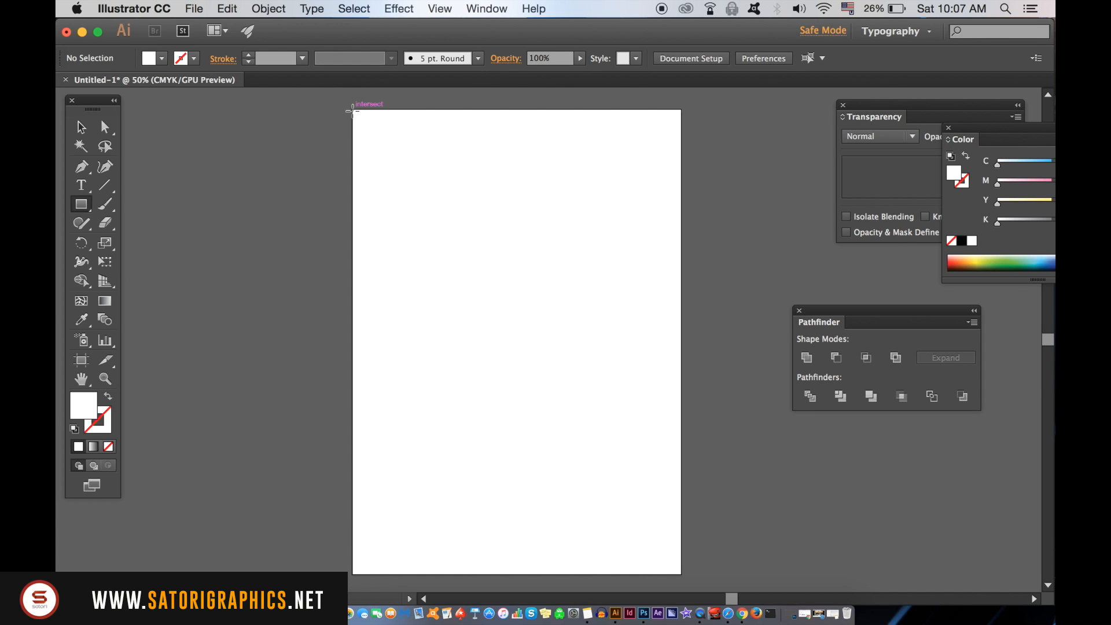
- Draw a rectangle from the artboard's top-left to bottom-right corner, covering the page
{"action": "left_click_drag", "start_coordinate": [350, 113], "coordinate": [666, 557]}
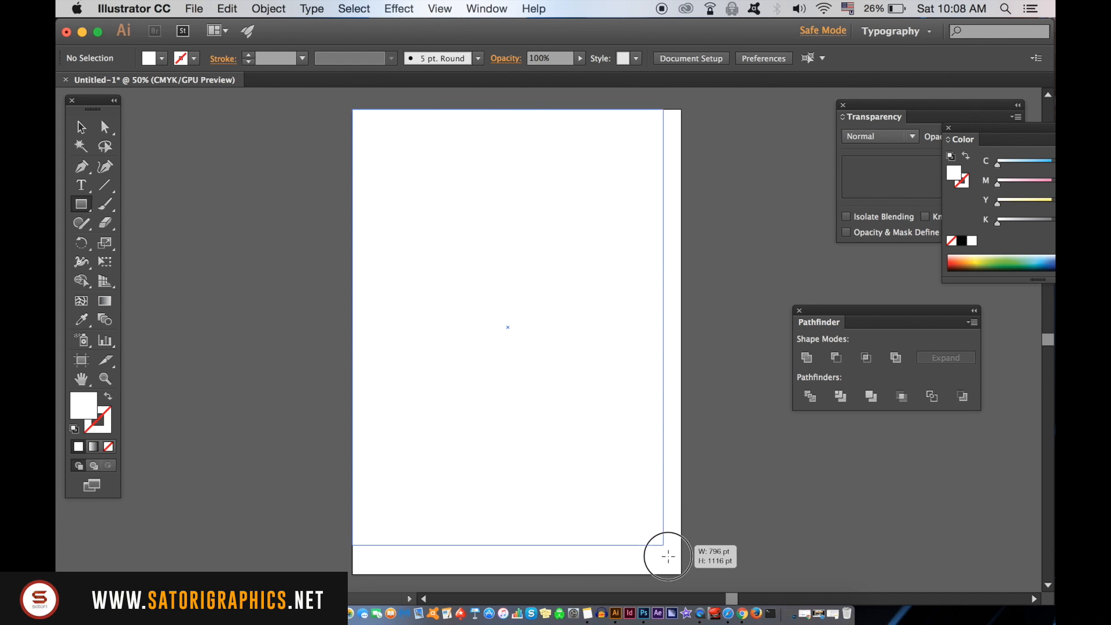
{"action": "left_click_drag", "start_coordinate": [668, 556], "coordinate": [682, 575]}
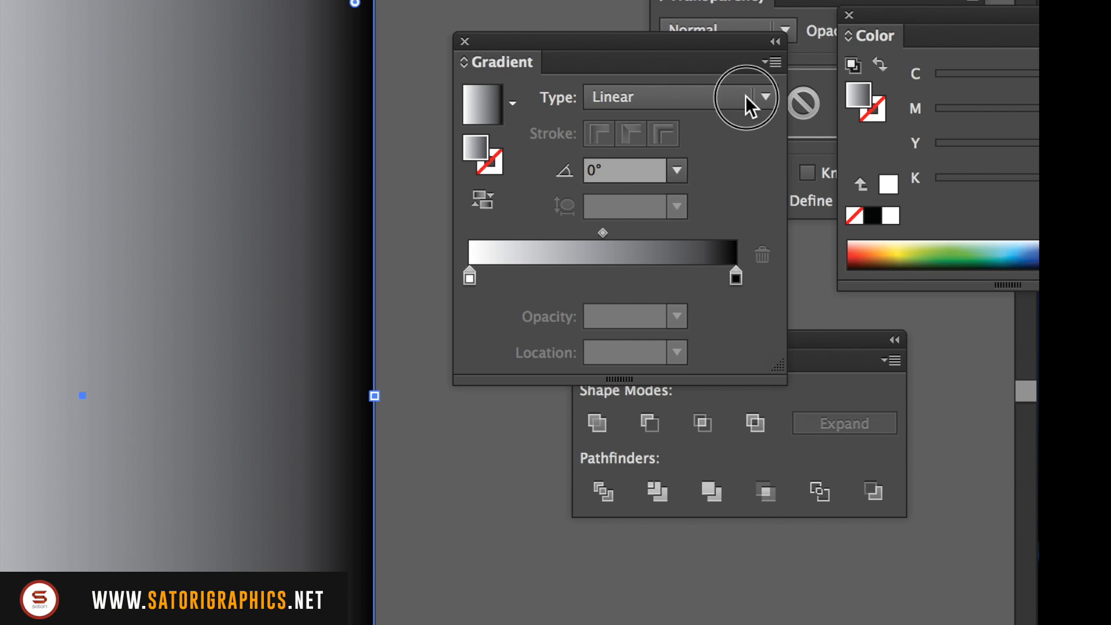
- Make the gradient radial at 130% aspect and set the centre stop to CMYK blue (85, 5)
{"action": "left_click", "coordinate": [764, 98]}
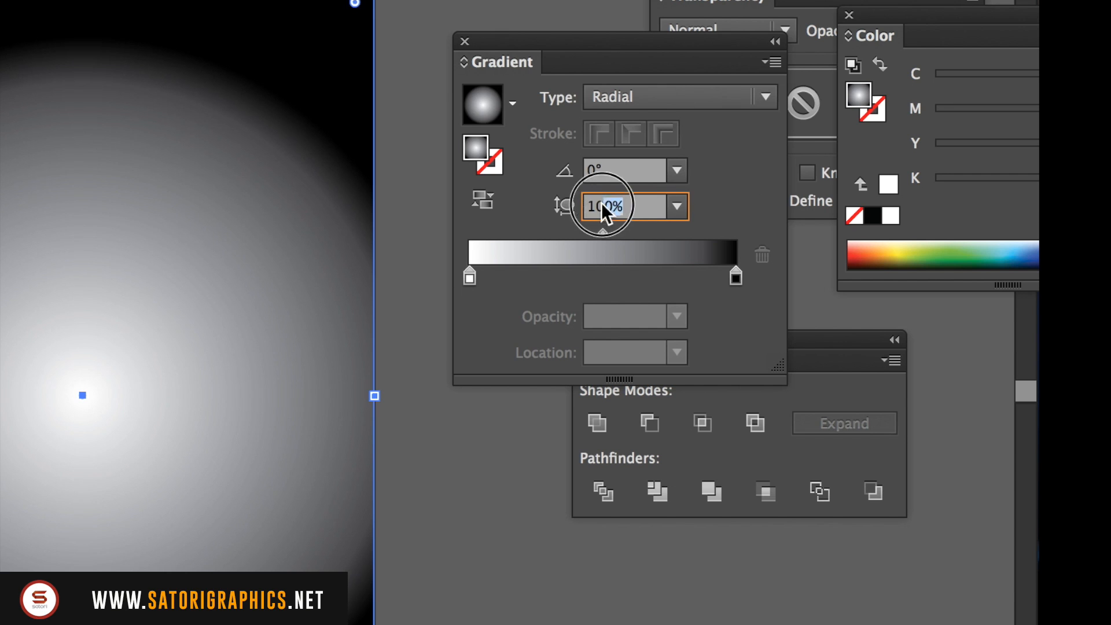
{"action": "type", "text": "130"}
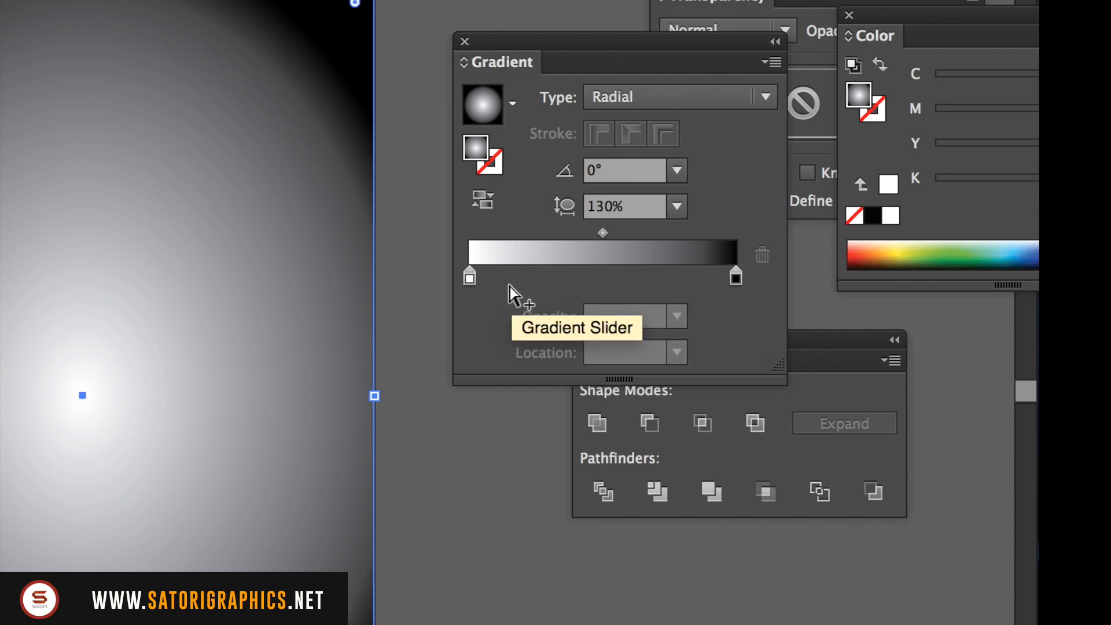
{"action": "left_click", "coordinate": [469, 277]}
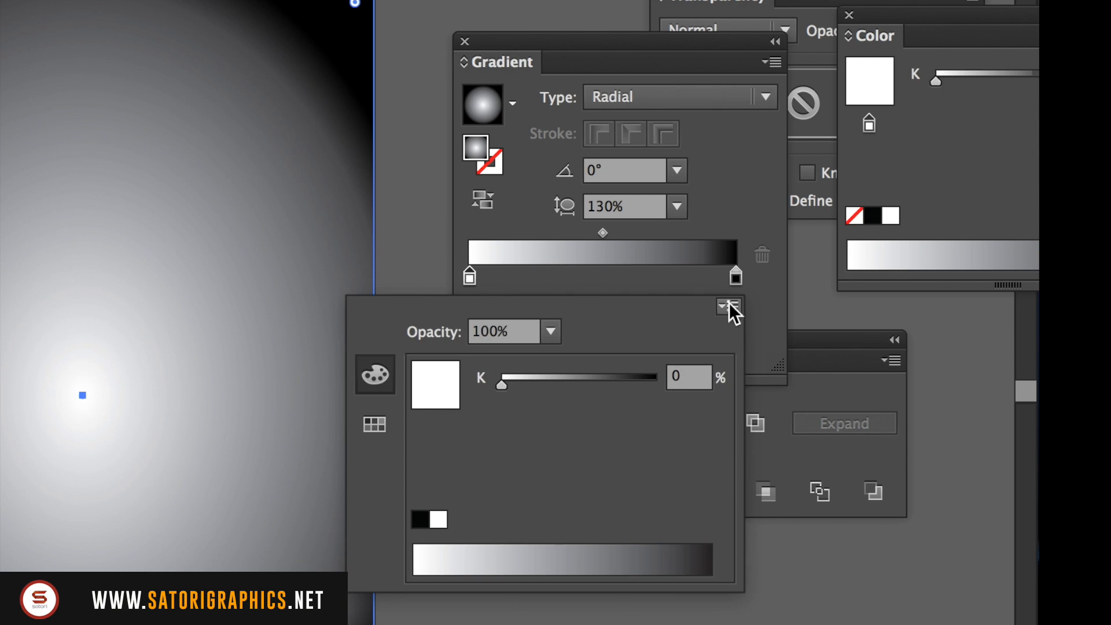
{"action": "left_click", "coordinate": [730, 305]}
{"action": "type", "text": "100"}
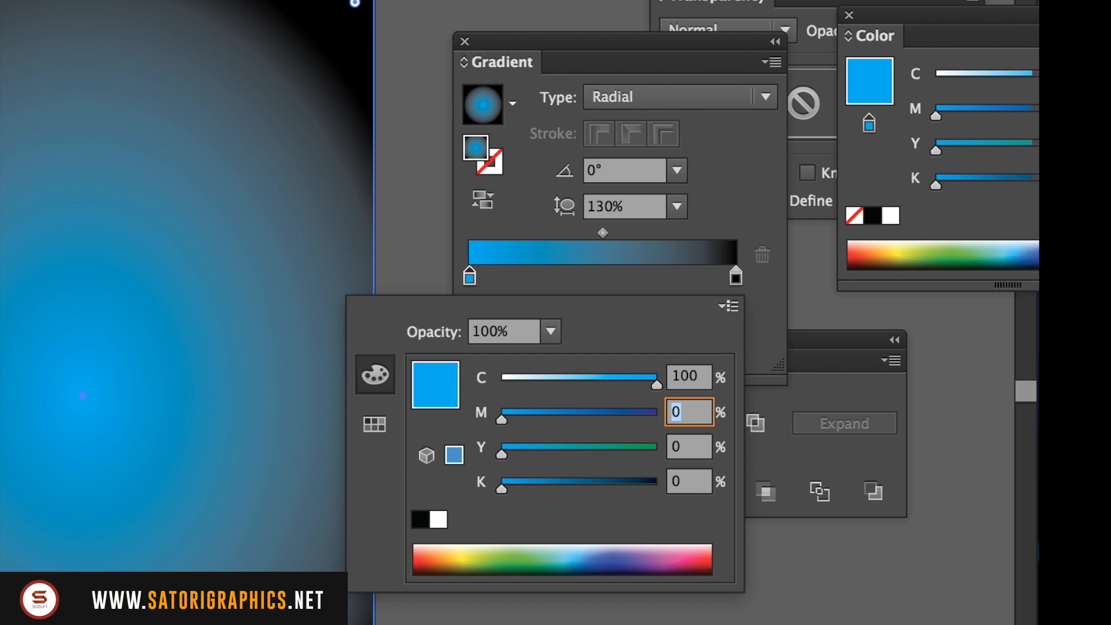
{"action": "type", "text": "85"}
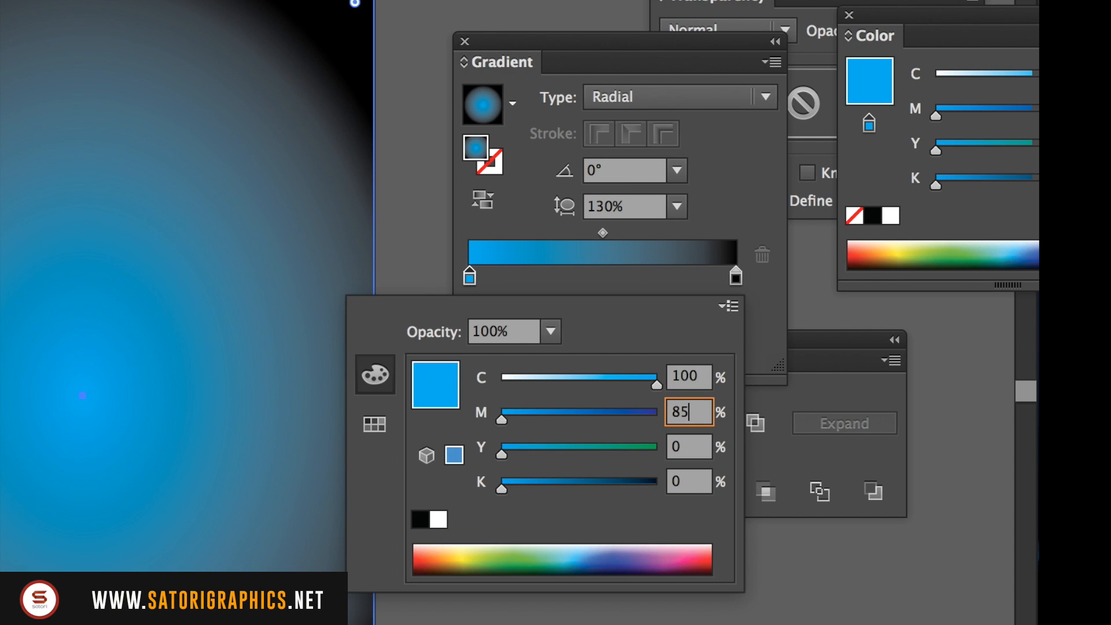
{"action": "type", "text": "5"}
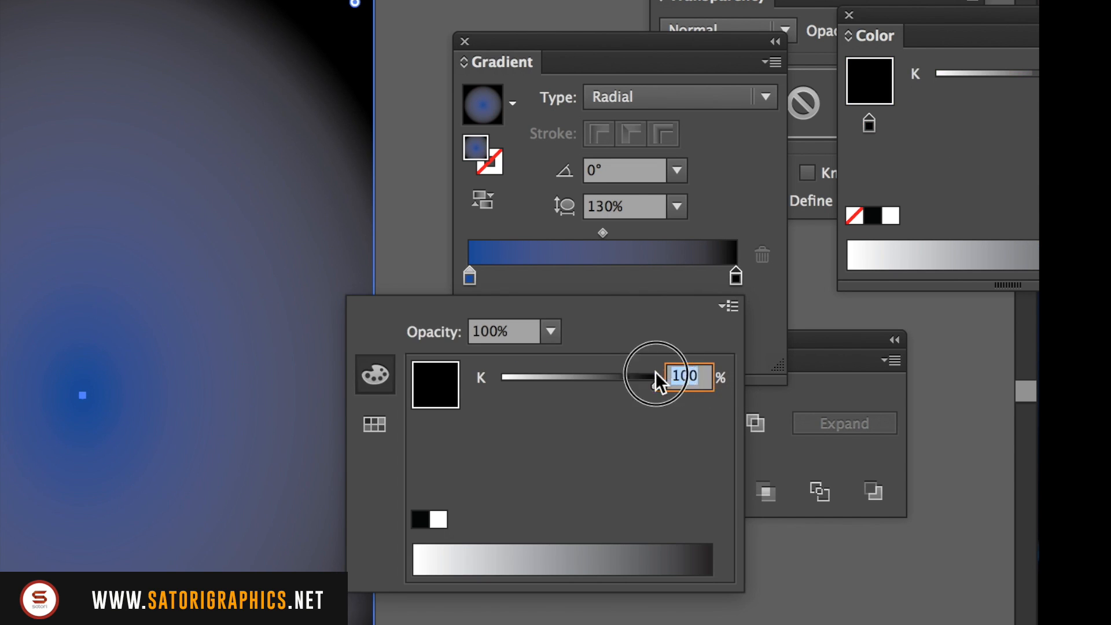
- Set the outer stop to dark navy CMYK, nudge the midpoint toward the blue centre, and deselect
{"action": "left_click", "coordinate": [729, 305]}
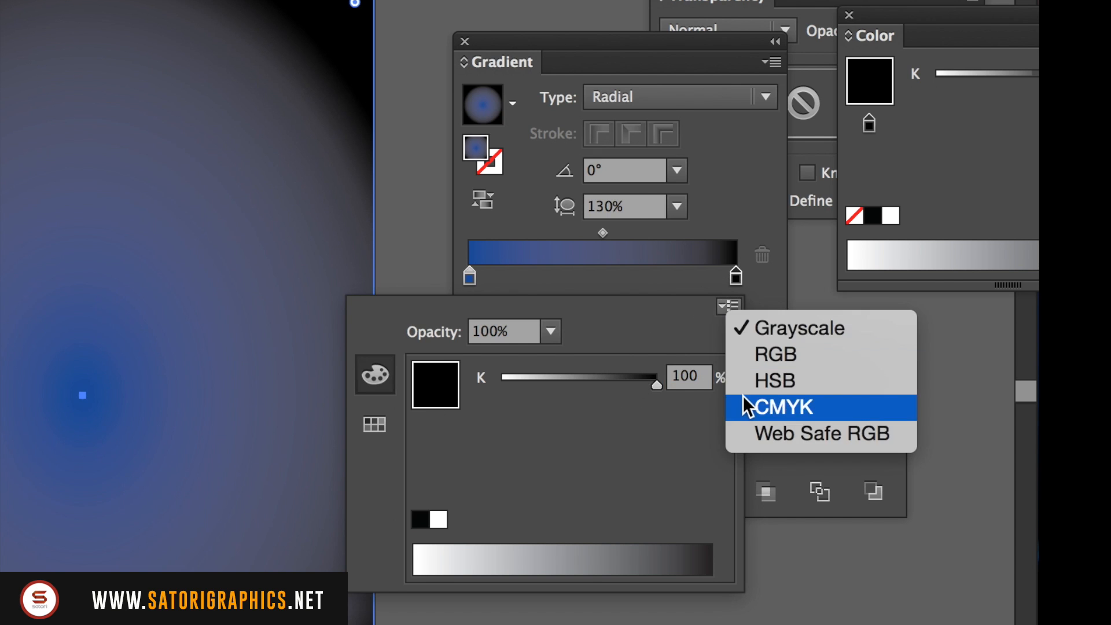
{"action": "left_click", "coordinate": [778, 407]}
{"action": "type", "text": "8"}
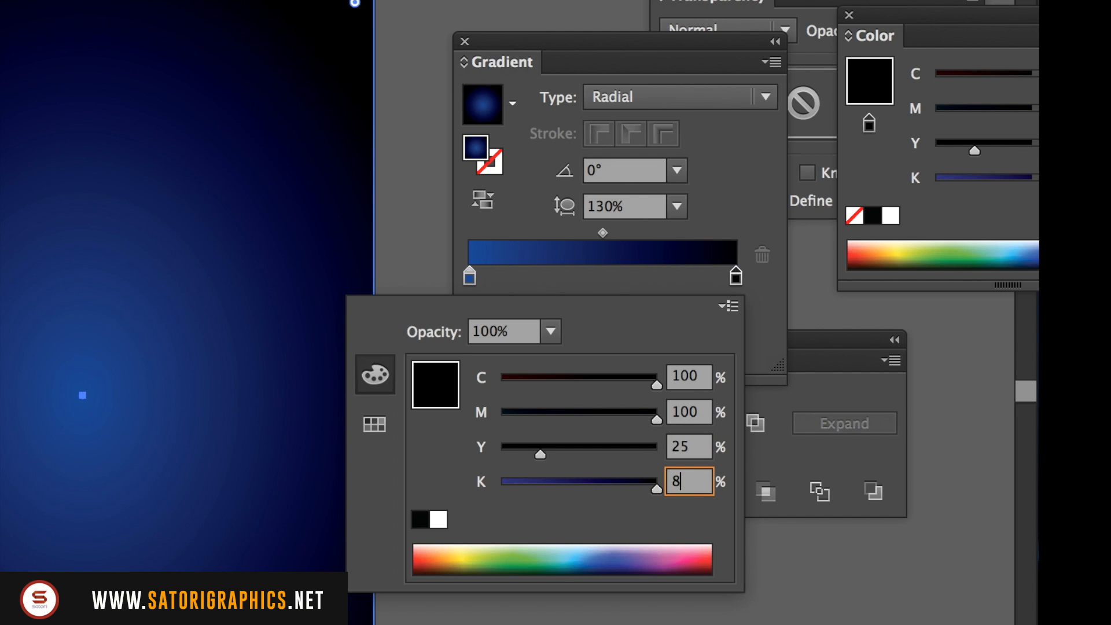
{"action": "type", "text": "1"}
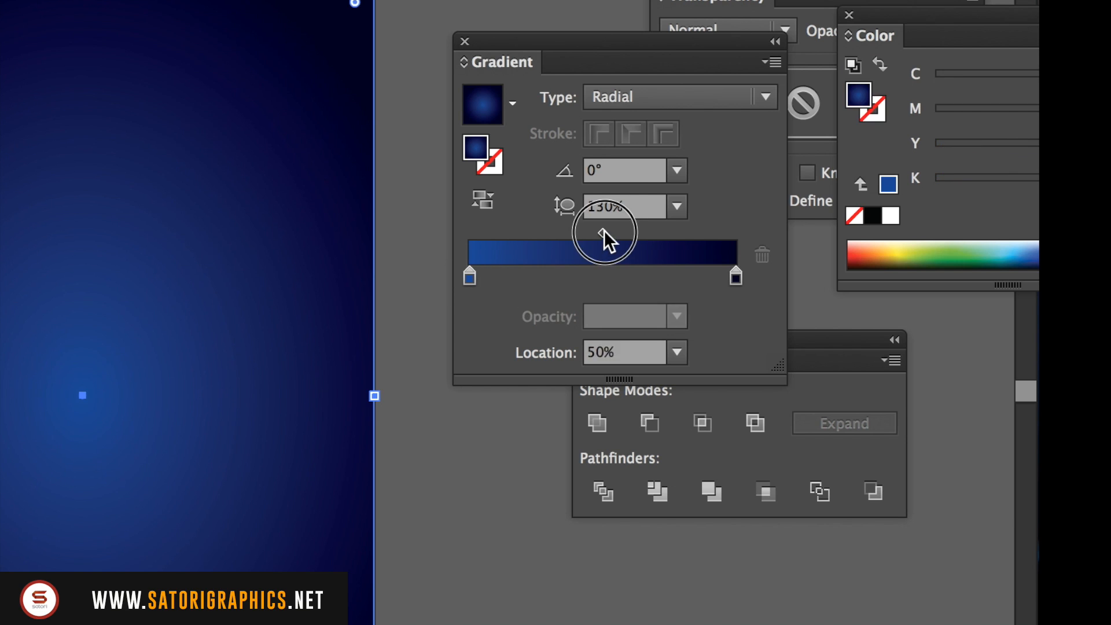
{"action": "left_click_drag", "start_coordinate": [604, 235], "coordinate": [595, 235]}
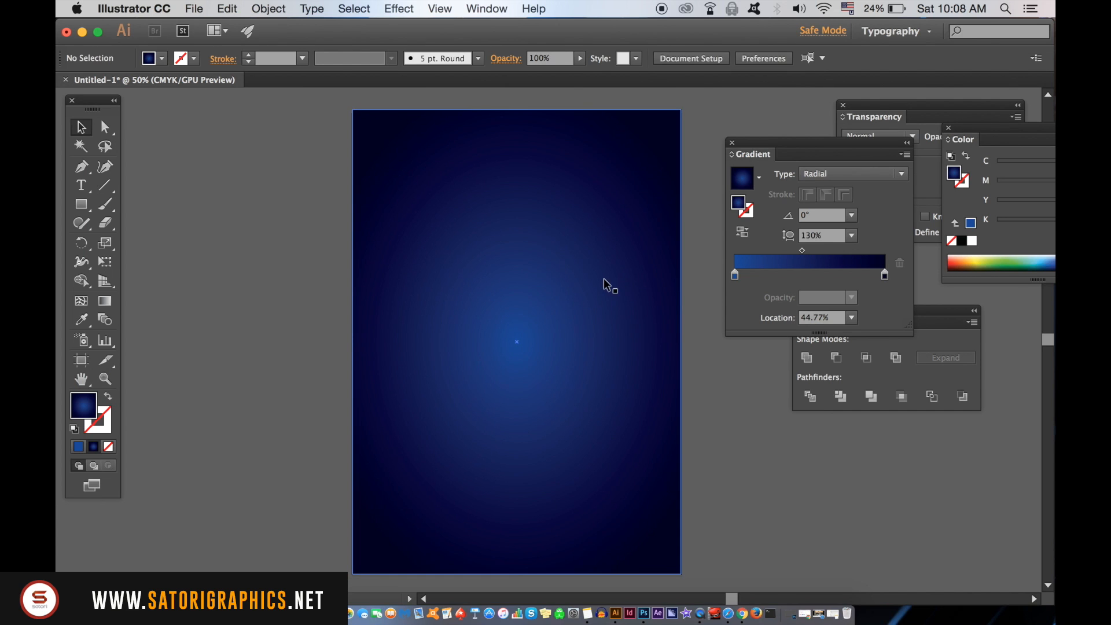
{"action": "left_click", "coordinate": [267, 8]}
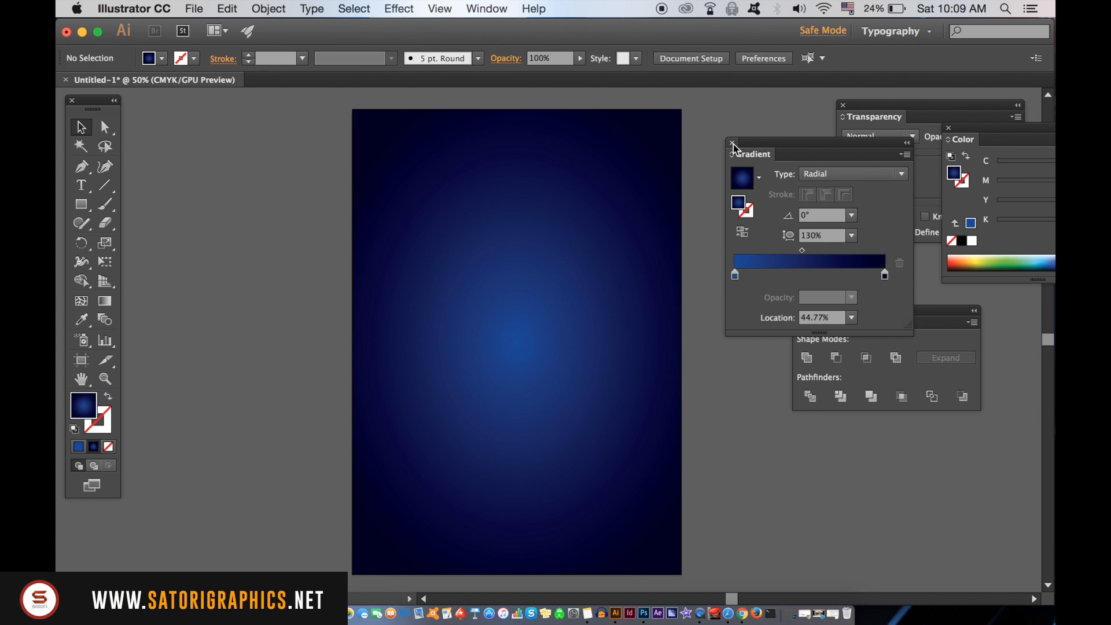
- With the Polygon tool and white stroke, create a 3-sided polygon at the artboard centre
{"action": "left_click", "coordinate": [733, 145]}
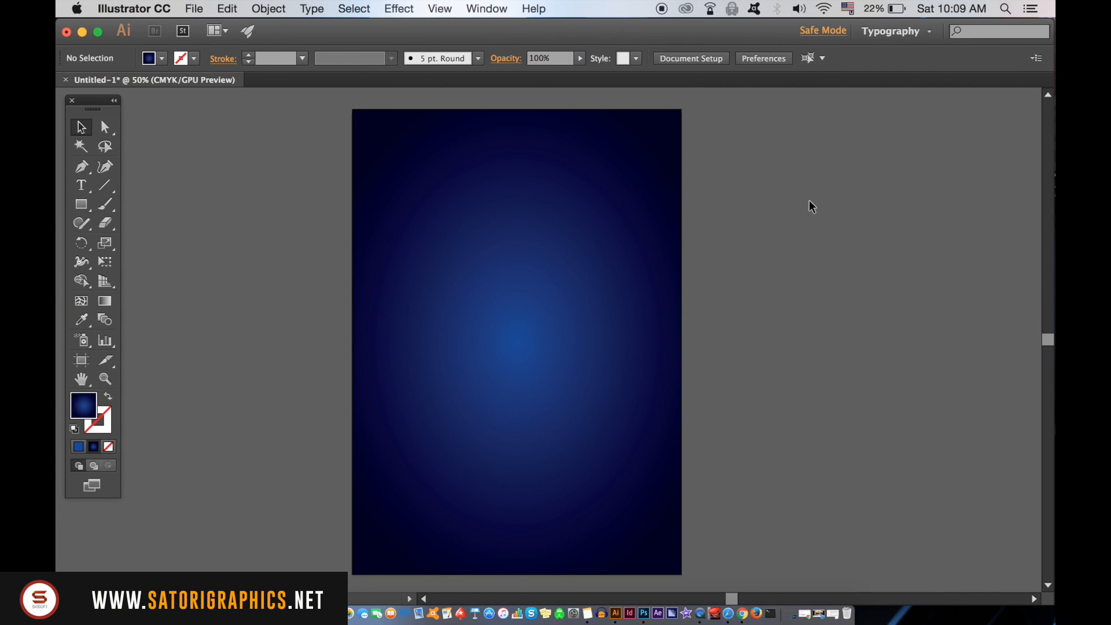
{"action": "mouse_move", "coordinate": [129, 248]}
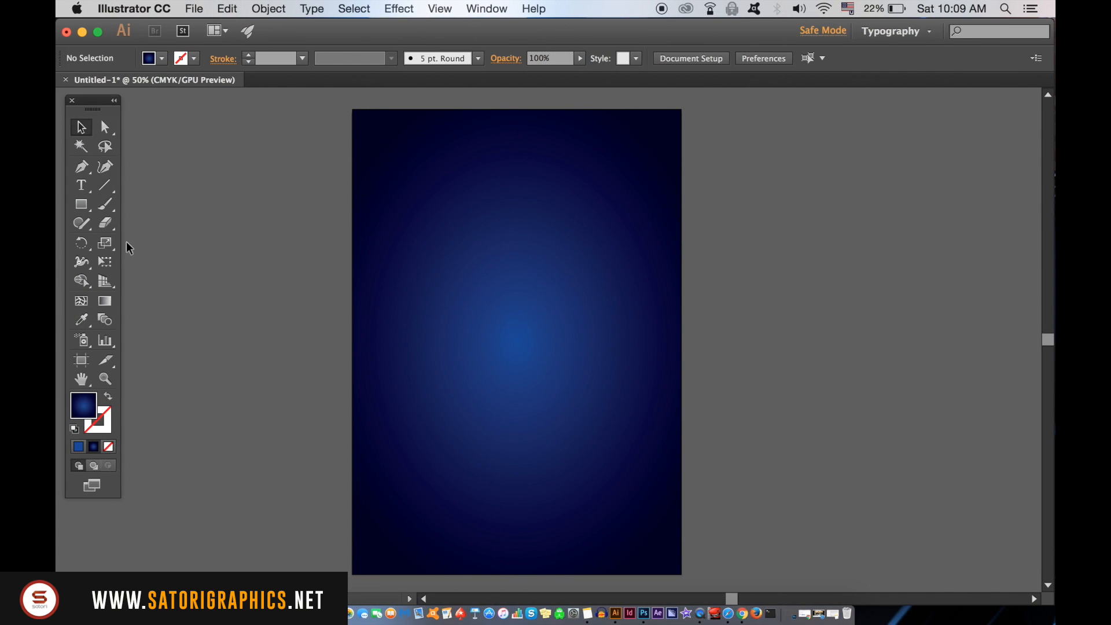
{"action": "left_click", "coordinate": [80, 204]}
{"action": "type", "text": "FFFFFF"}
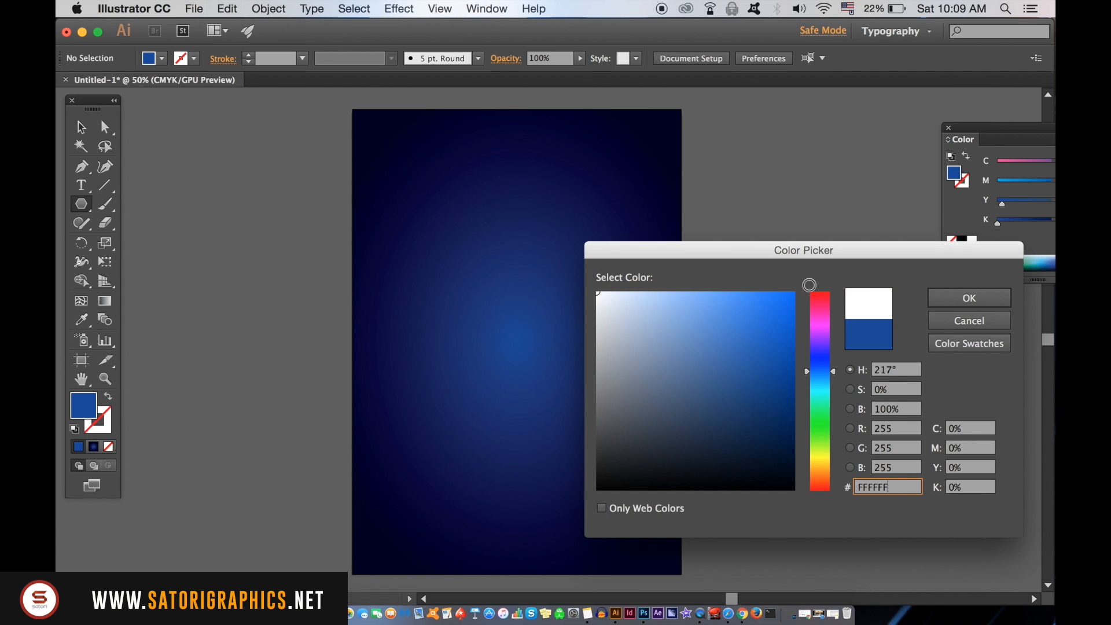
{"action": "left_click", "coordinate": [968, 298]}
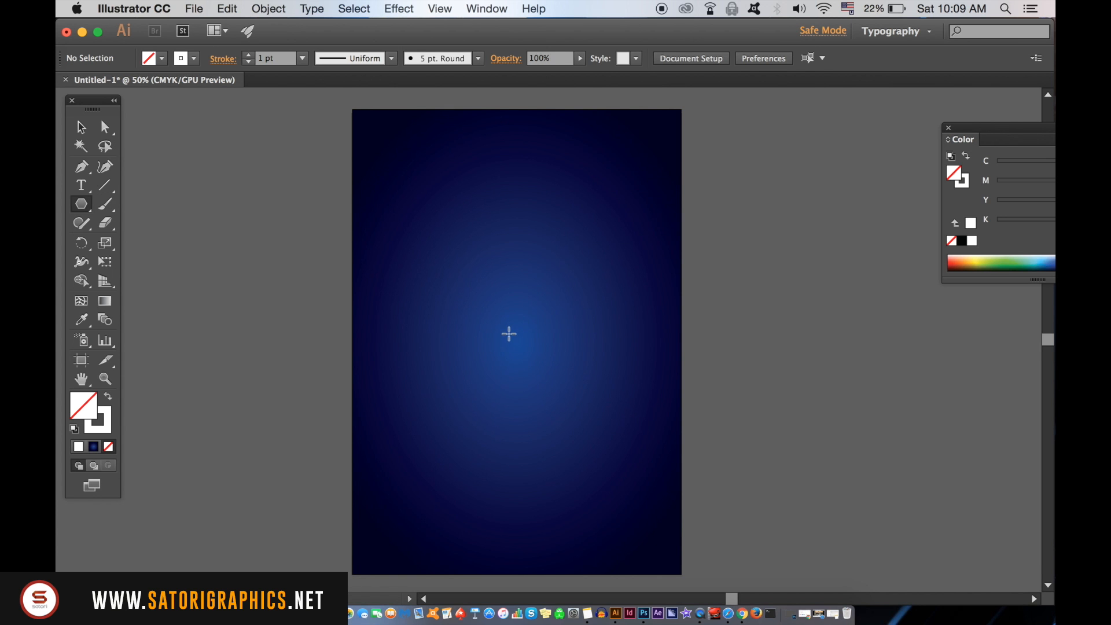
{"action": "left_click", "coordinate": [508, 333]}
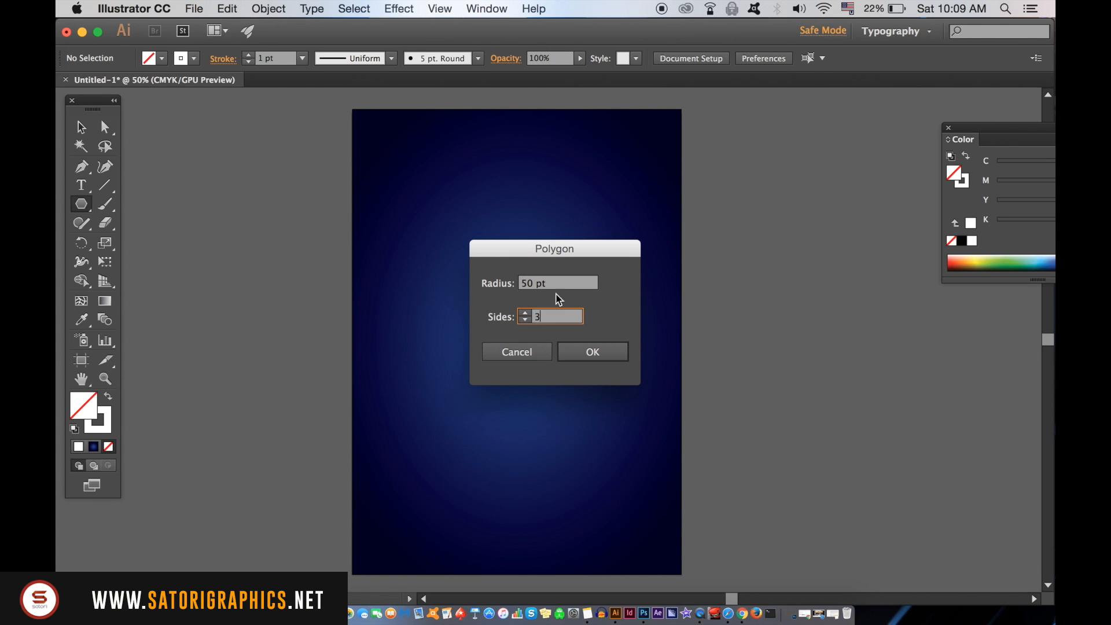
{"action": "left_click", "coordinate": [591, 352]}
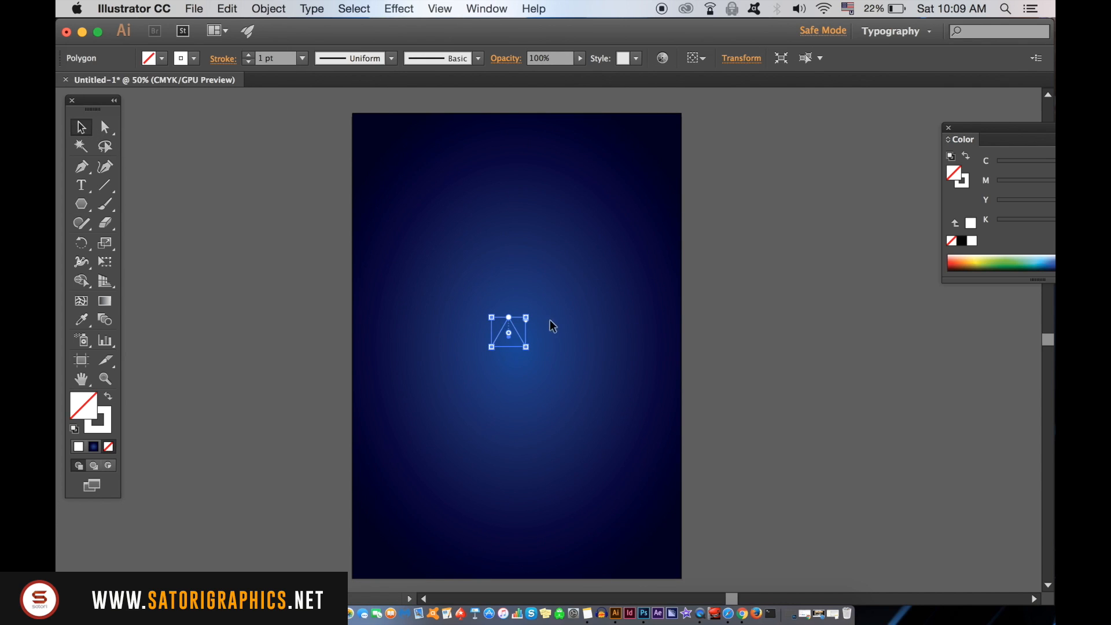
- Enlarge the triangle to logo size and reposition it on the poster
{"action": "left_click_drag", "start_coordinate": [509, 334], "coordinate": [572, 273]}
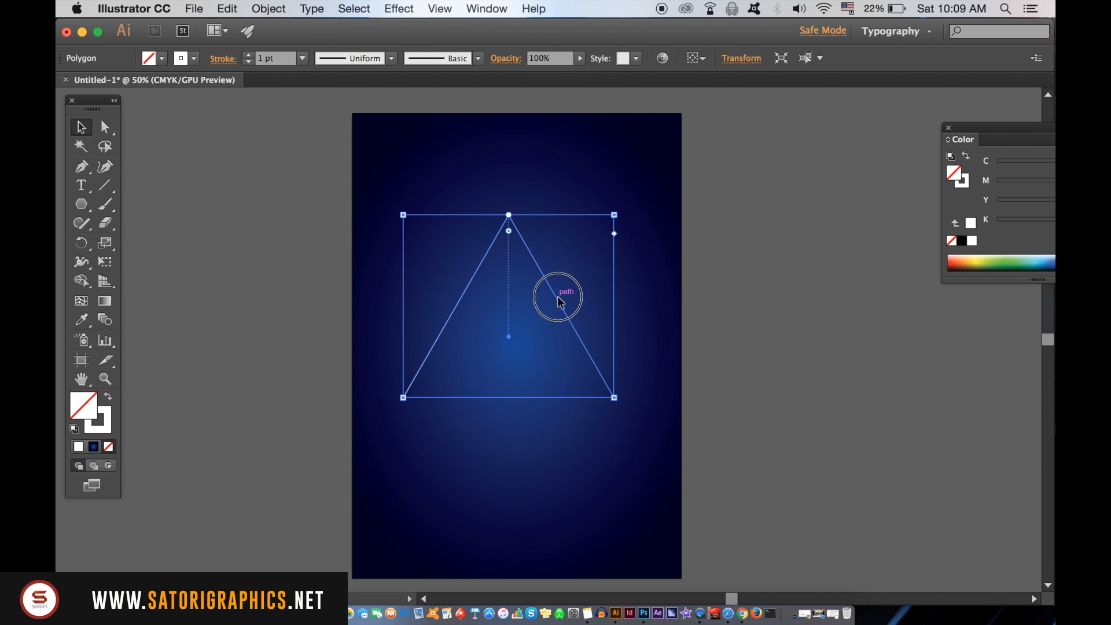
{"action": "left_click_drag", "start_coordinate": [557, 301], "coordinate": [631, 346]}
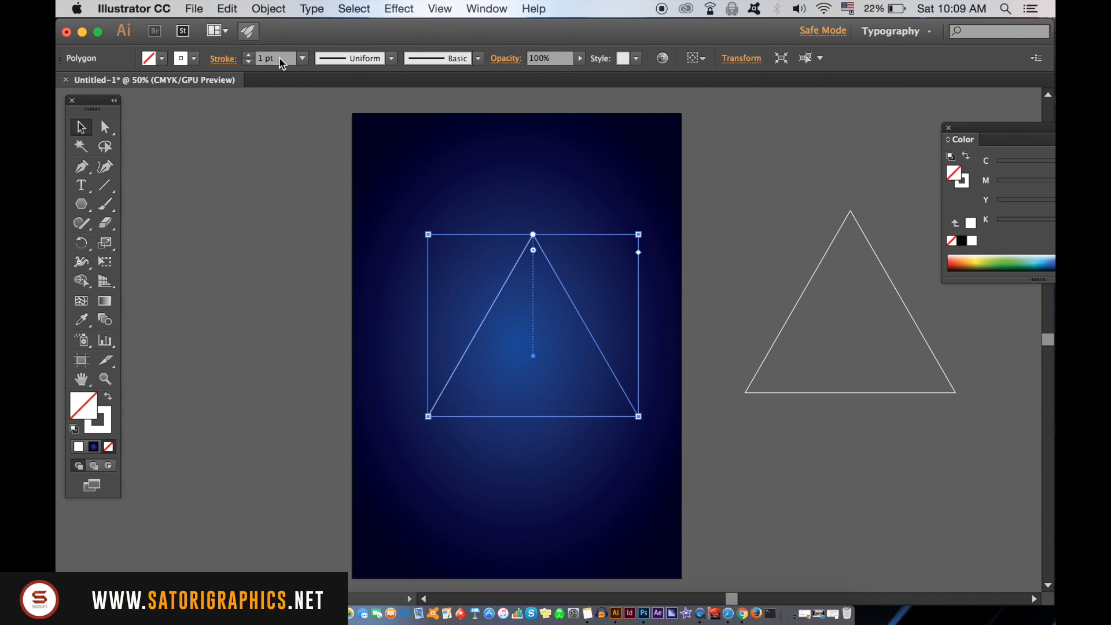
- Raise the triangle's stroke weight through 60 pt to a heavy 80 pt outline
{"action": "left_click", "coordinate": [302, 58]}
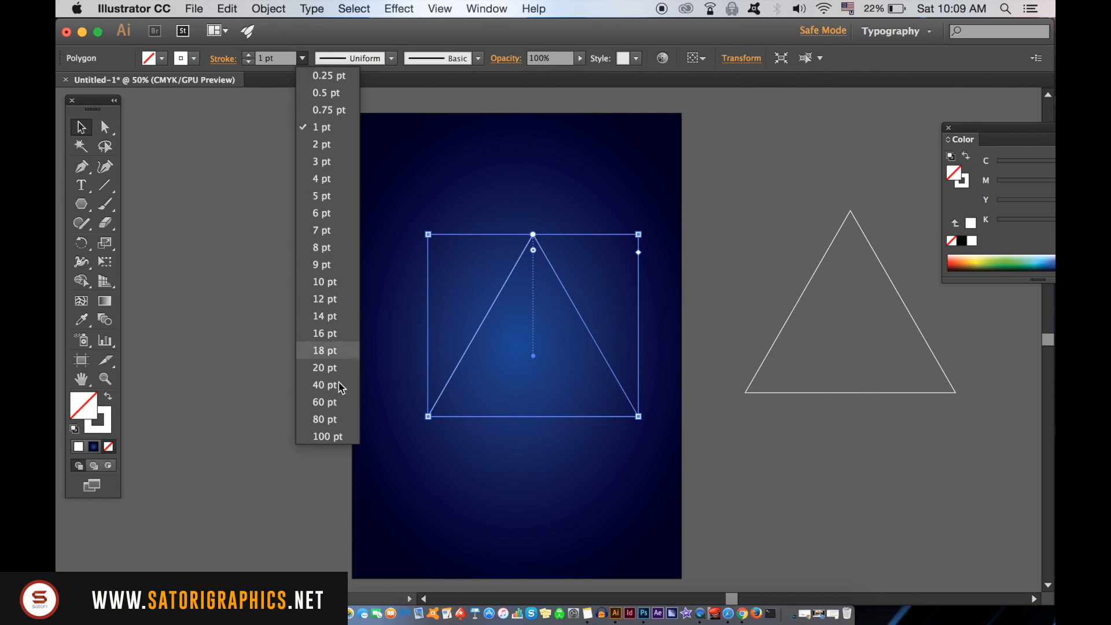
{"action": "left_click", "coordinate": [325, 402]}
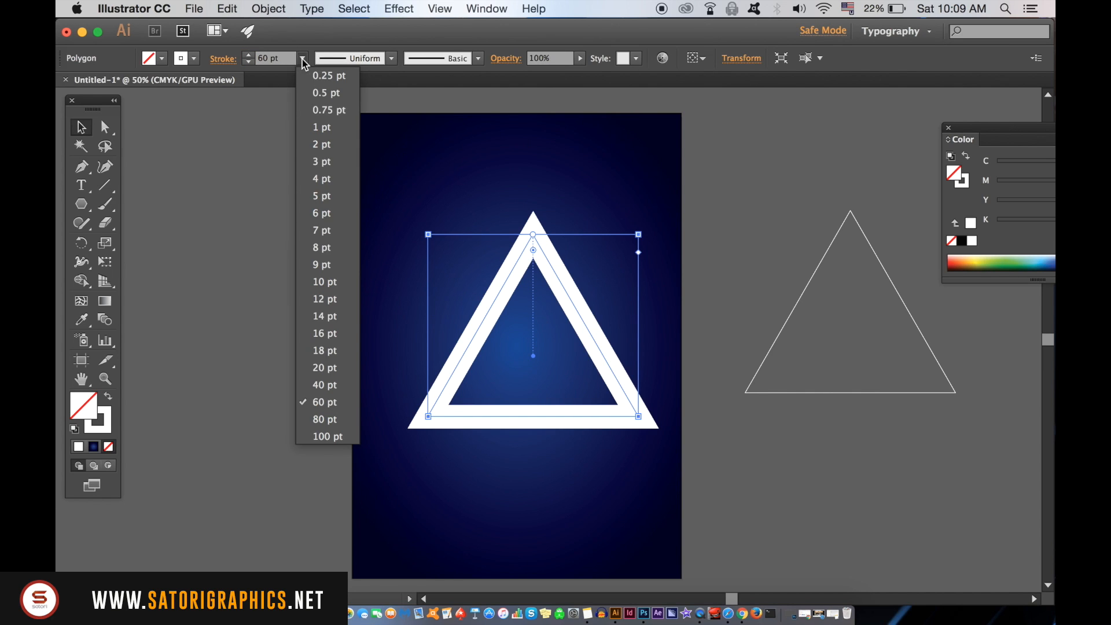
{"action": "left_click", "coordinate": [324, 419]}
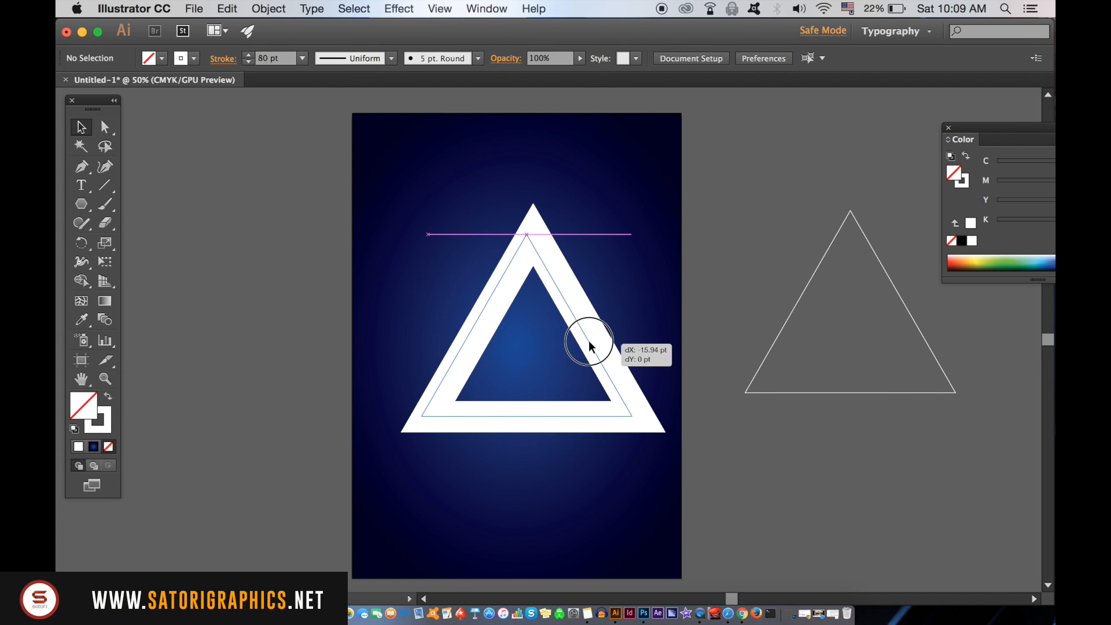
{"action": "left_click", "coordinate": [303, 58]}
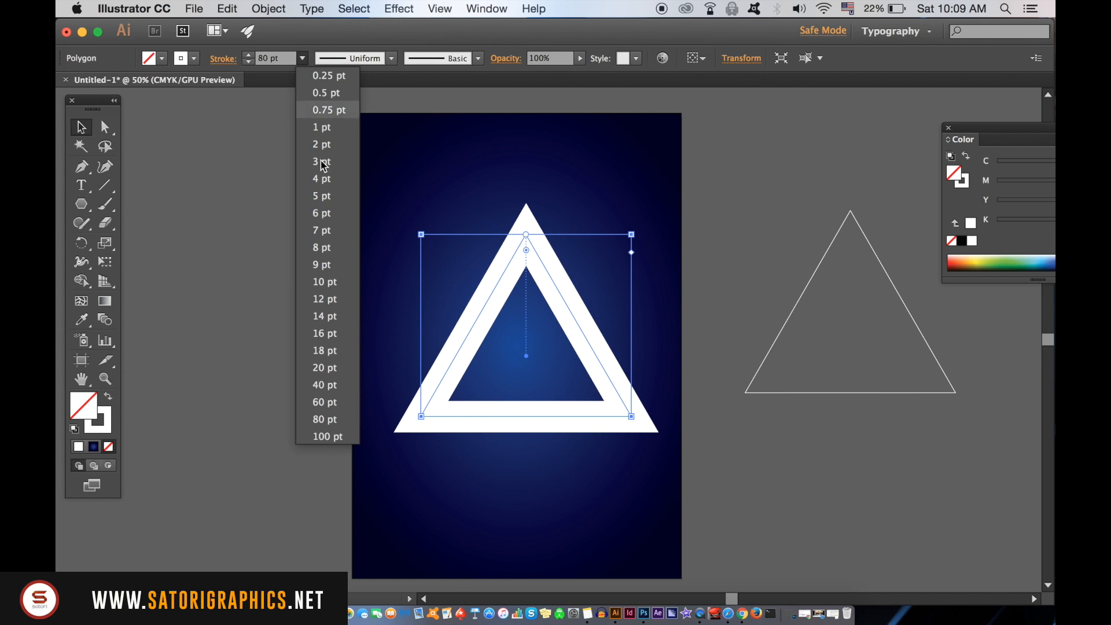
{"action": "left_click", "coordinate": [645, 371]}
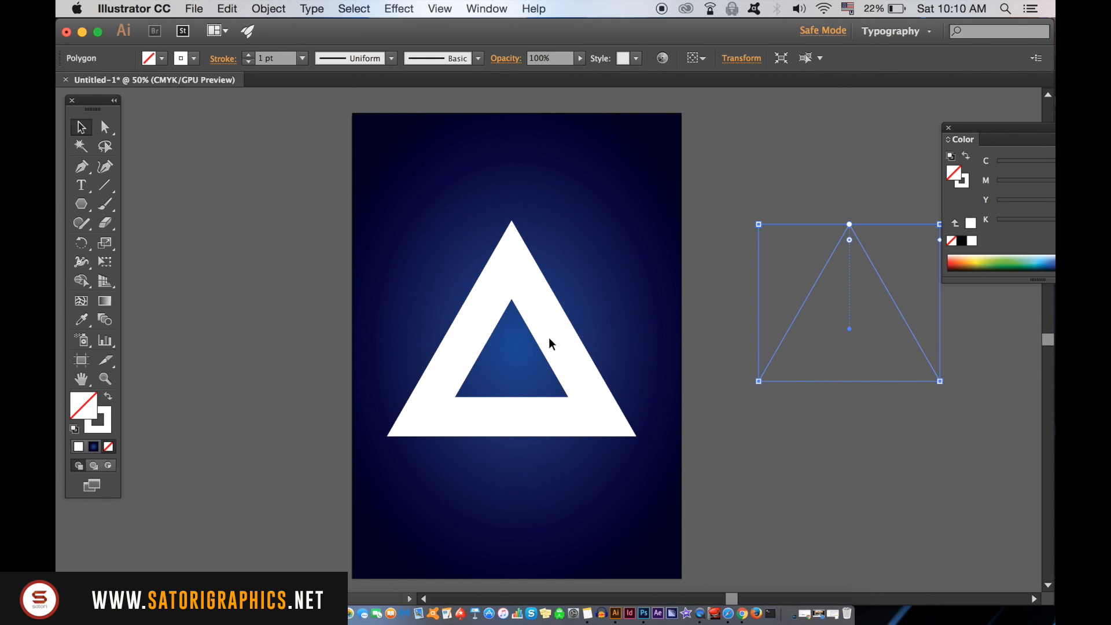
- Outline the triangle's stroke into a solid shape and draw a thin slanted sliver across its lower left
{"action": "left_click", "coordinate": [267, 8]}
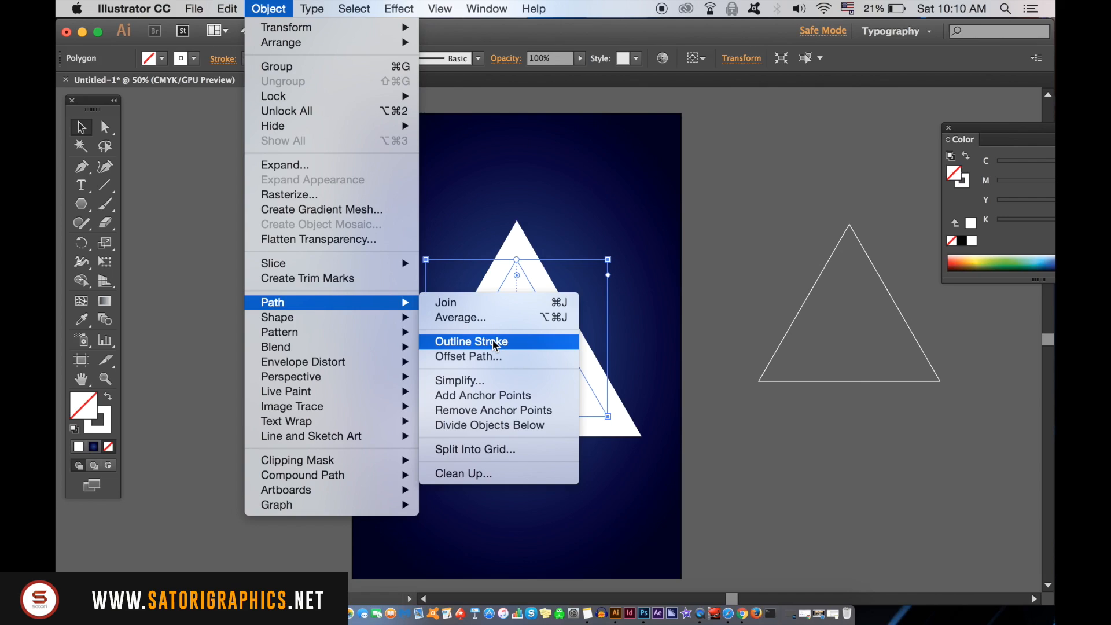
{"action": "left_click", "coordinate": [471, 340]}
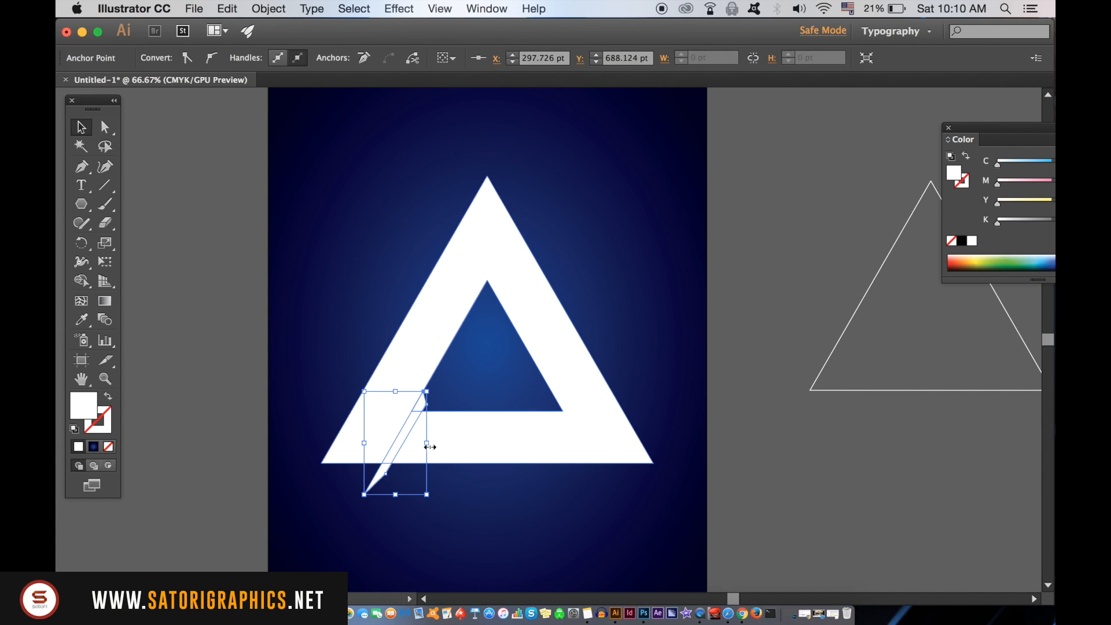
{"action": "left_click", "coordinate": [486, 8]}
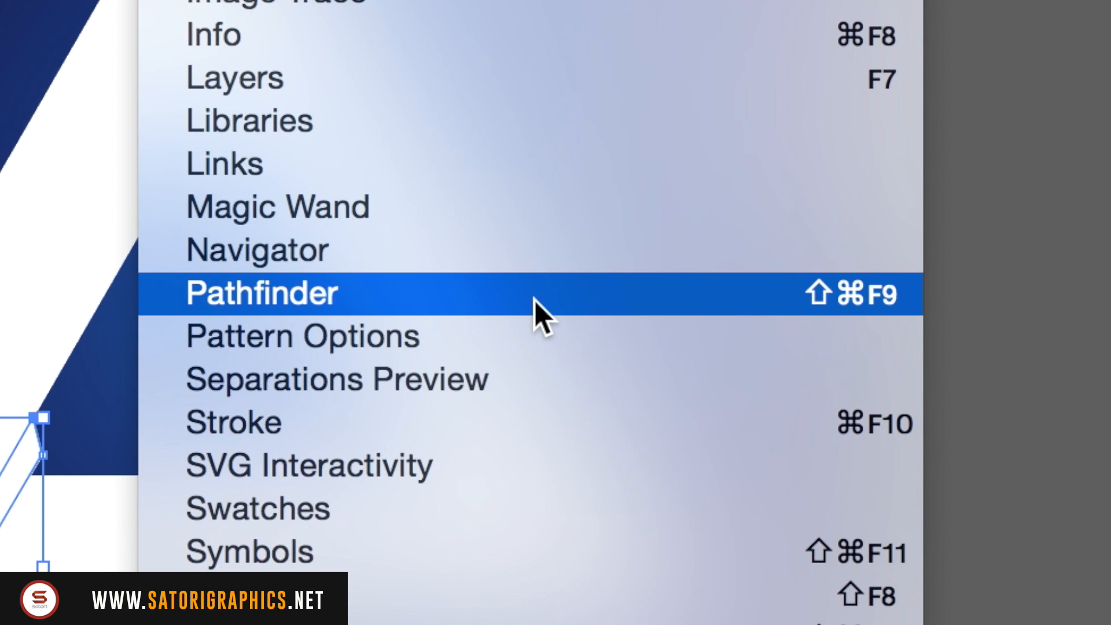
- Apply Pathfinder Minus Front to cut the sliver out of the triangle
{"action": "left_click", "coordinate": [261, 293]}
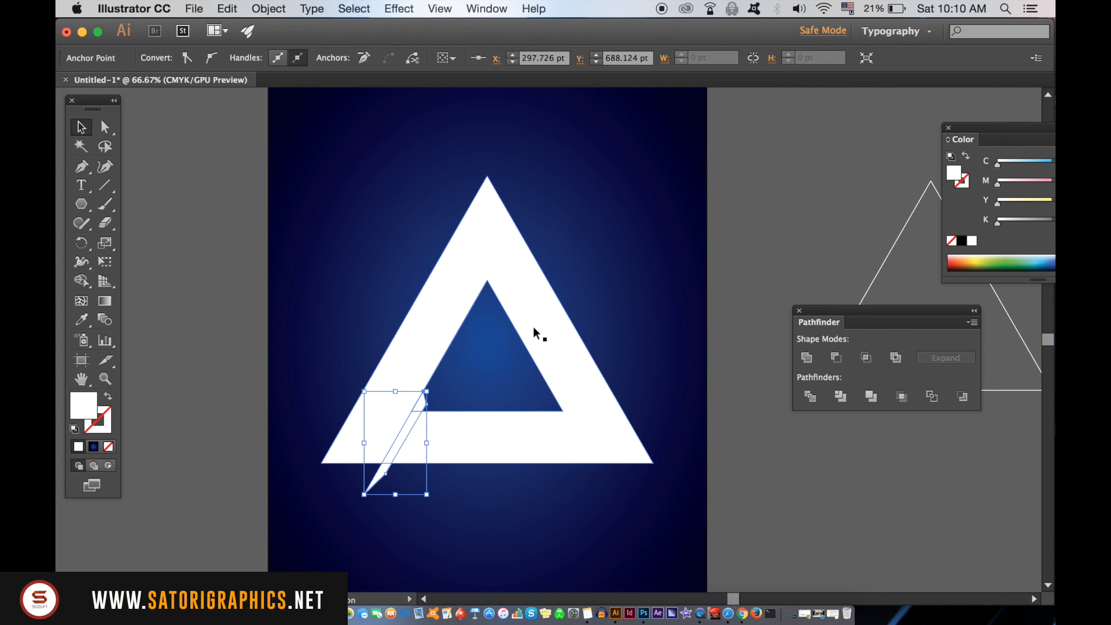
{"action": "left_click", "coordinate": [836, 358]}
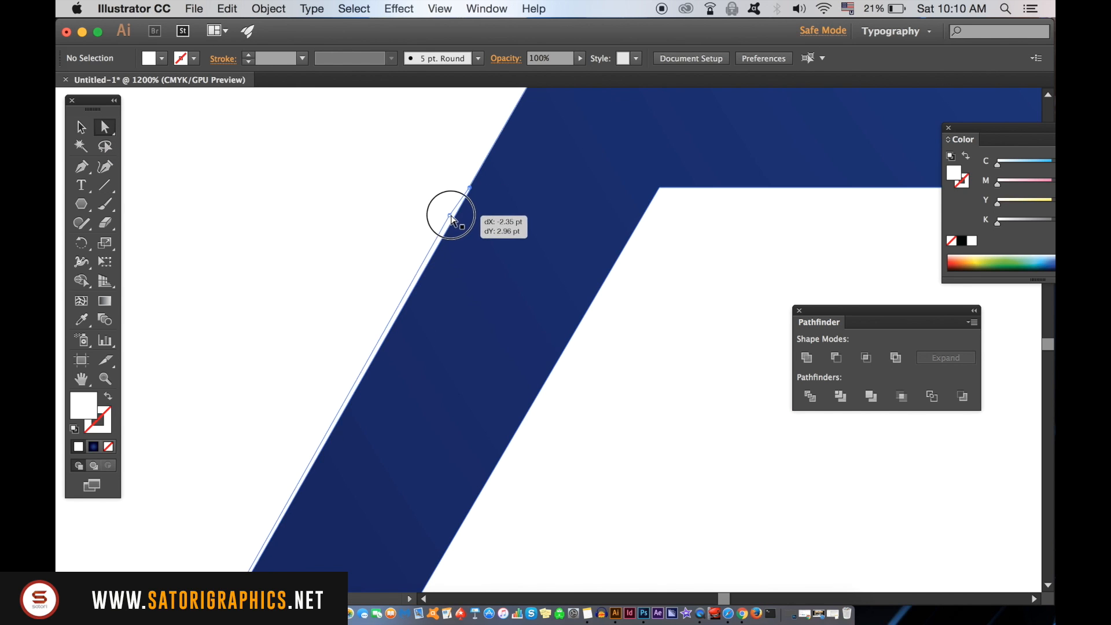
- Drag the gap's edge and corner anchor points so they align with the triangle's sides
{"action": "left_click_drag", "start_coordinate": [454, 217], "coordinate": [540, 187]}
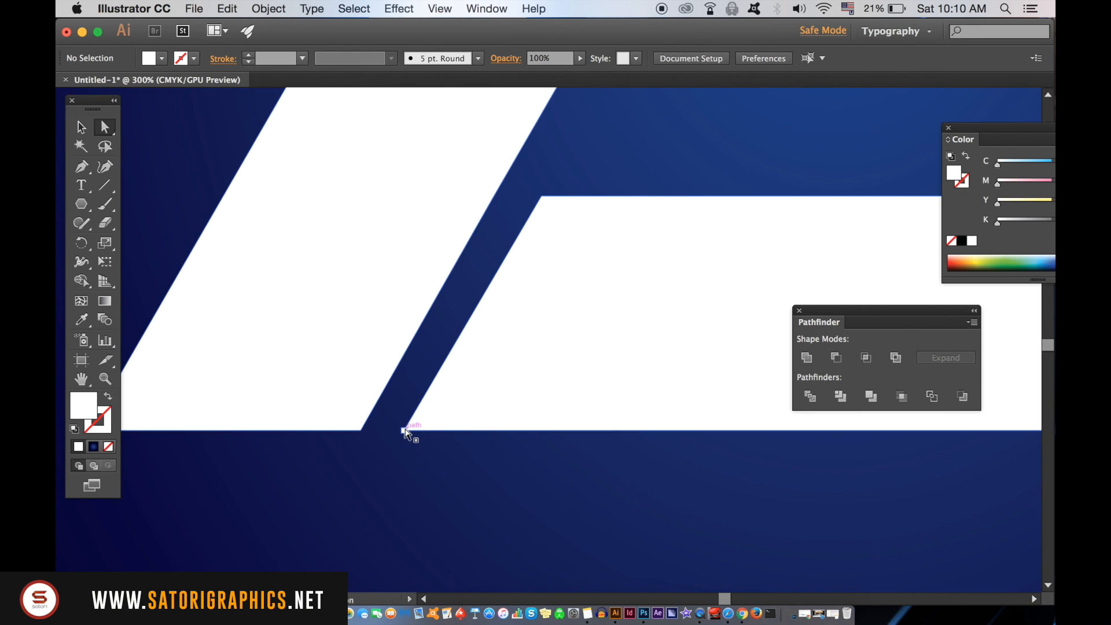
{"action": "left_click", "coordinate": [409, 430]}
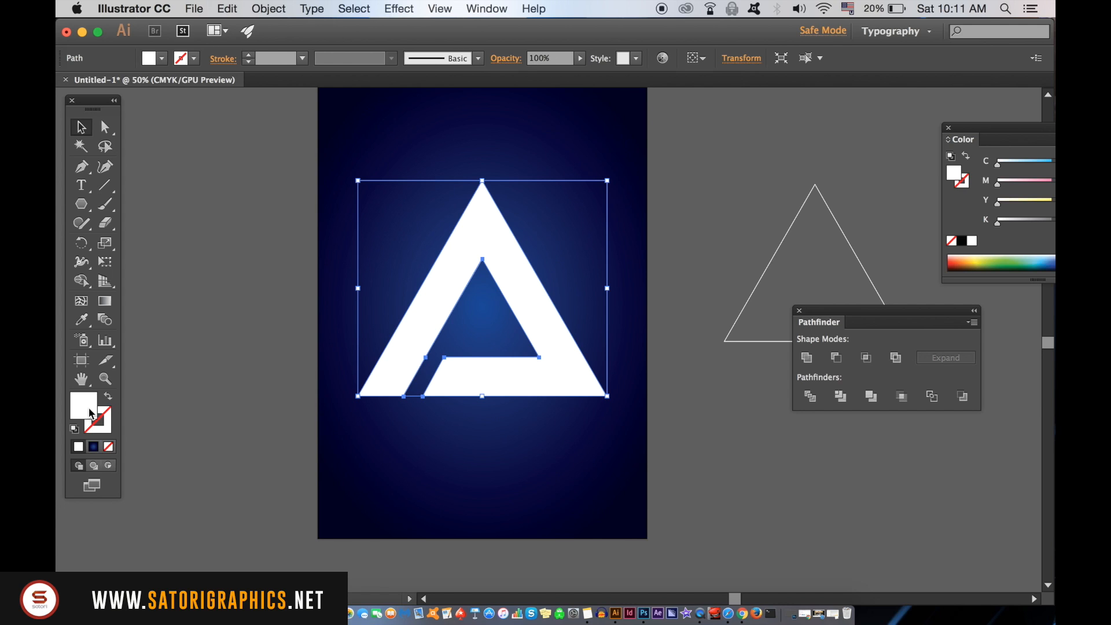
{"action": "mouse_move", "coordinate": [447, 431]}
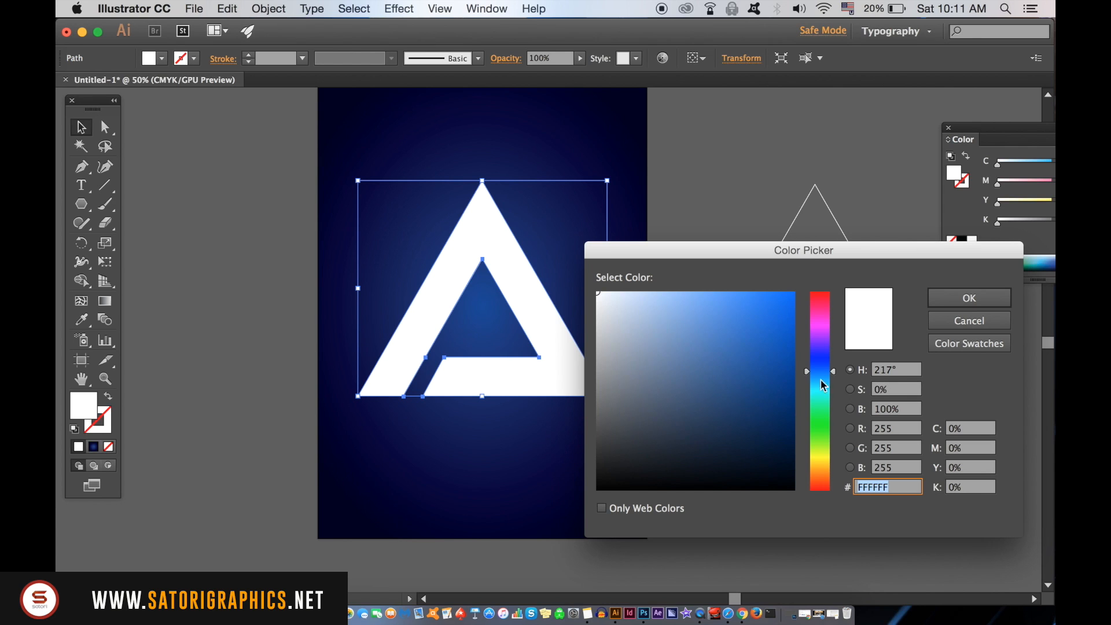
- Change the logo's fill from white to a medium blue in the Color Picker
{"action": "left_click", "coordinate": [803, 286]}
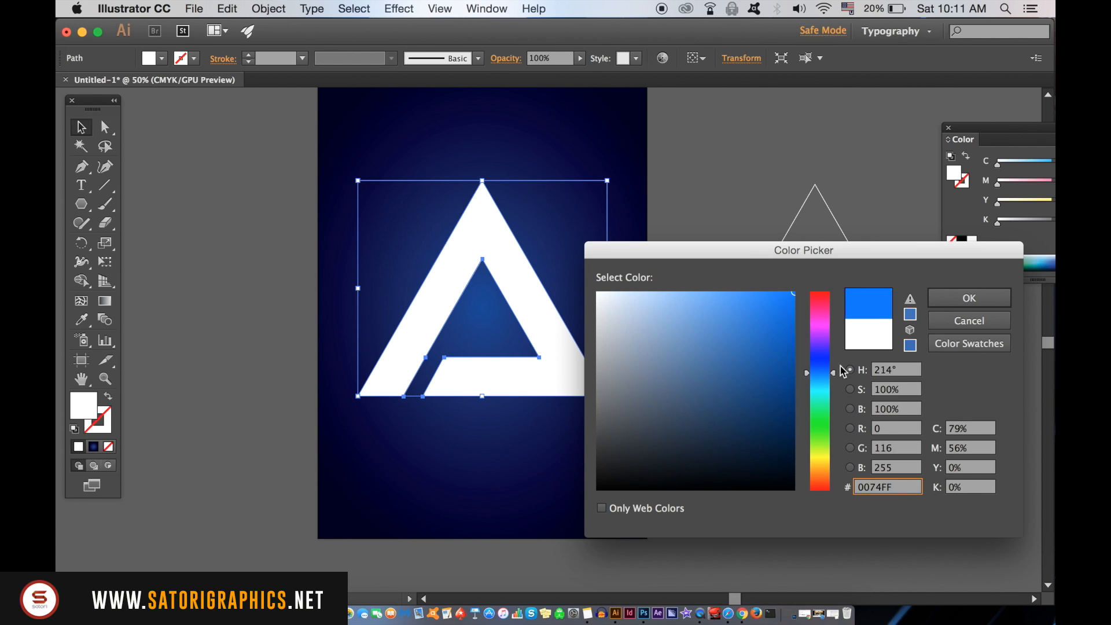
{"action": "left_click", "coordinate": [968, 298]}
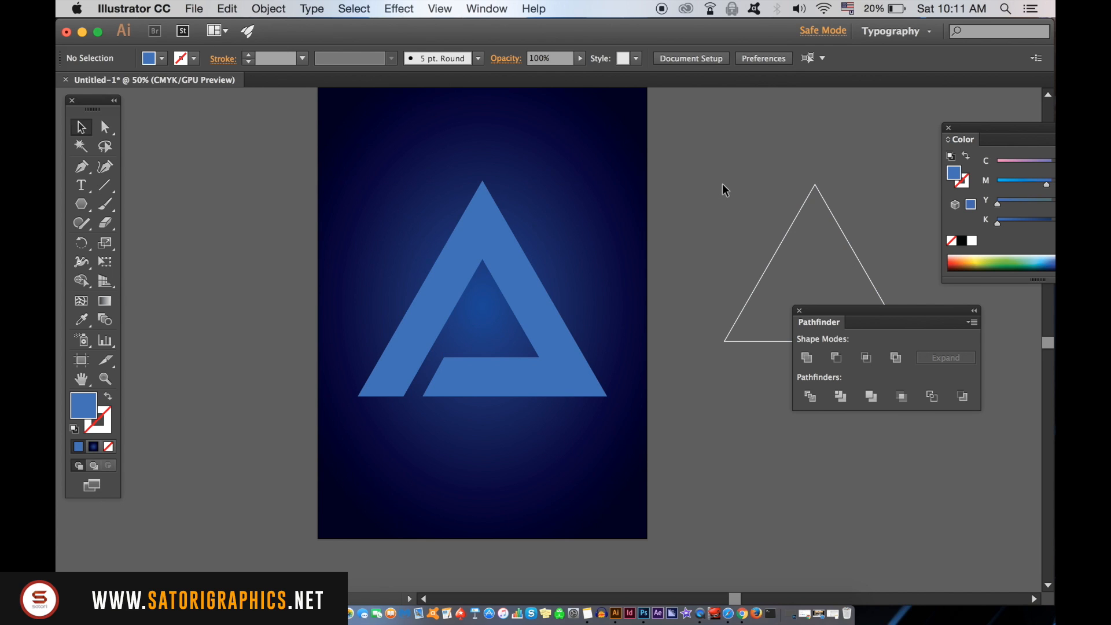
{"action": "mouse_move", "coordinate": [850, 222]}
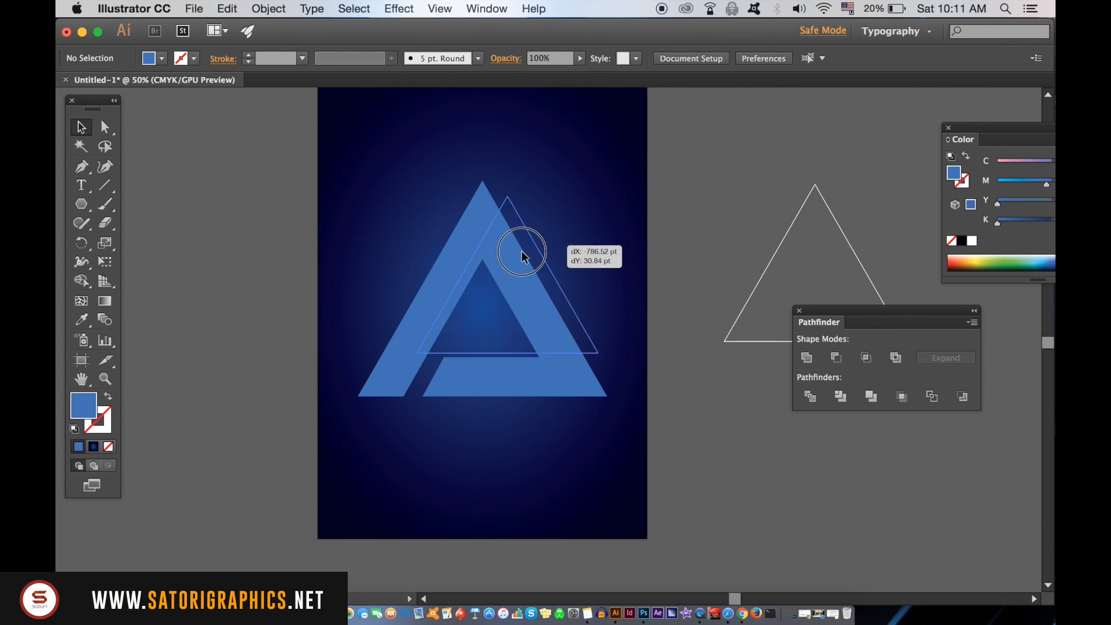
- Centre the thin triangle outline inside the logo band and bring it to the front
{"action": "left_click_drag", "start_coordinate": [521, 254], "coordinate": [511, 281]}
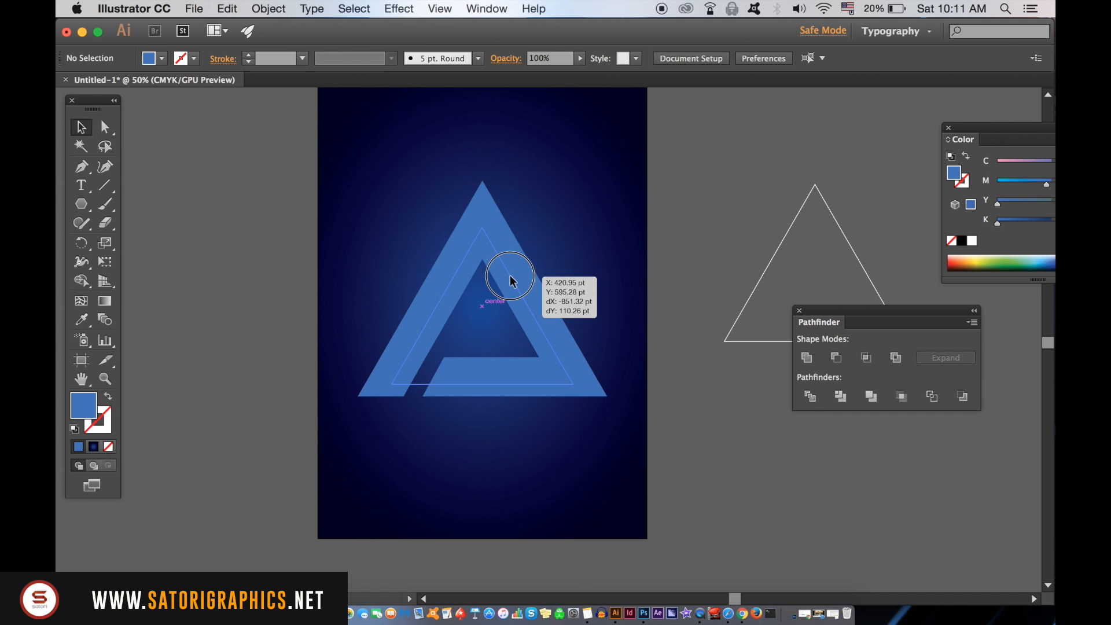
{"action": "left_click", "coordinate": [310, 8]}
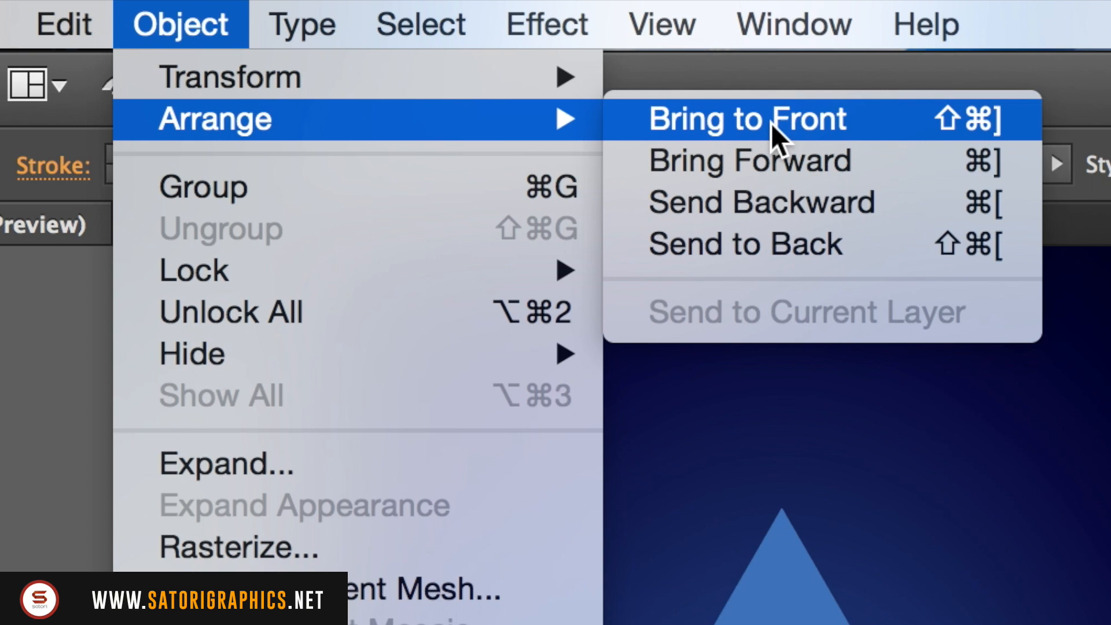
{"action": "left_click", "coordinate": [744, 118]}
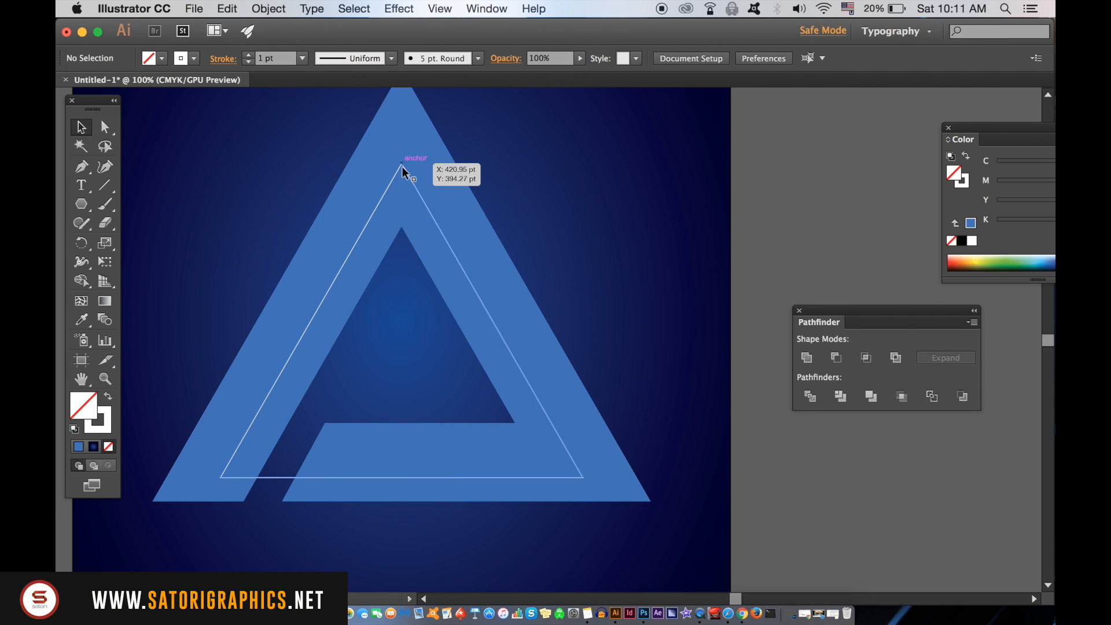
- Cut the thin outline at the top point and near the logo's break with the Scissors tool
{"action": "left_click", "coordinate": [401, 170]}
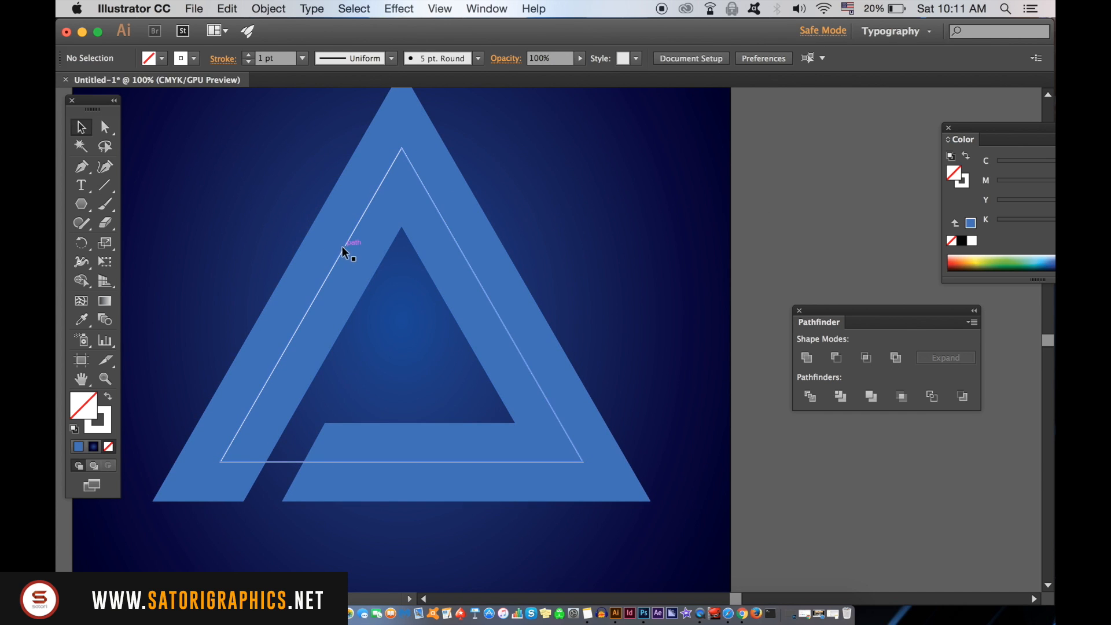
{"action": "left_click", "coordinate": [104, 222]}
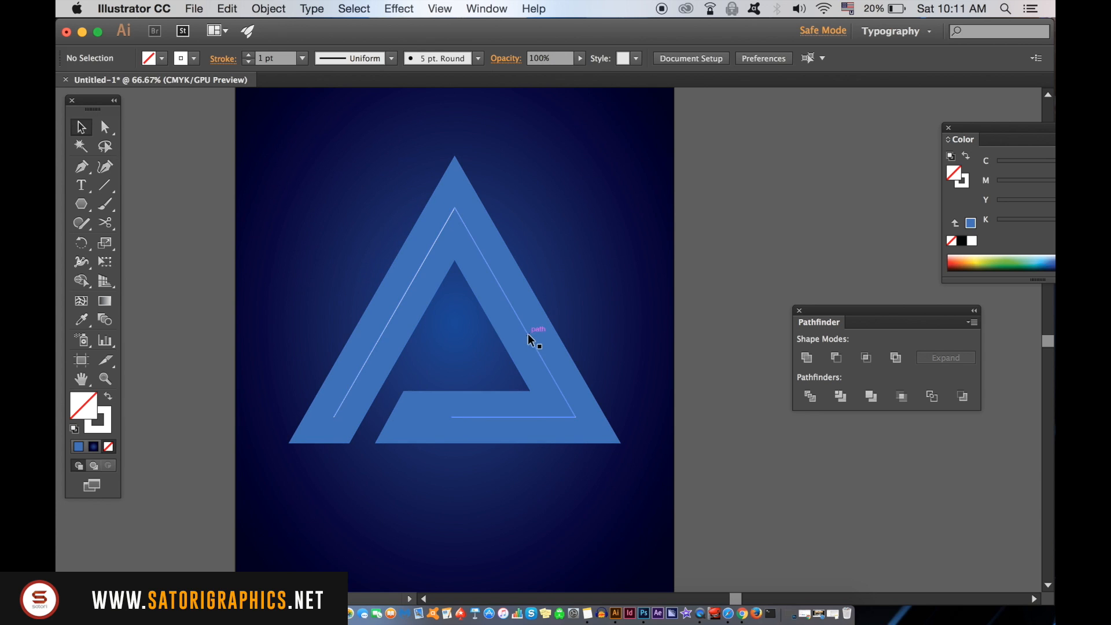
- Set the inner line to 0.5 pt, lock it, and begin drawing corner facet lines with the Pen tool
{"action": "left_click", "coordinate": [302, 58]}
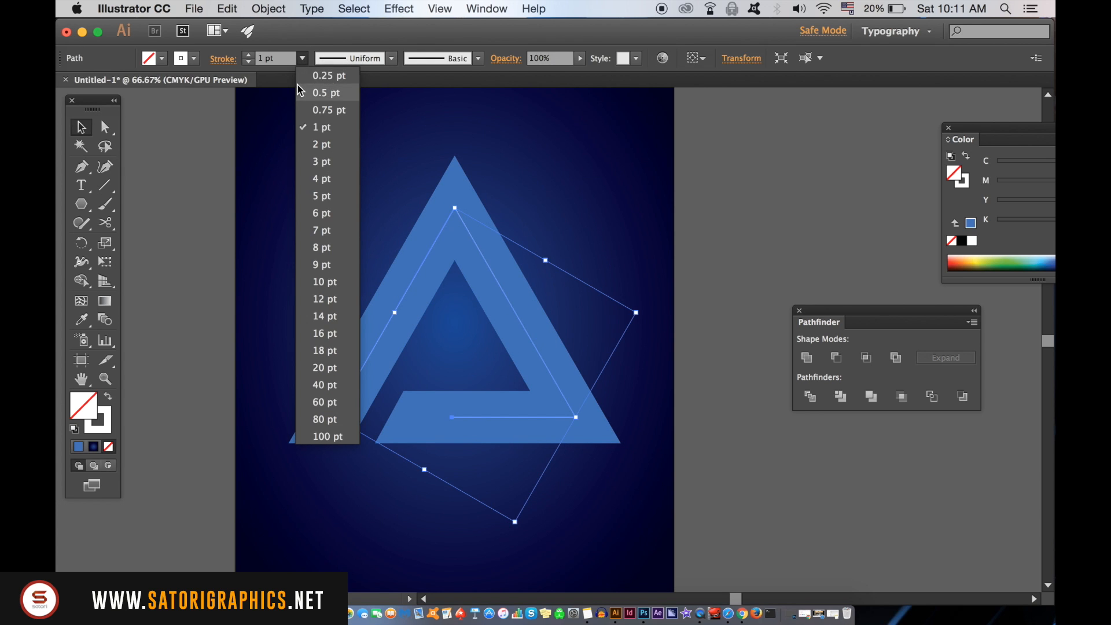
{"action": "left_click", "coordinate": [325, 93]}
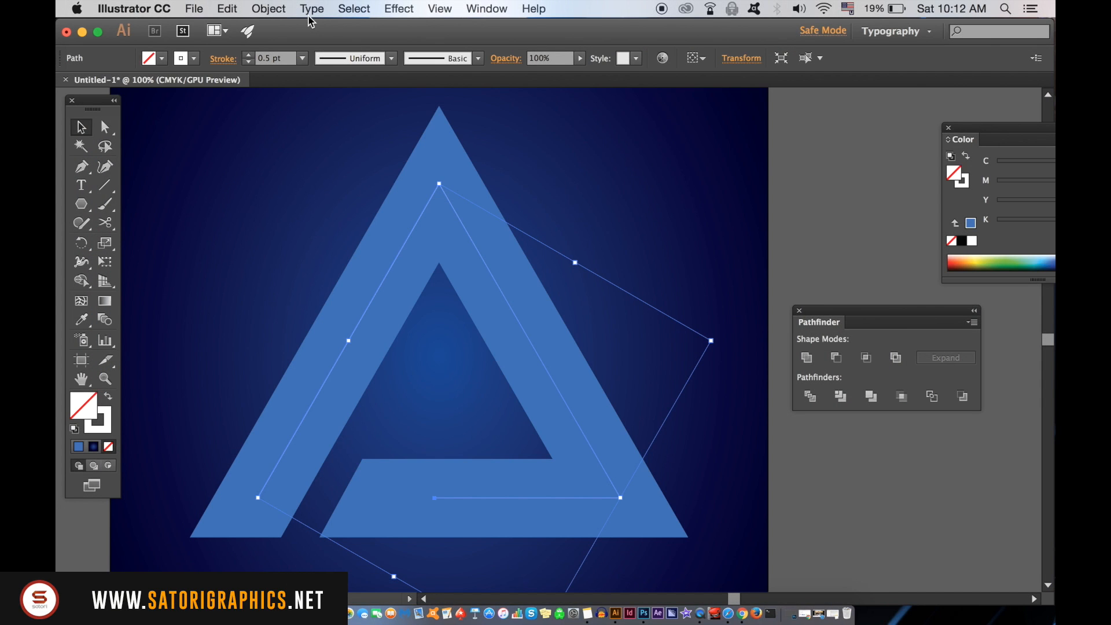
{"action": "left_click", "coordinate": [268, 8]}
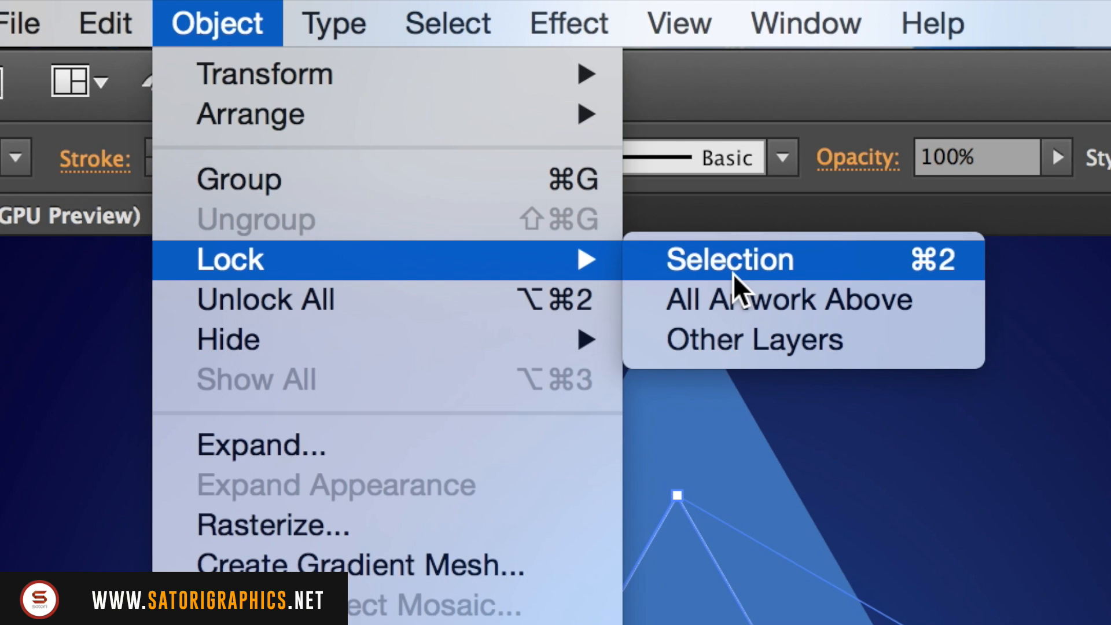
{"action": "left_click", "coordinate": [729, 258]}
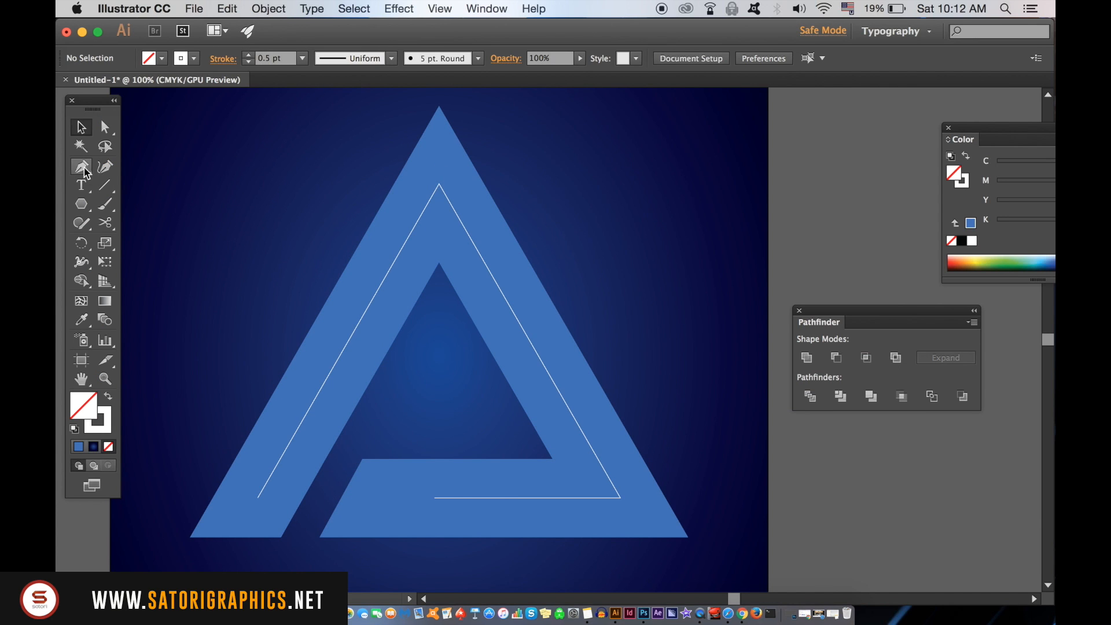
{"action": "left_click", "coordinate": [440, 188]}
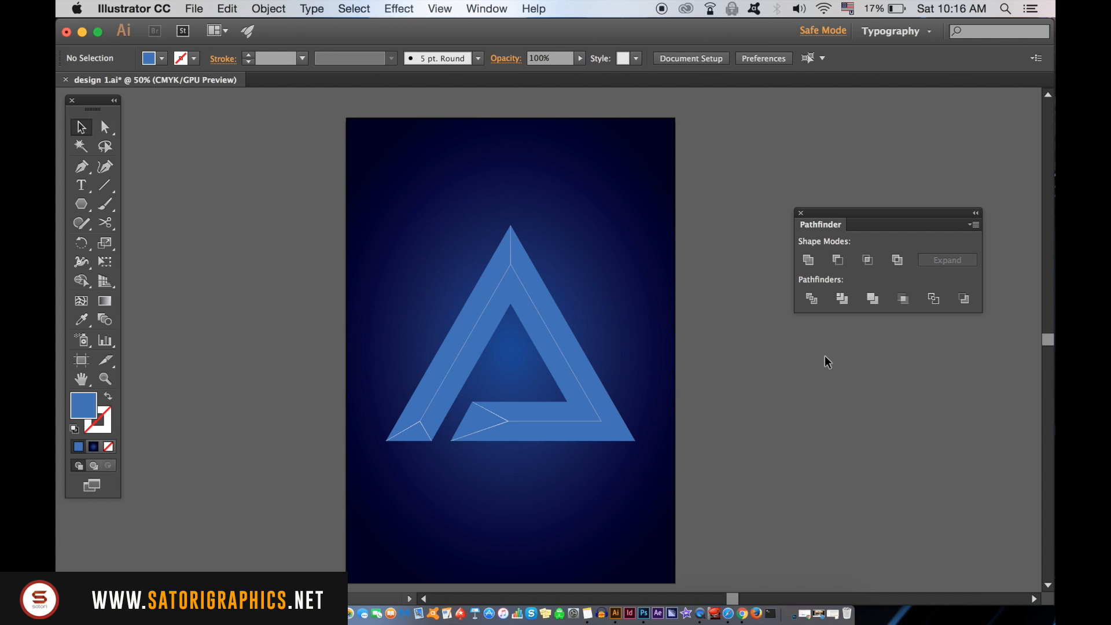
- Lock the finished logo artwork in place via Object > Lock > Selection
{"action": "left_click", "coordinate": [510, 320]}
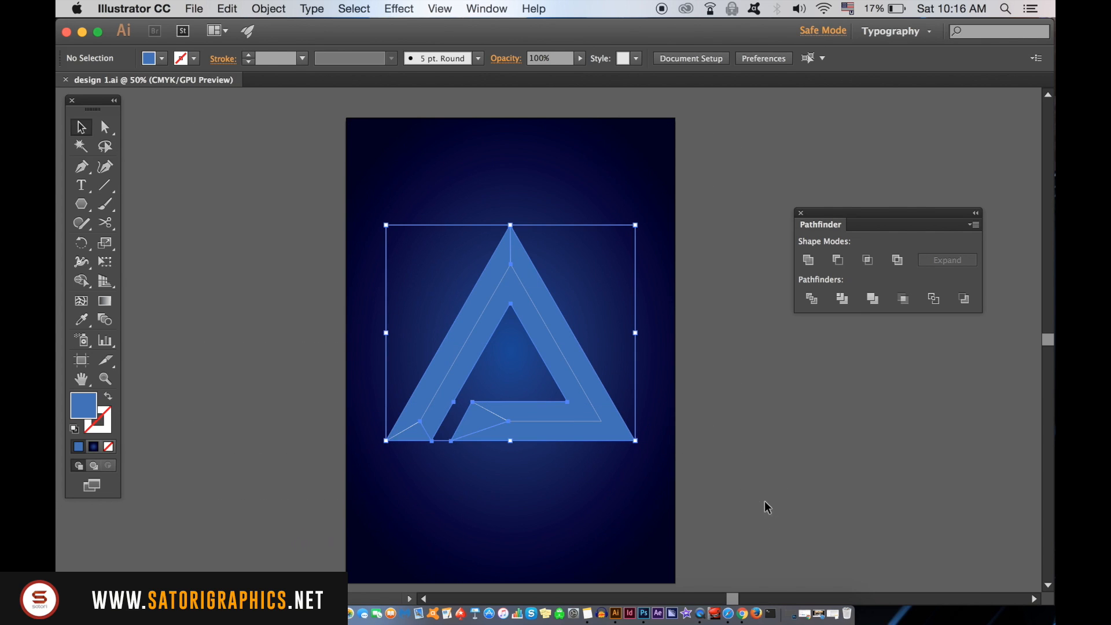
{"action": "left_click", "coordinate": [268, 8]}
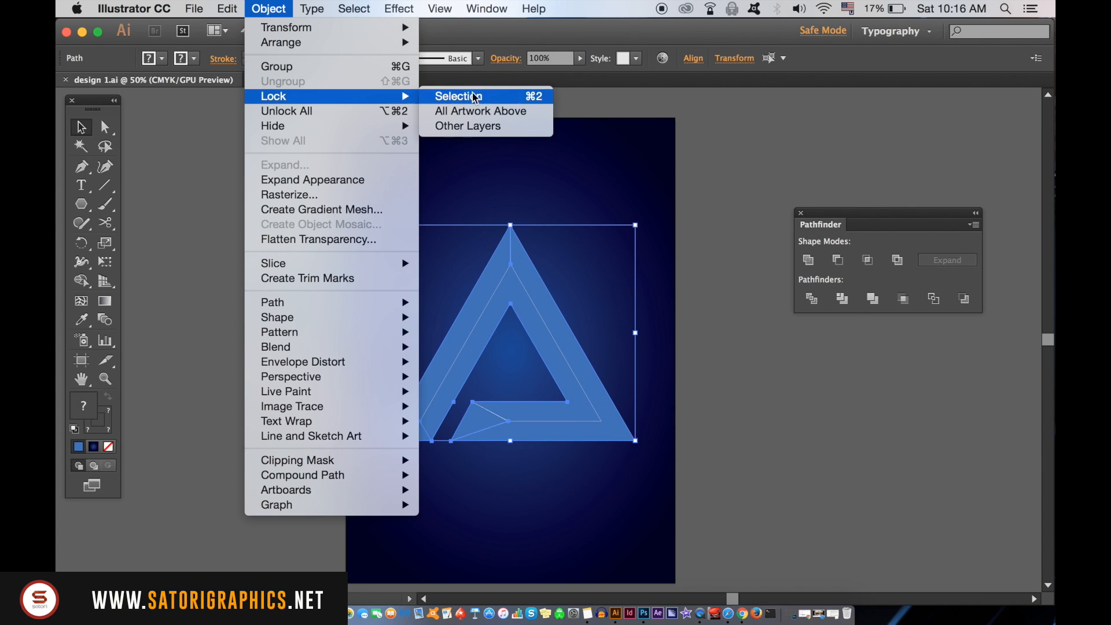
{"action": "left_click", "coordinate": [457, 96]}
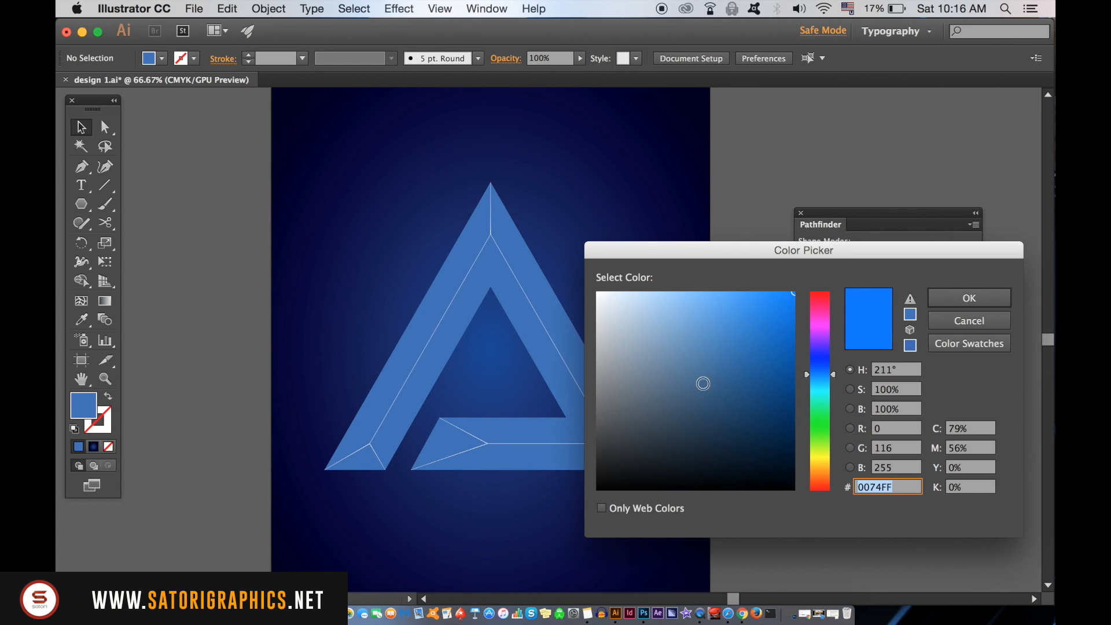
- Set the stroke colour to light sky blue 71D0FF
{"action": "left_click", "coordinate": [731, 290]}
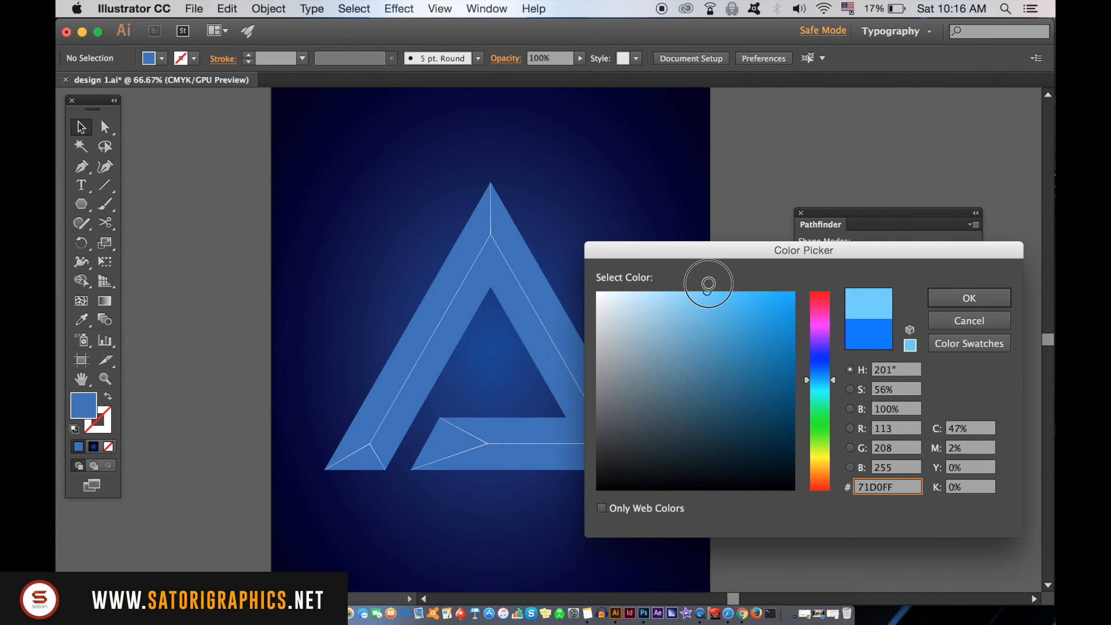
{"action": "left_click", "coordinate": [968, 297]}
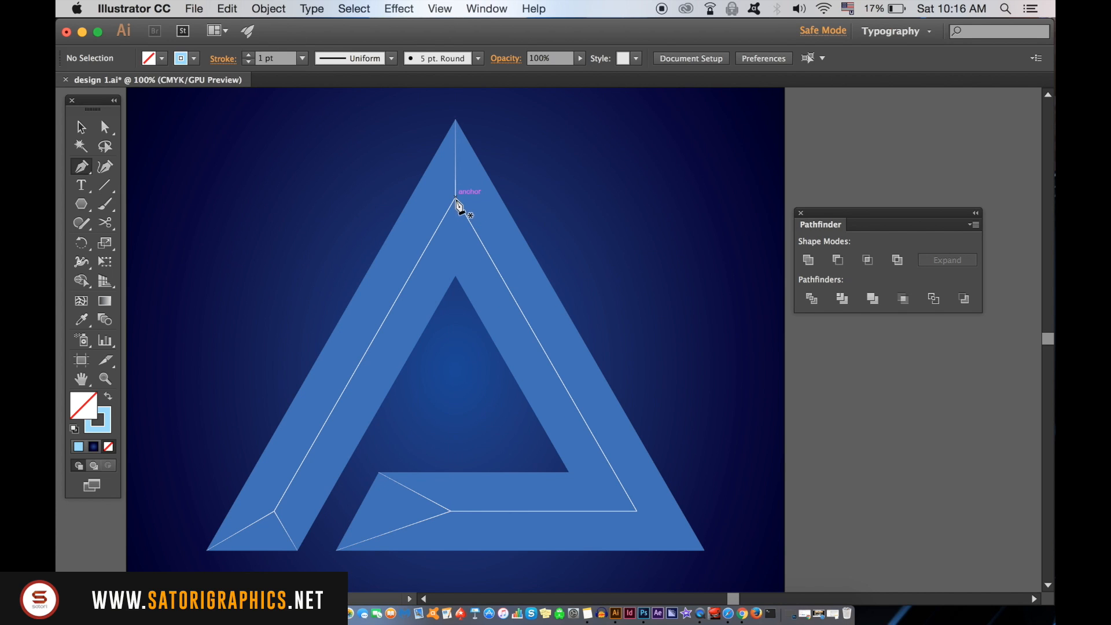
- Draw a light-blue line along the triangle's inner right edge, 20 pt with a tapered width profile
{"action": "left_click_drag", "start_coordinate": [457, 210], "coordinate": [638, 511]}
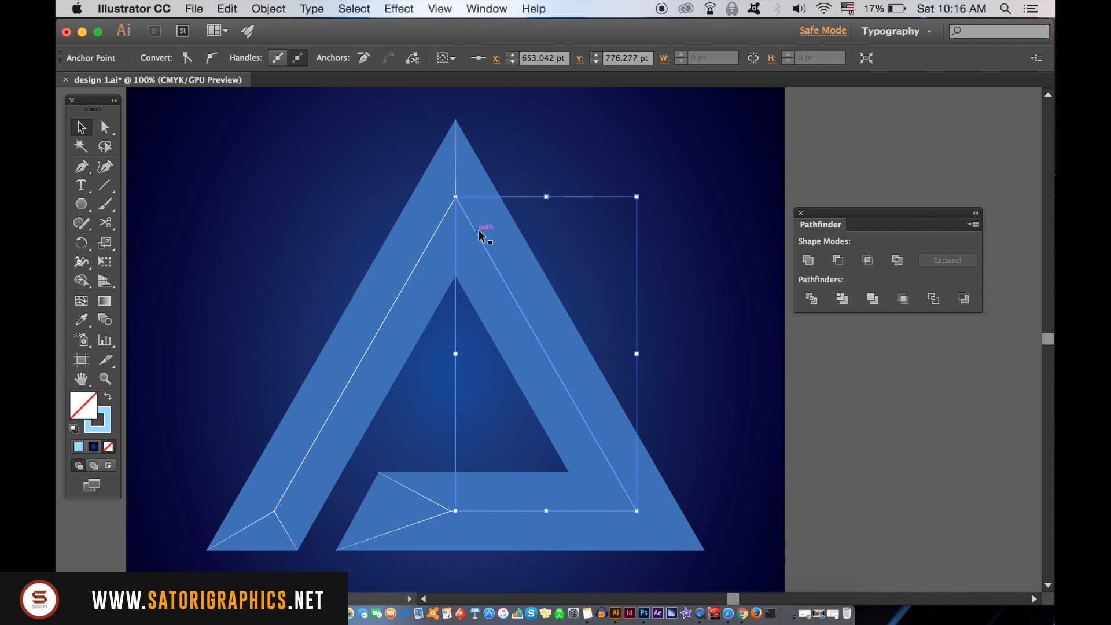
{"action": "left_click", "coordinate": [303, 58]}
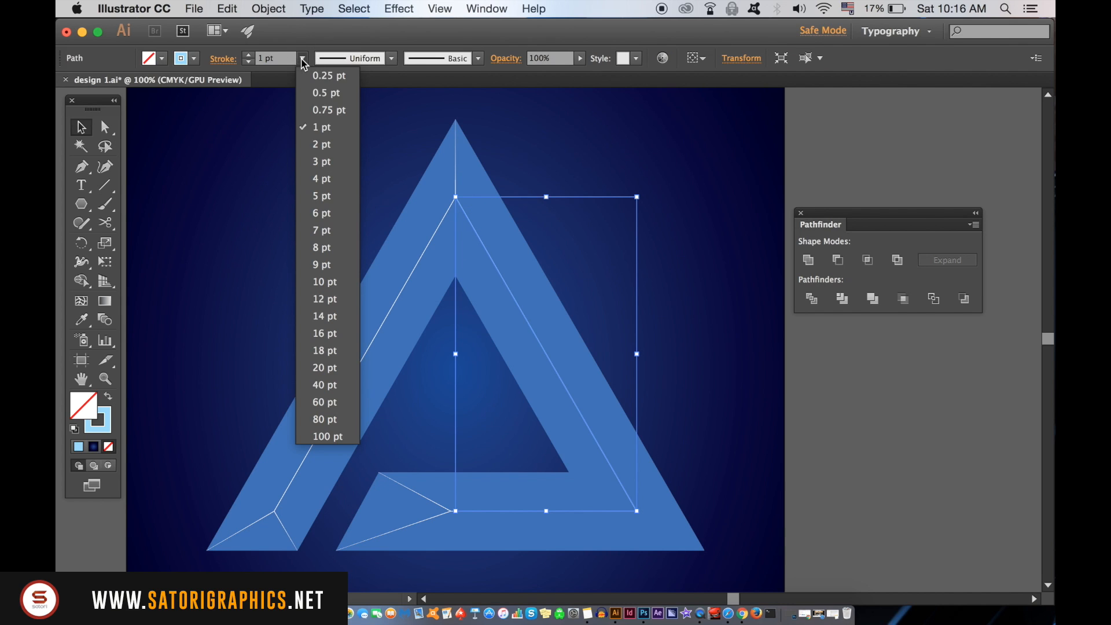
{"action": "left_click", "coordinate": [324, 368]}
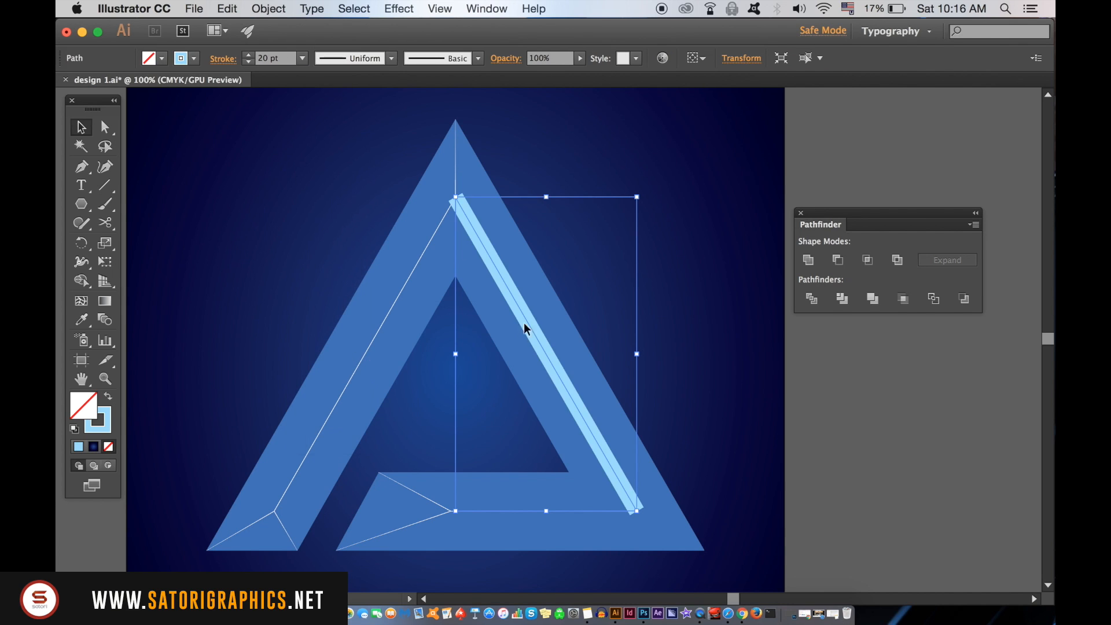
{"action": "left_click", "coordinate": [390, 58]}
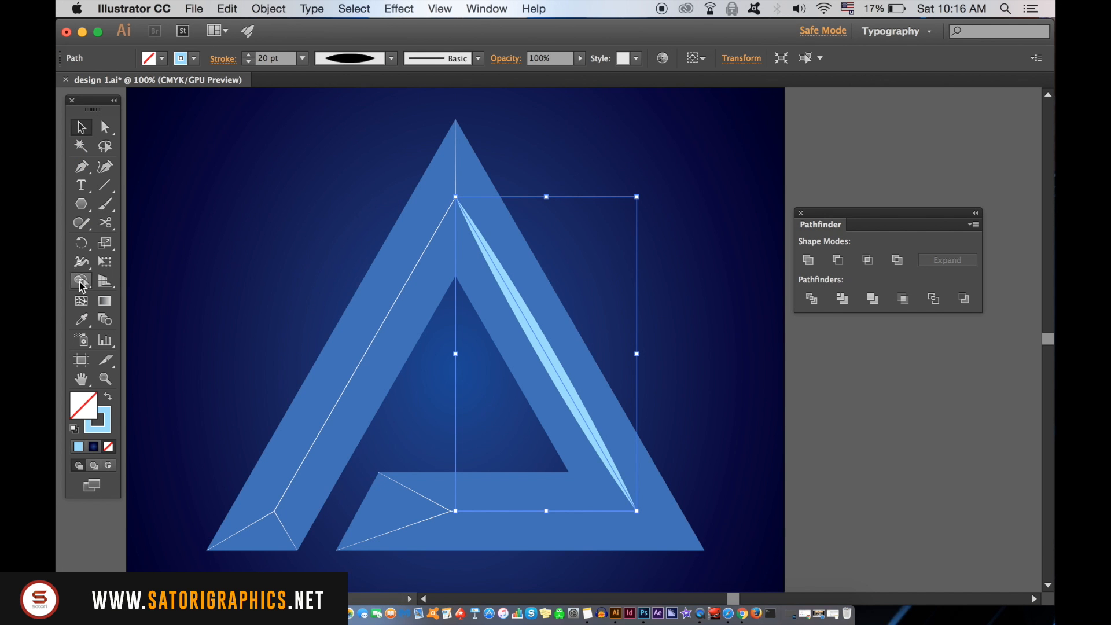
- Widen the middle of the light-blue streak by hand with the Width Tool
{"action": "left_click", "coordinate": [81, 280]}
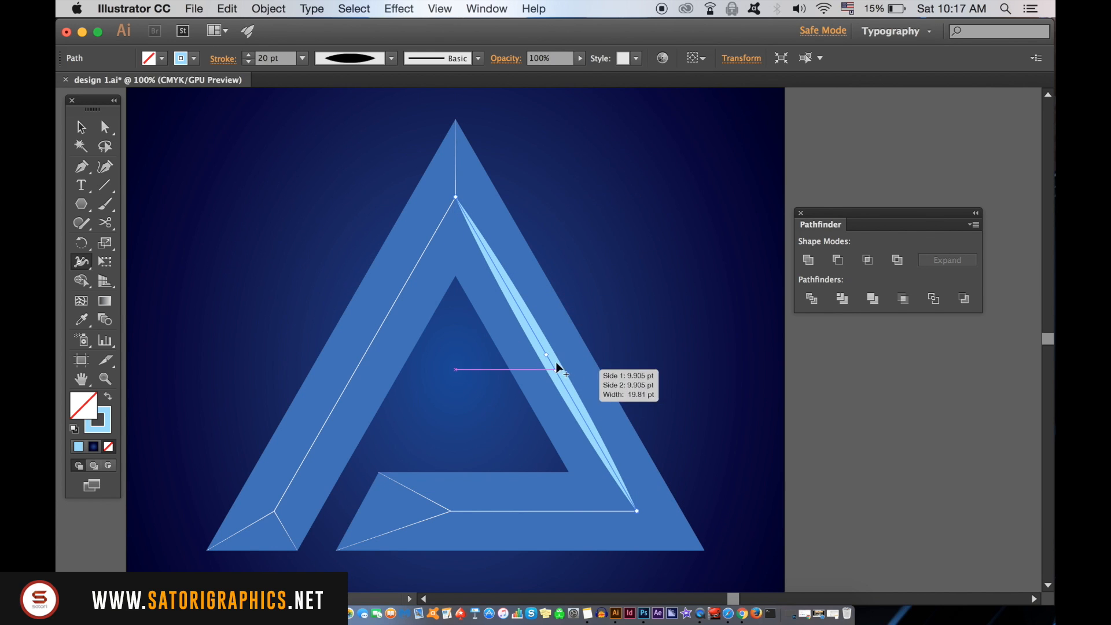
{"action": "left_click_drag", "start_coordinate": [545, 369], "coordinate": [567, 404]}
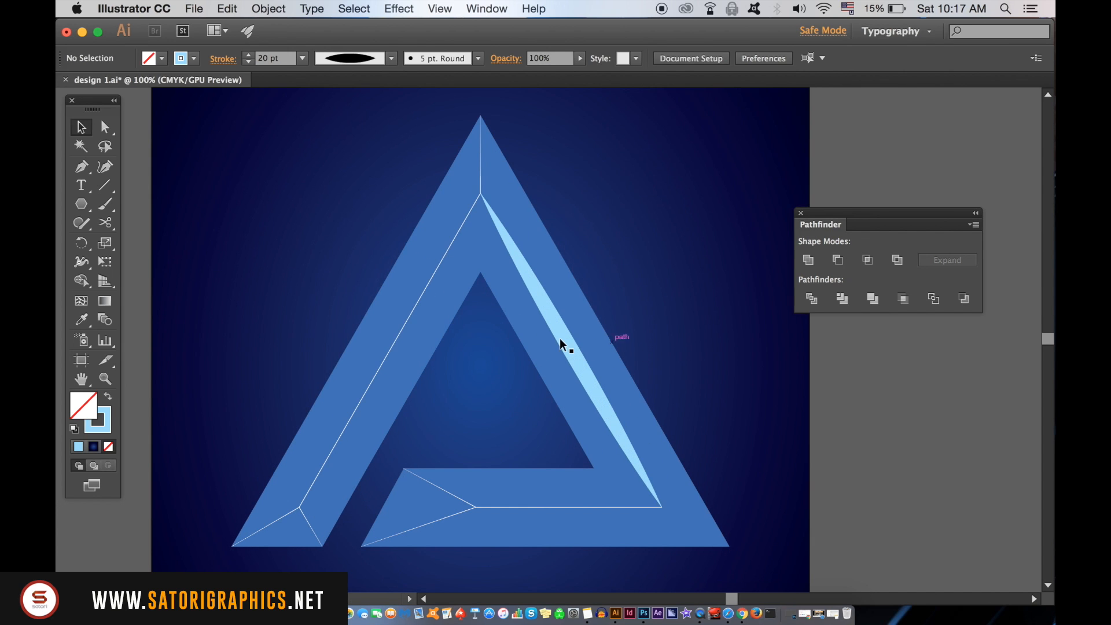
- Apply a Gaussian Blur of about 32 px to the light-blue streak, softening it into a glow
{"action": "left_click", "coordinate": [570, 348]}
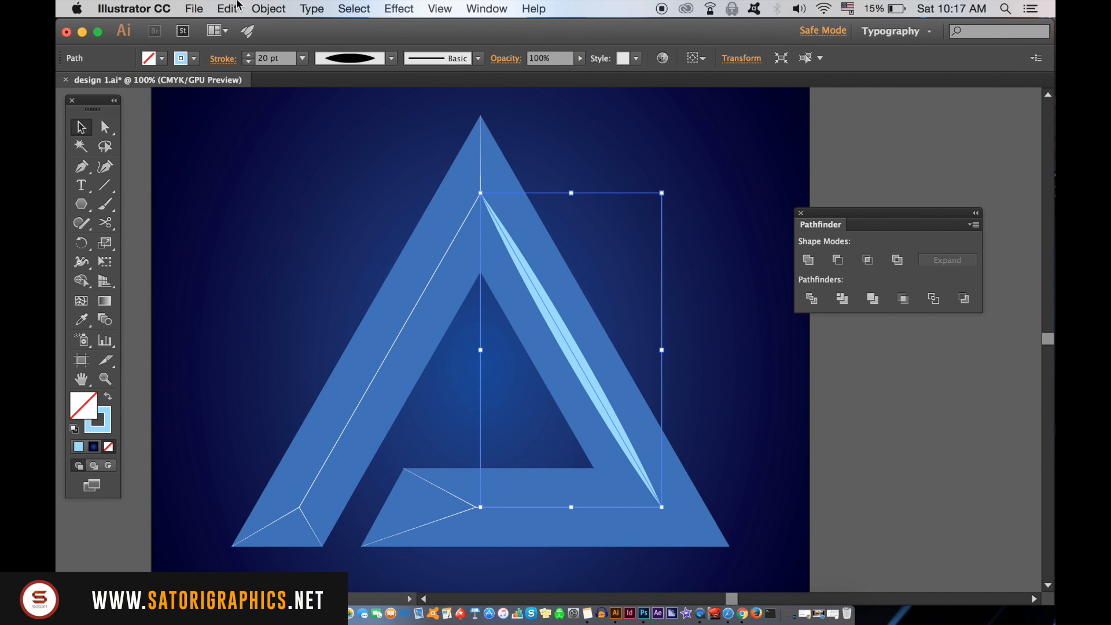
{"action": "mouse_move", "coordinate": [402, 8]}
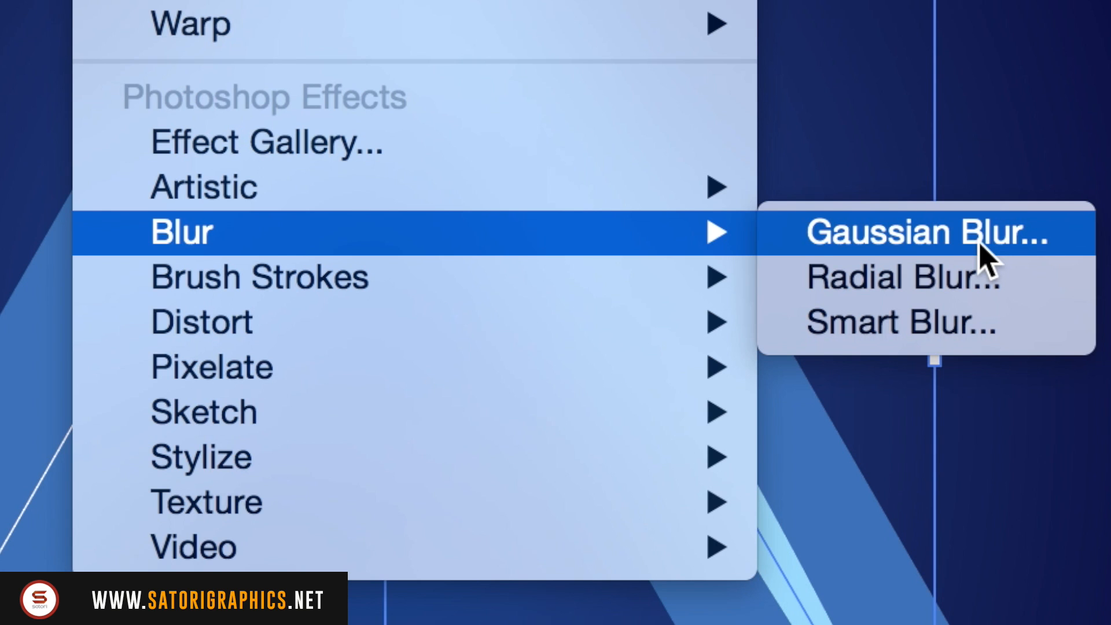
{"action": "left_click", "coordinate": [926, 232]}
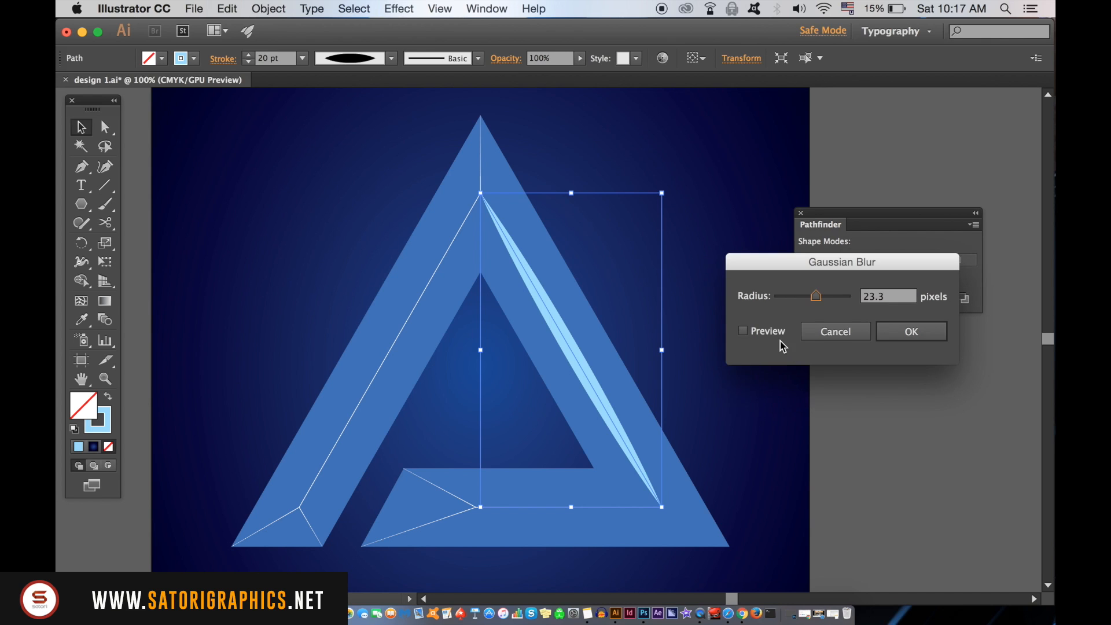
{"action": "left_click", "coordinate": [743, 331]}
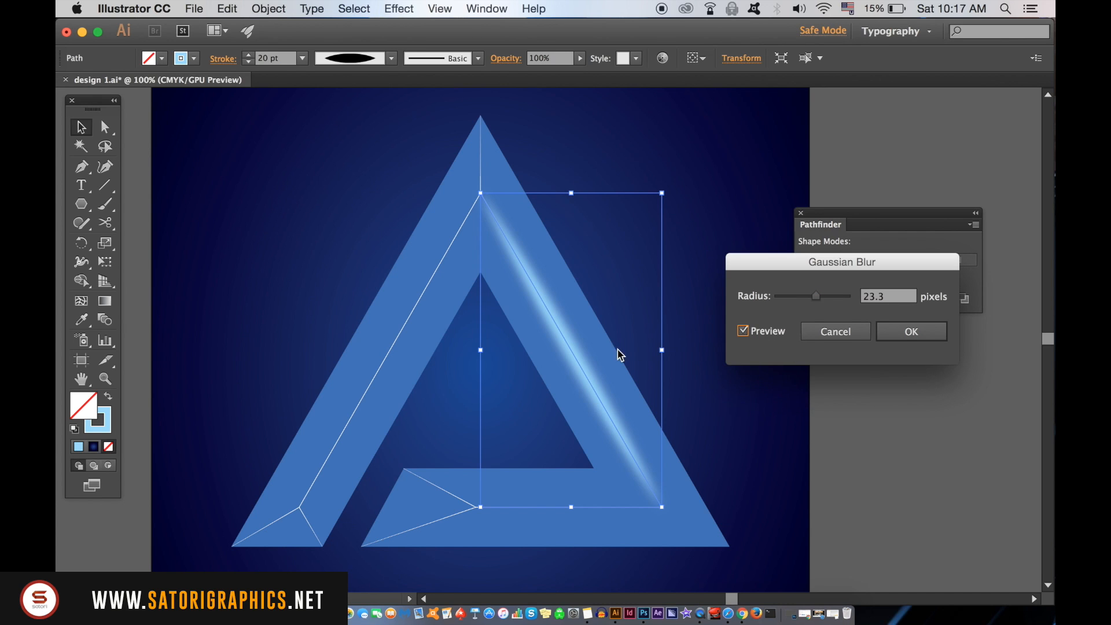
{"action": "left_click_drag", "start_coordinate": [816, 295], "coordinate": [813, 296]}
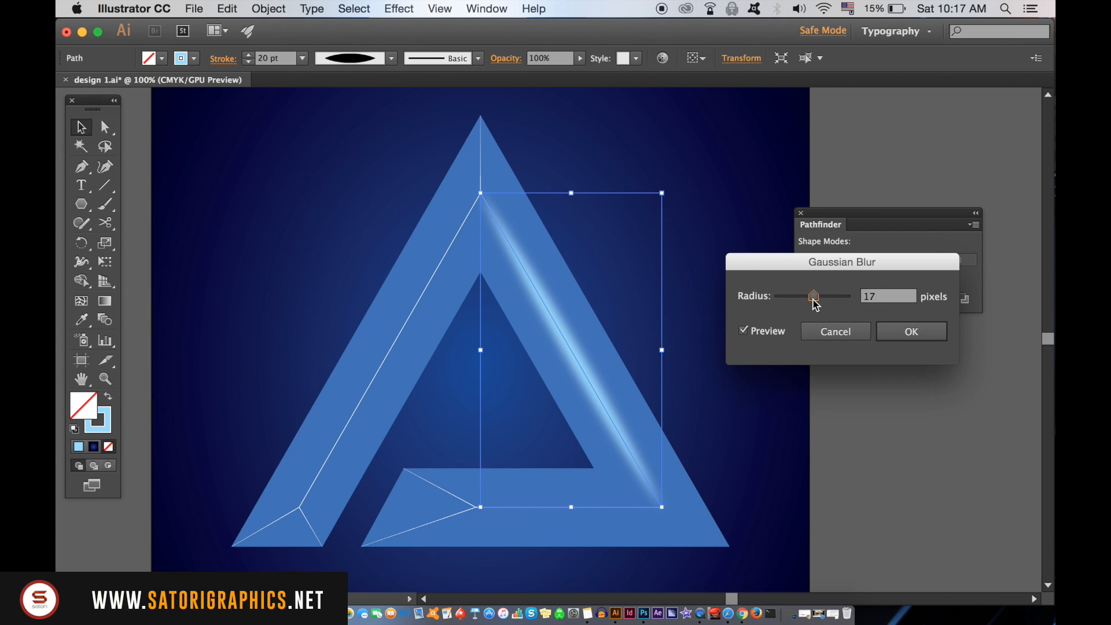
{"action": "left_click_drag", "start_coordinate": [813, 296], "coordinate": [815, 296]}
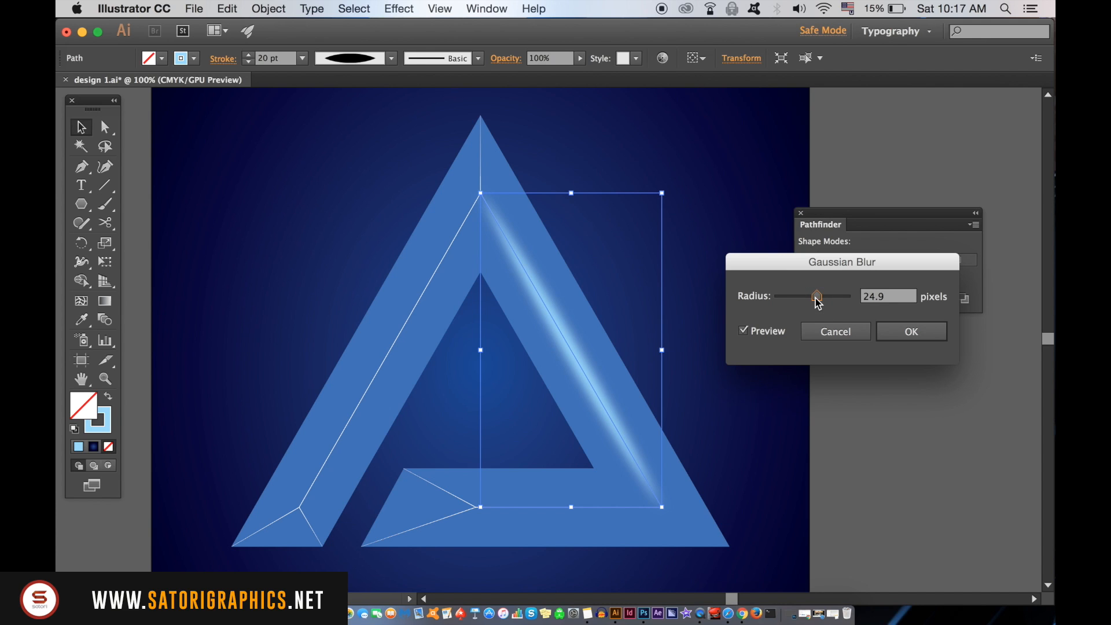
{"action": "left_click_drag", "start_coordinate": [815, 297], "coordinate": [819, 296]}
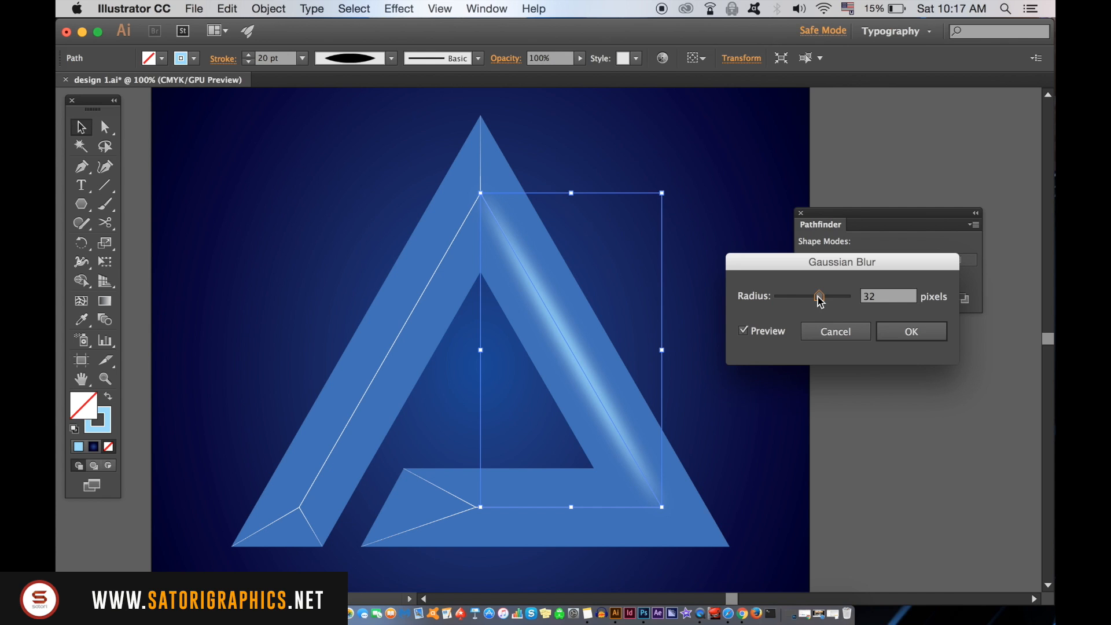
{"action": "left_click", "coordinate": [911, 331]}
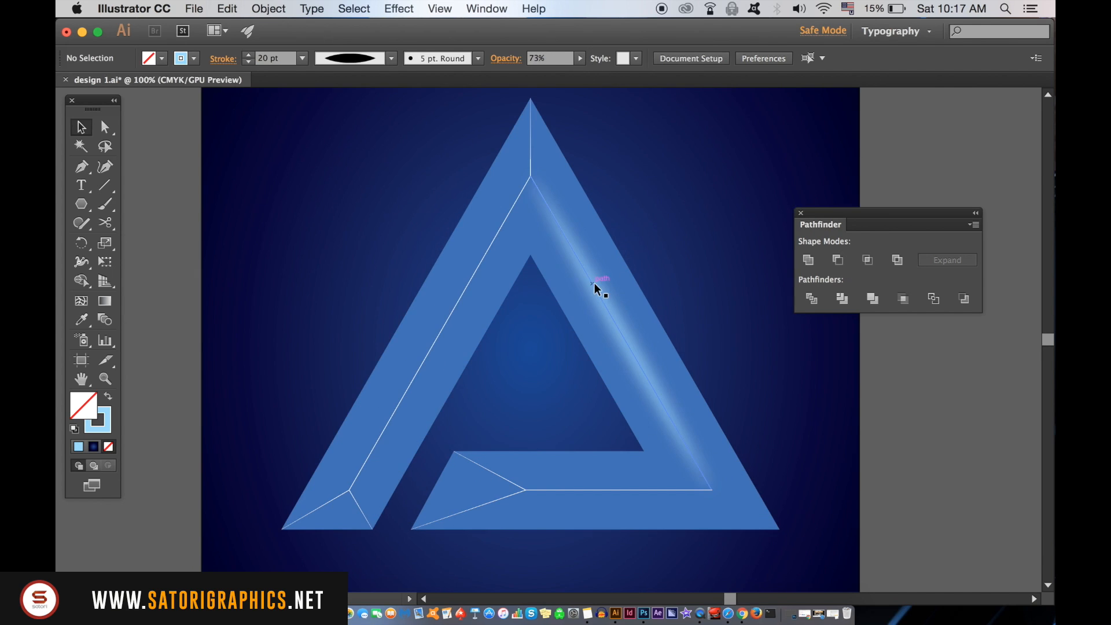
{"action": "left_click_drag", "start_coordinate": [602, 287], "coordinate": [506, 313]}
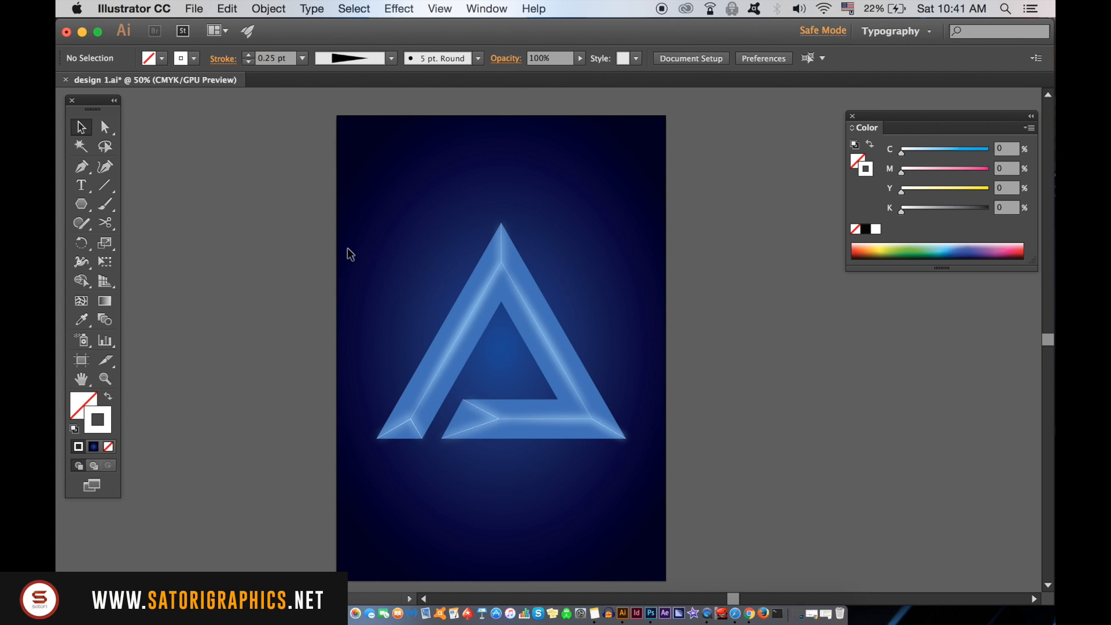
{"action": "mouse_move", "coordinate": [237, 169]}
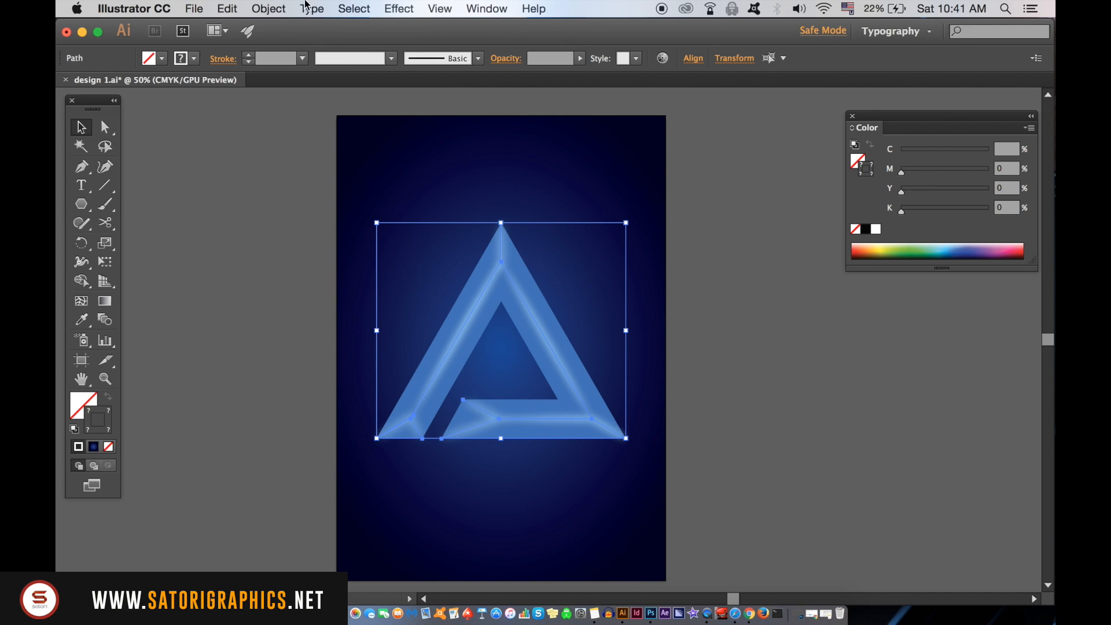
- Deselect the logo and set a pink #FF4AF6 fill with no stroke
{"action": "left_click", "coordinate": [267, 8]}
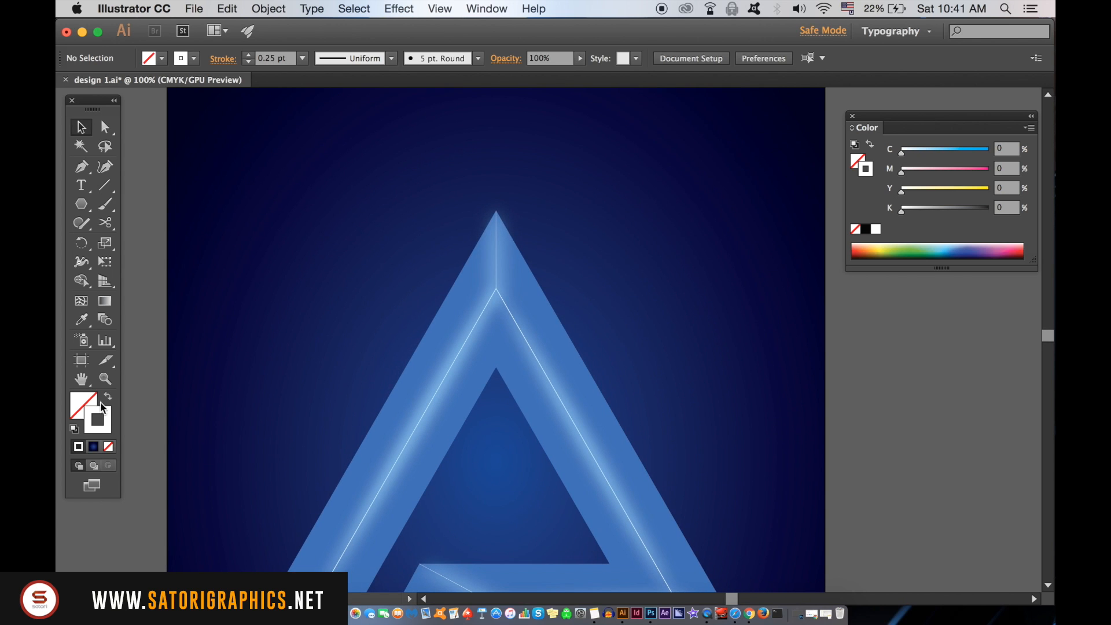
{"action": "left_click", "coordinate": [107, 397]}
{"action": "type", "text": "FF4AF6"}
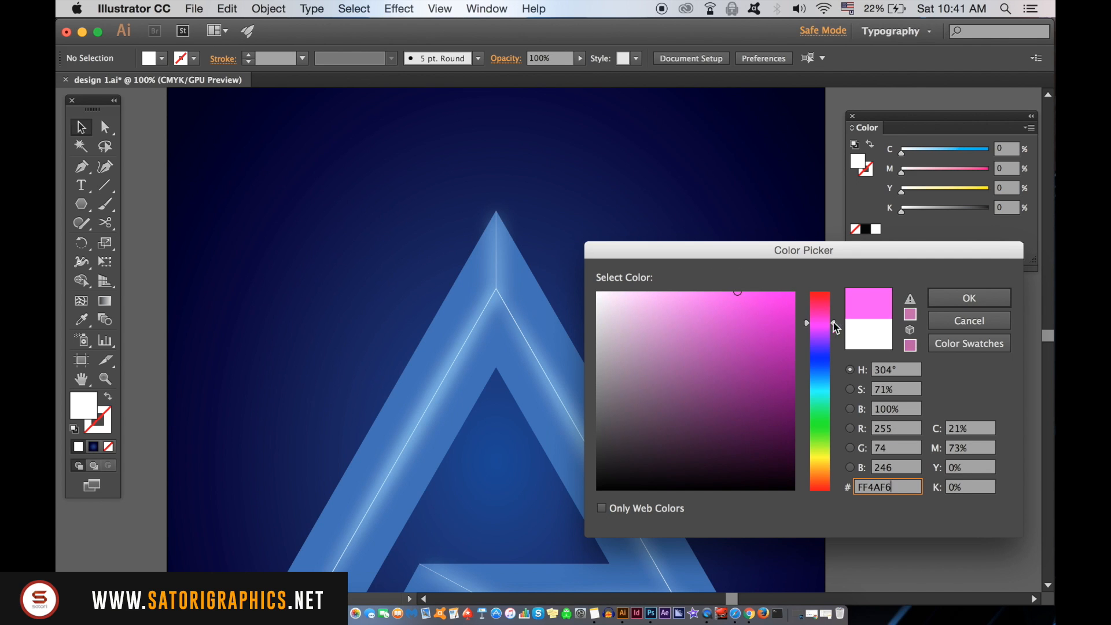
{"action": "left_click", "coordinate": [968, 298]}
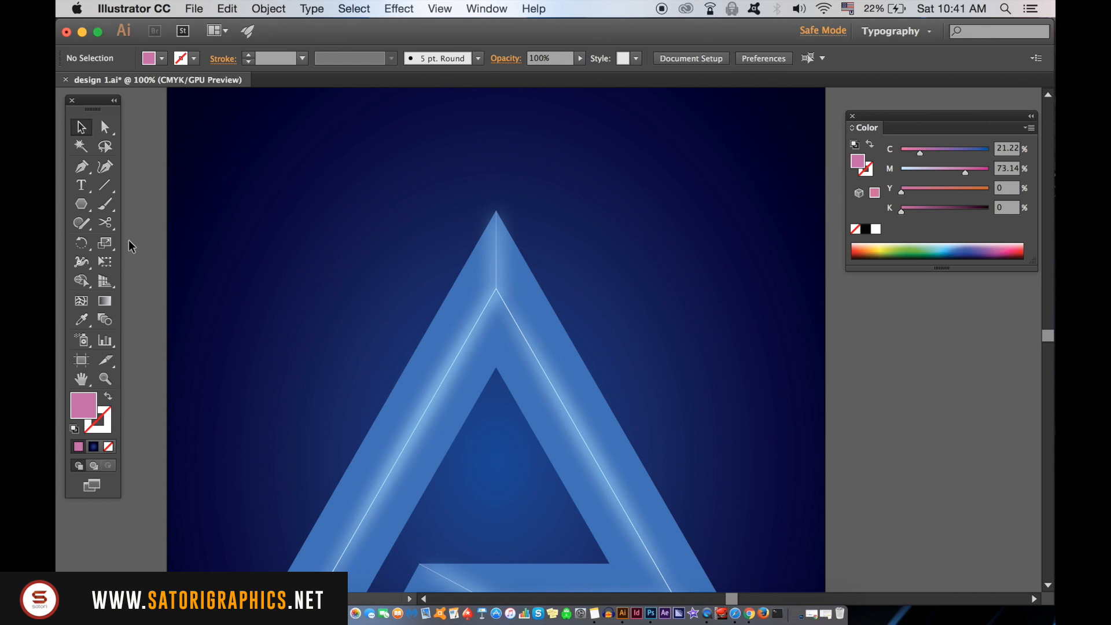
- Draw a pink ellipse near the apex and reshape it into a pointed leaf sliver
{"action": "left_click", "coordinate": [81, 204]}
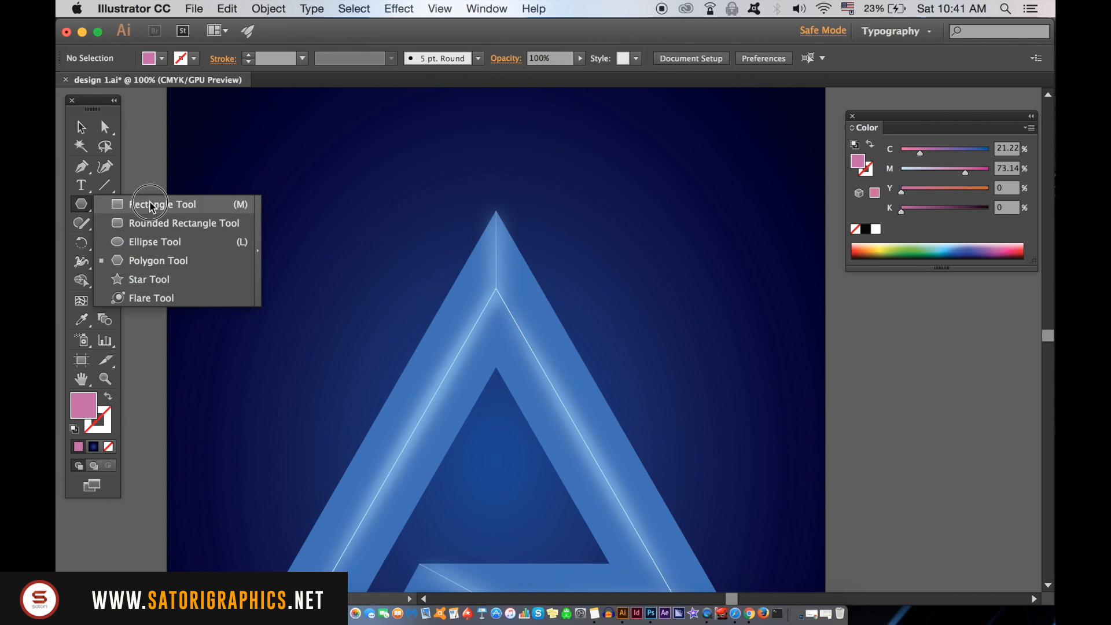
{"action": "left_click", "coordinate": [154, 242]}
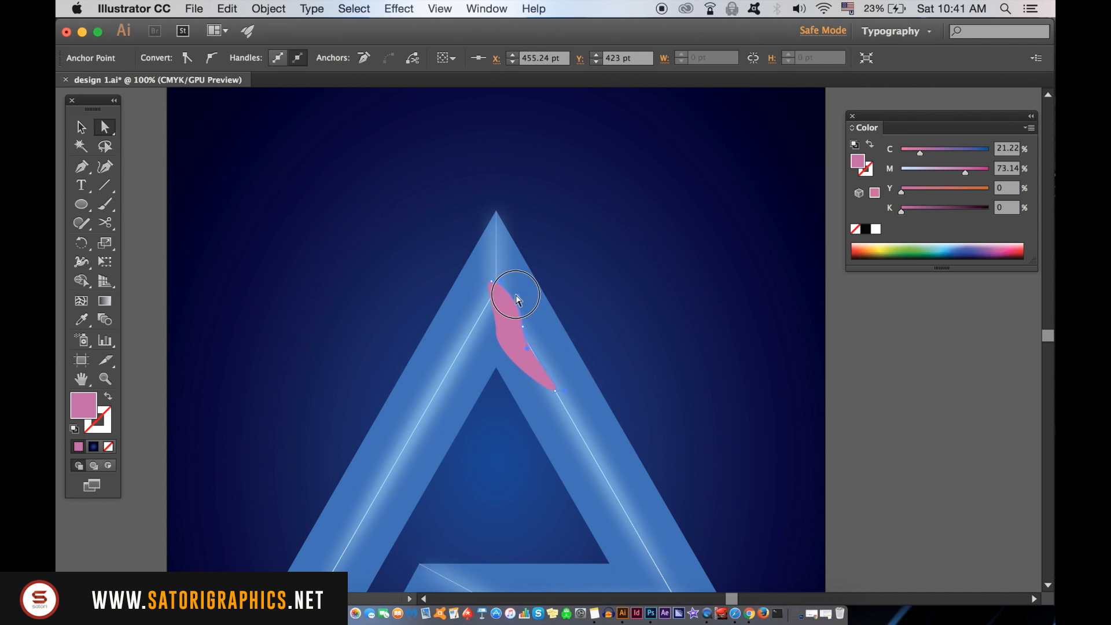
{"action": "left_click_drag", "start_coordinate": [518, 298], "coordinate": [507, 367]}
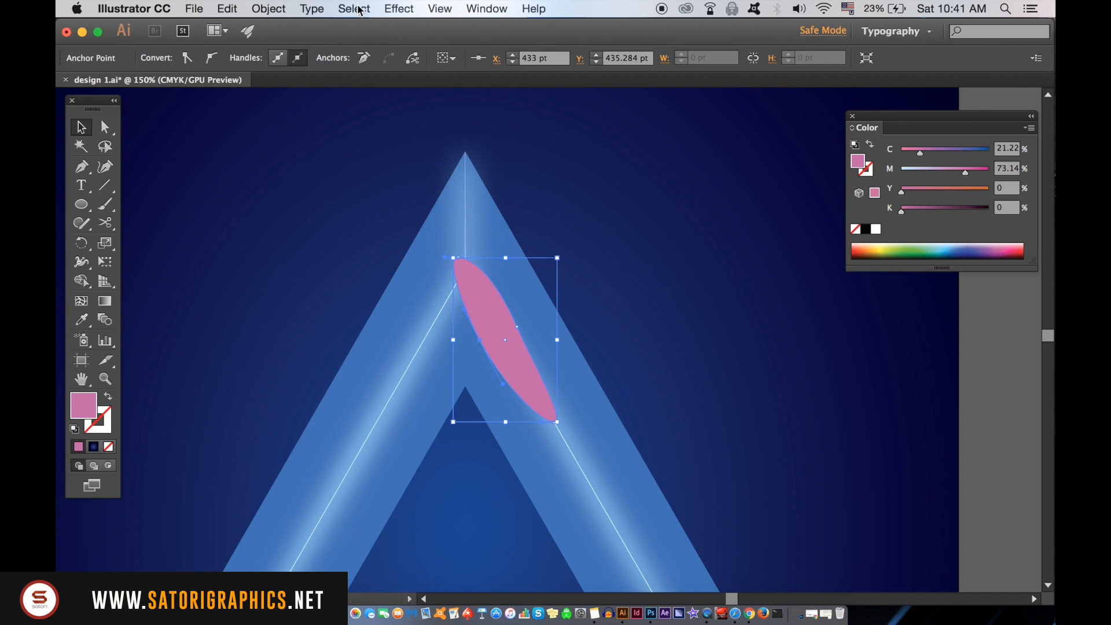
- Apply a Gaussian Blur of about 42.5 px to the pink leaf shape near the apex
{"action": "left_click", "coordinate": [399, 8]}
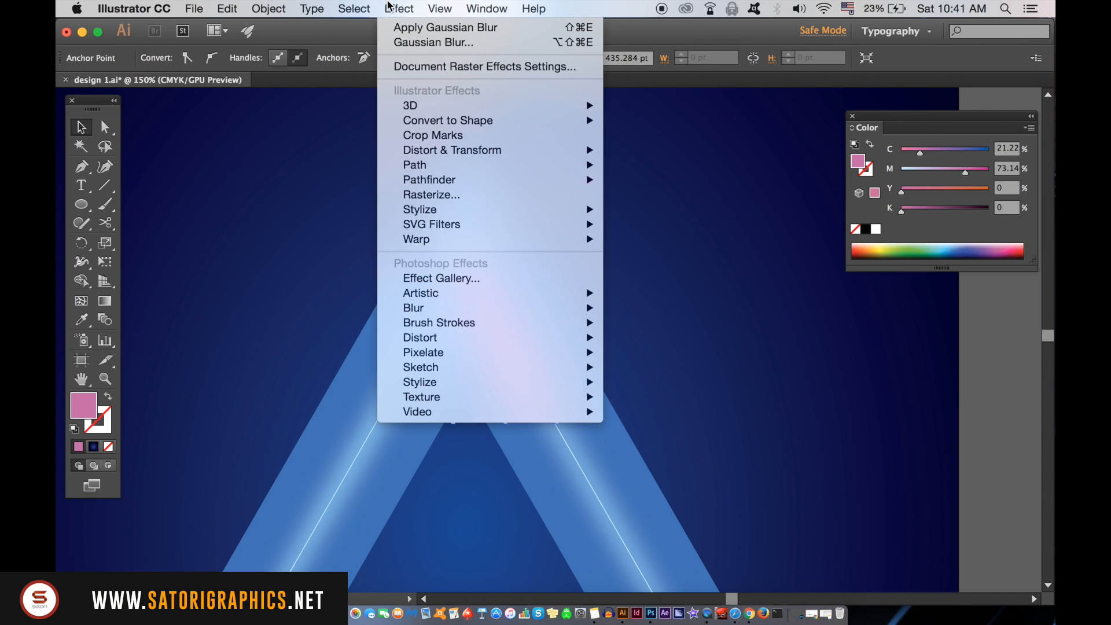
{"action": "mouse_move", "coordinate": [414, 308]}
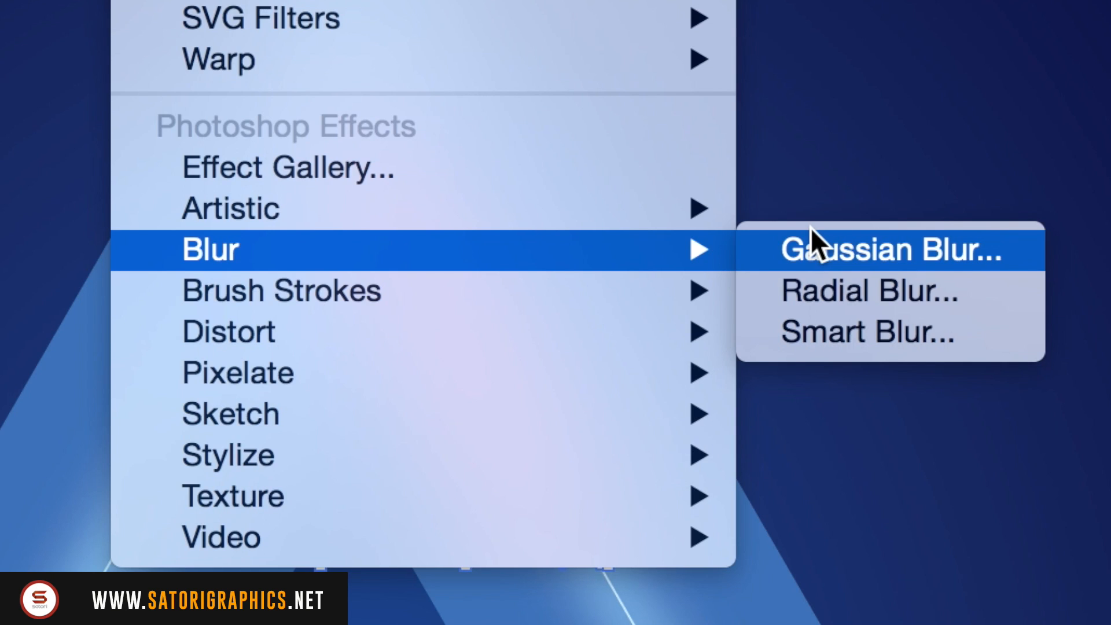
{"action": "left_click", "coordinate": [889, 249]}
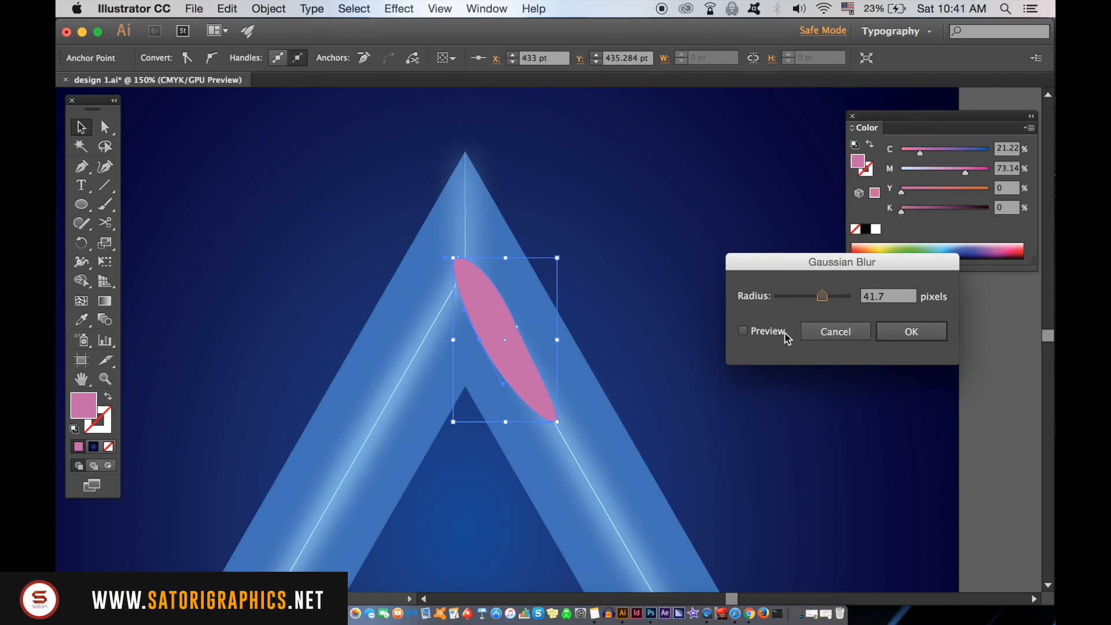
{"action": "left_click", "coordinate": [744, 331]}
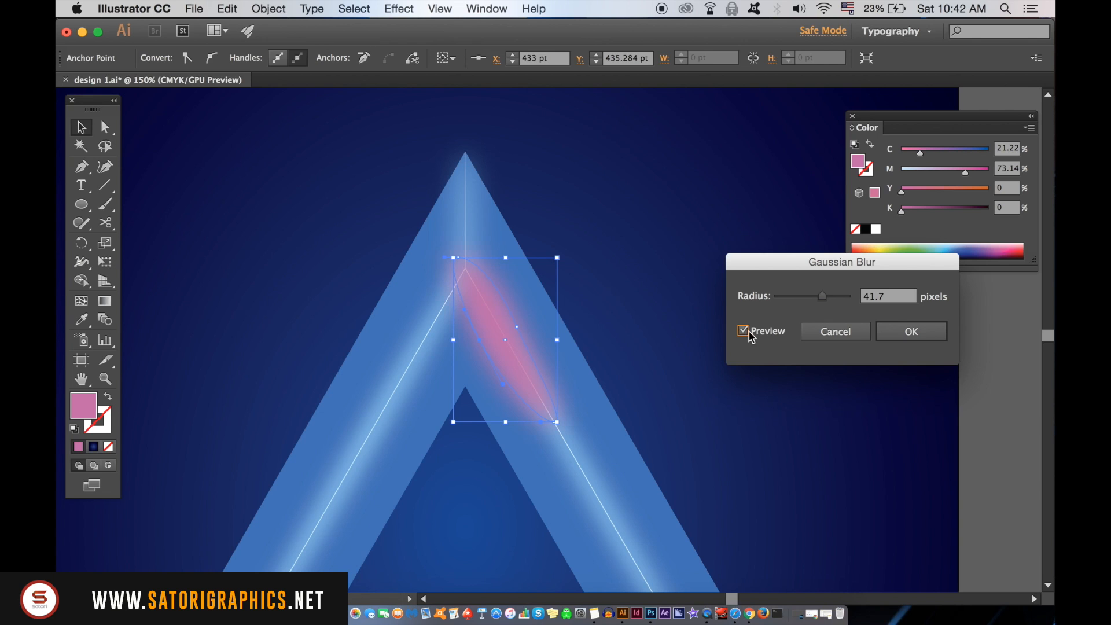
{"action": "left_click_drag", "start_coordinate": [822, 295], "coordinate": [822, 296]}
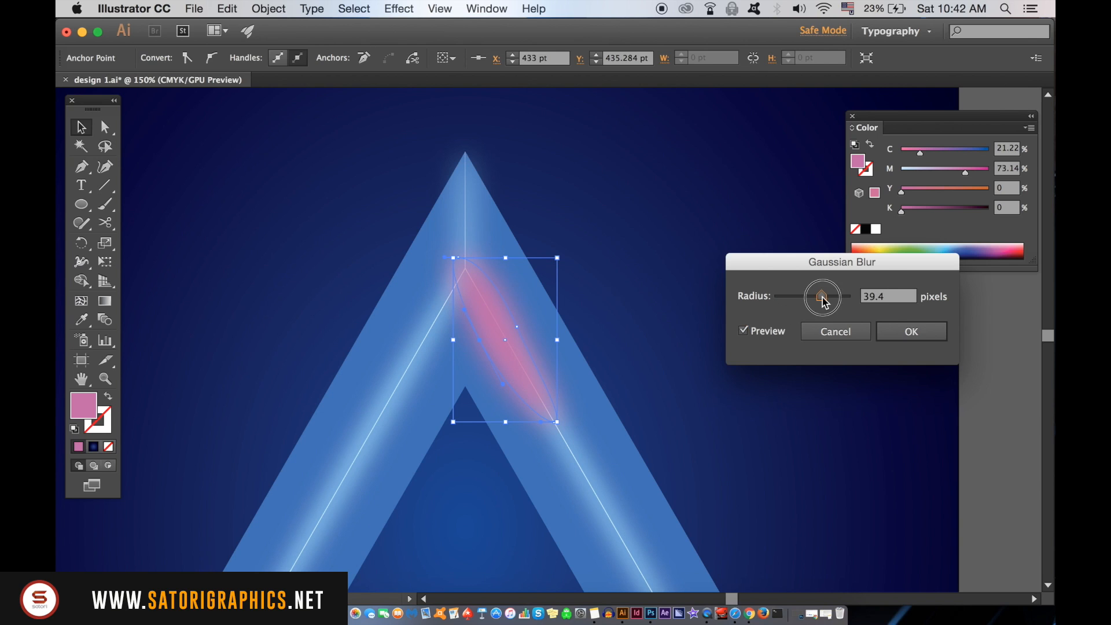
{"action": "left_click_drag", "start_coordinate": [824, 296], "coordinate": [822, 297]}
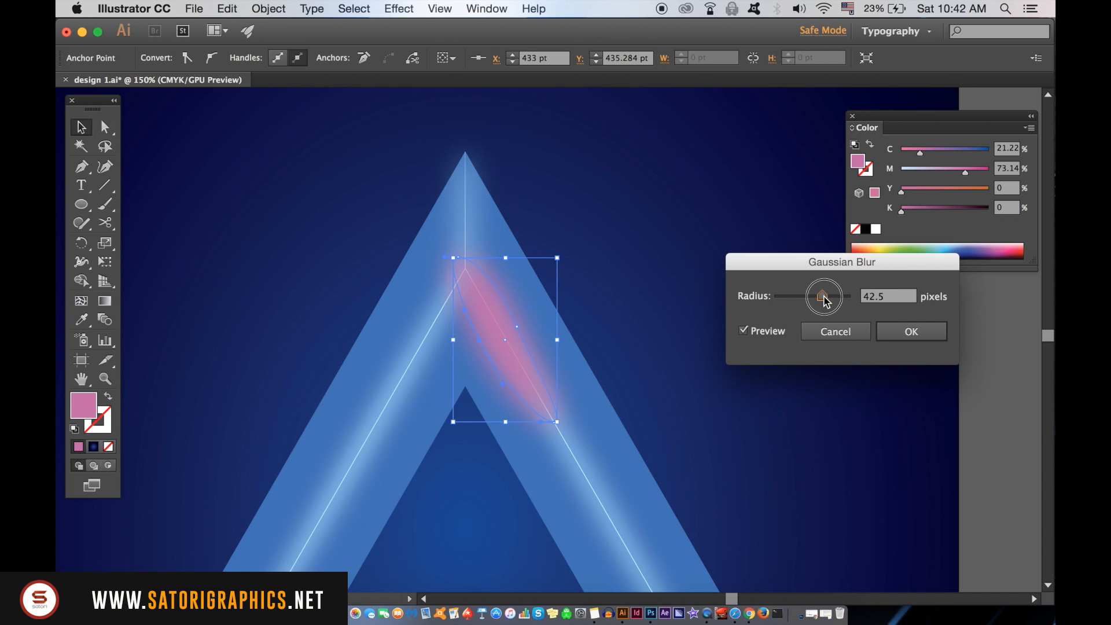
{"action": "left_click", "coordinate": [911, 331]}
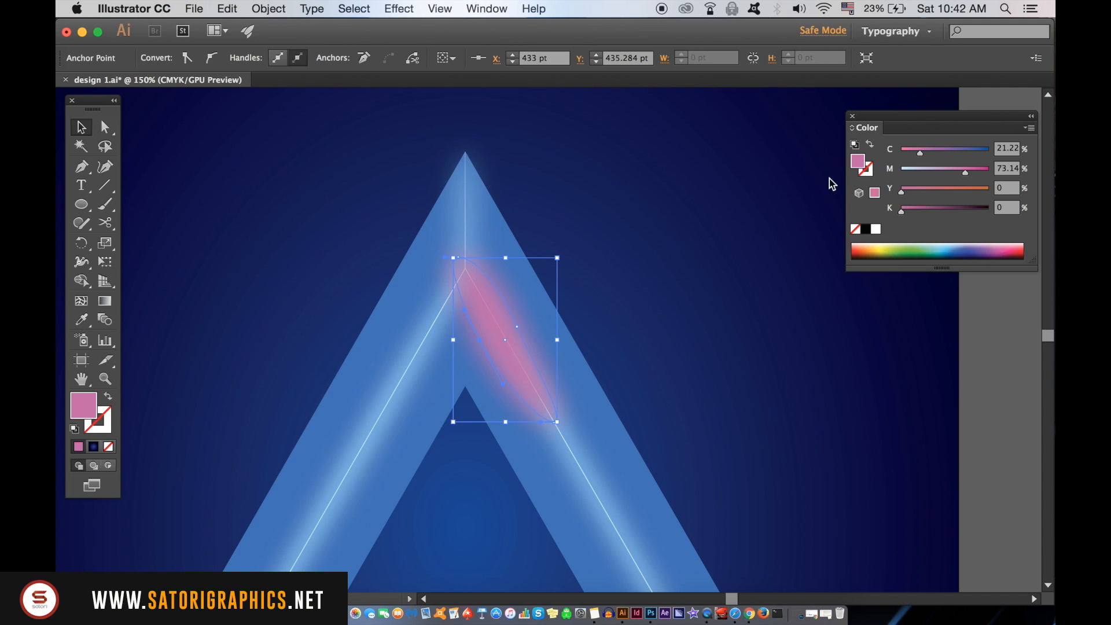
- In the Transparency panel try Overlay and Color Dodge, then settle on Hard Light for the pink glow
{"action": "left_click", "coordinate": [487, 8]}
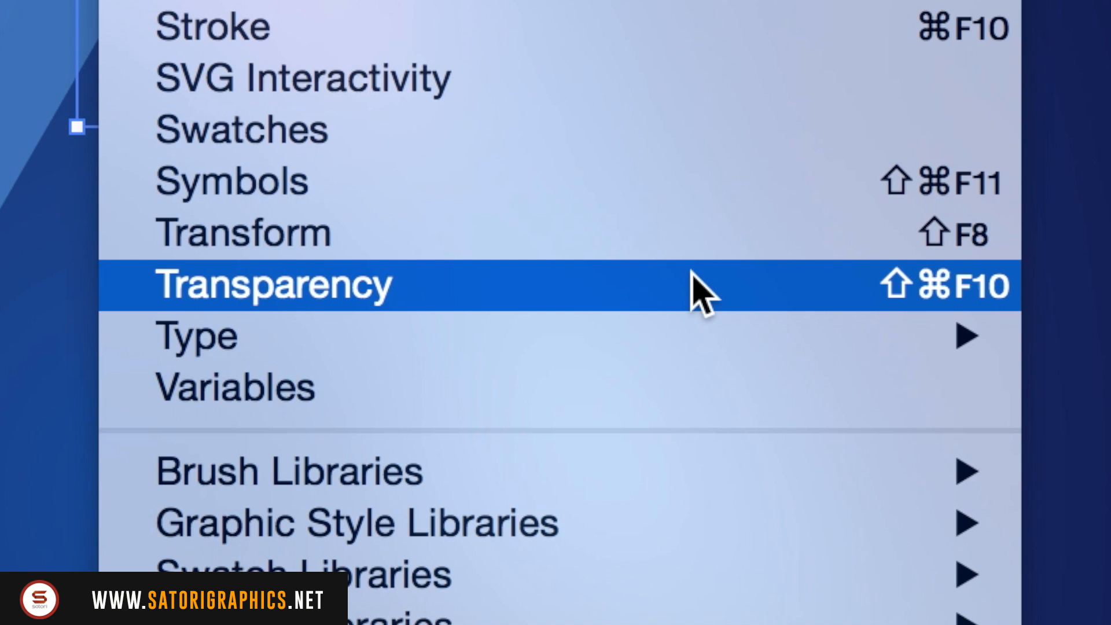
{"action": "left_click", "coordinate": [273, 285]}
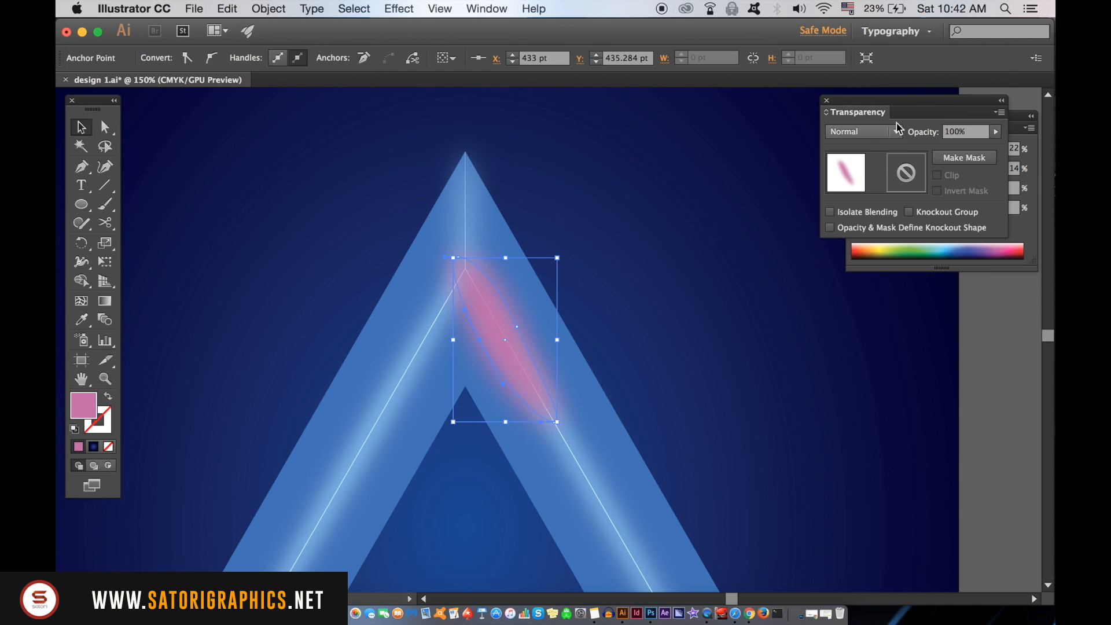
{"action": "left_click", "coordinate": [863, 308]}
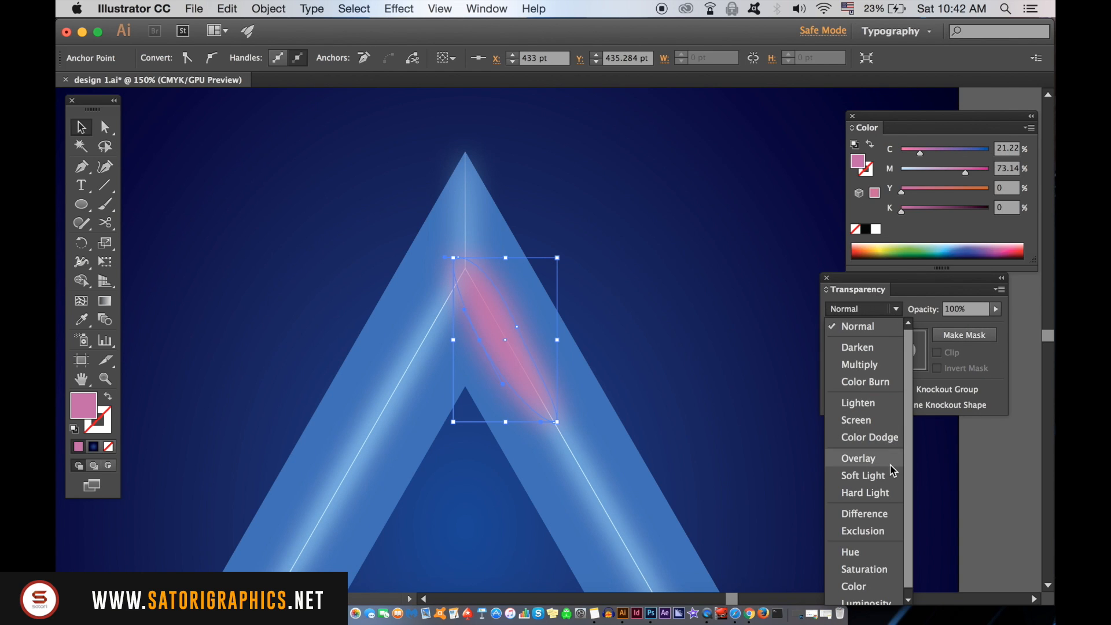
{"action": "left_click", "coordinate": [865, 493]}
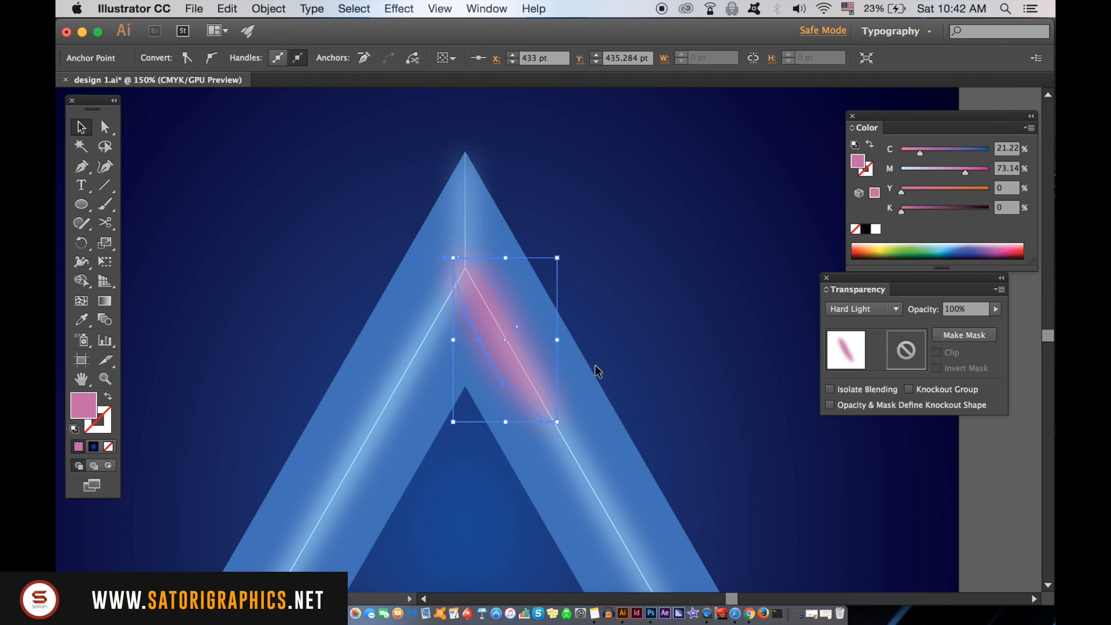
{"action": "mouse_move", "coordinate": [882, 461]}
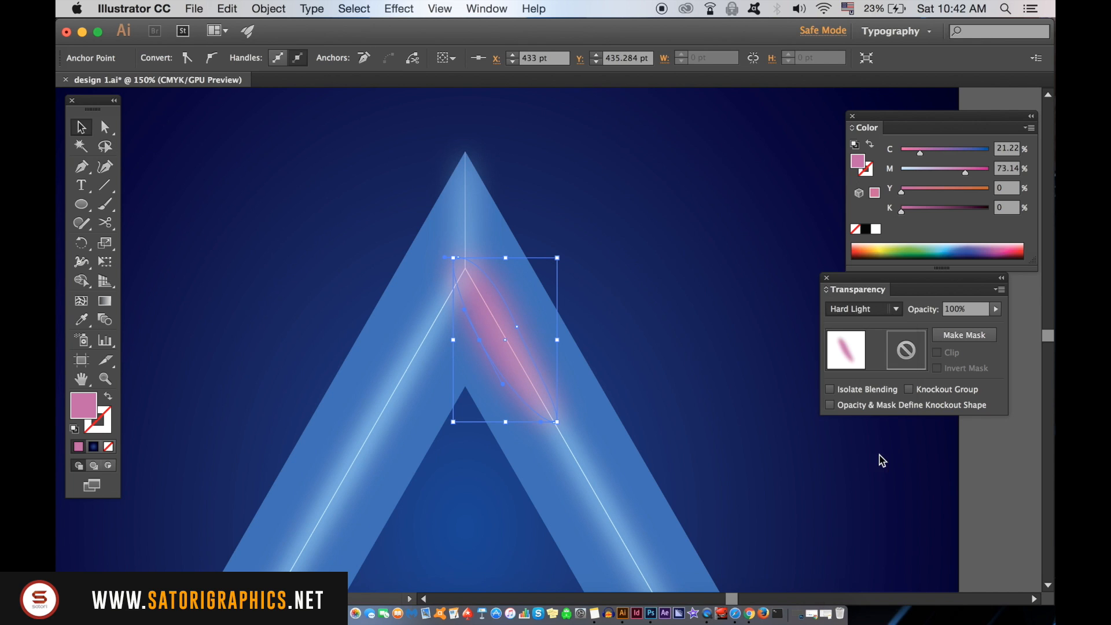
{"action": "left_click", "coordinate": [862, 308]}
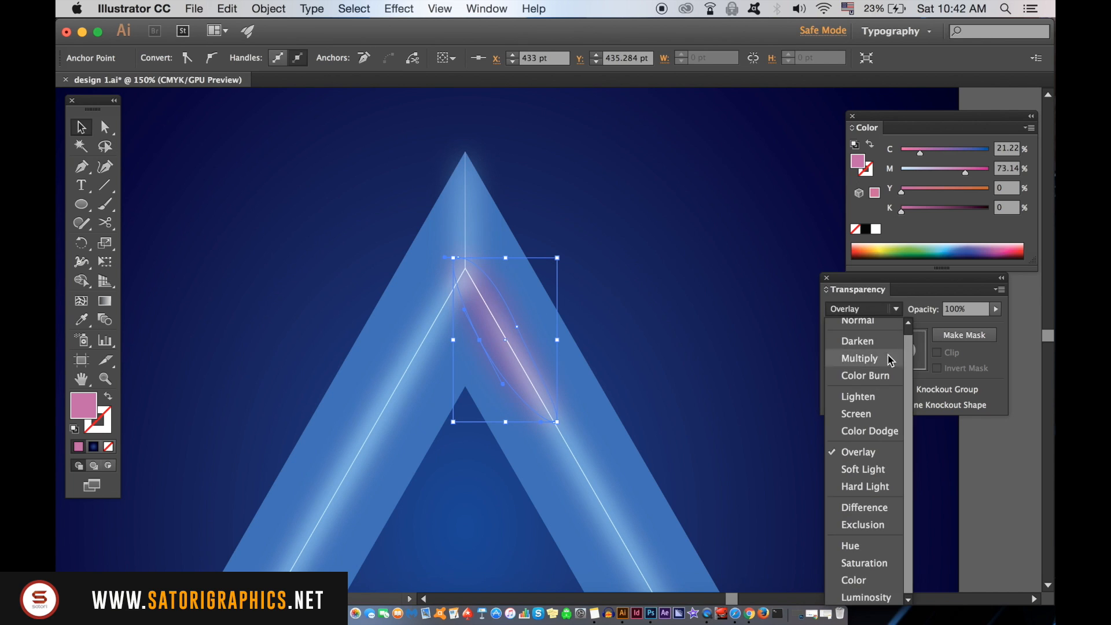
{"action": "left_click", "coordinate": [869, 430]}
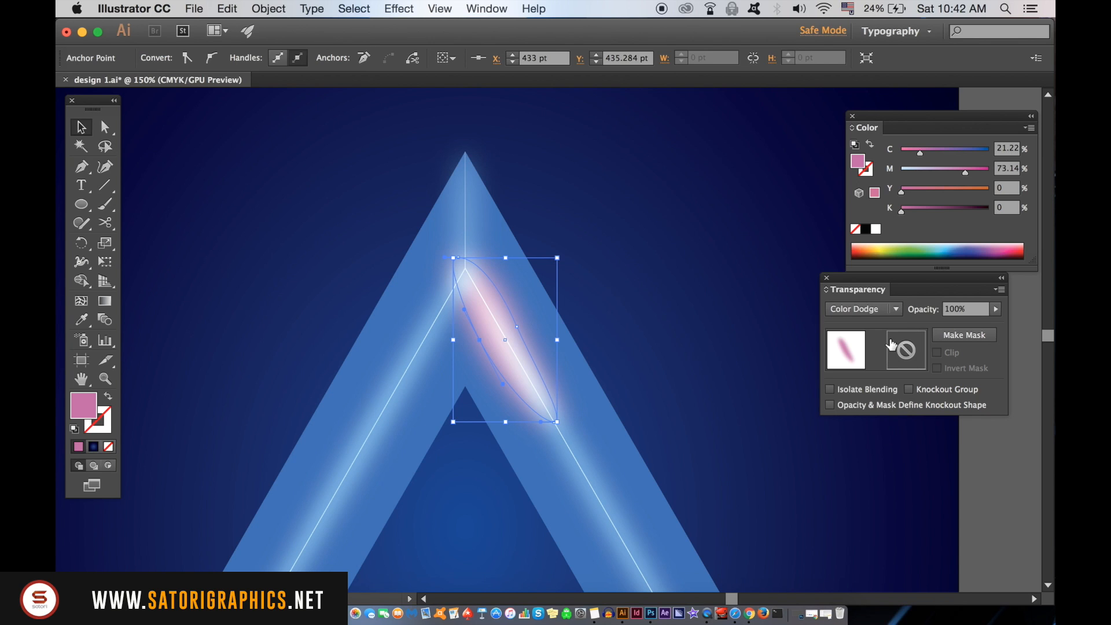
{"action": "left_click", "coordinate": [896, 308]}
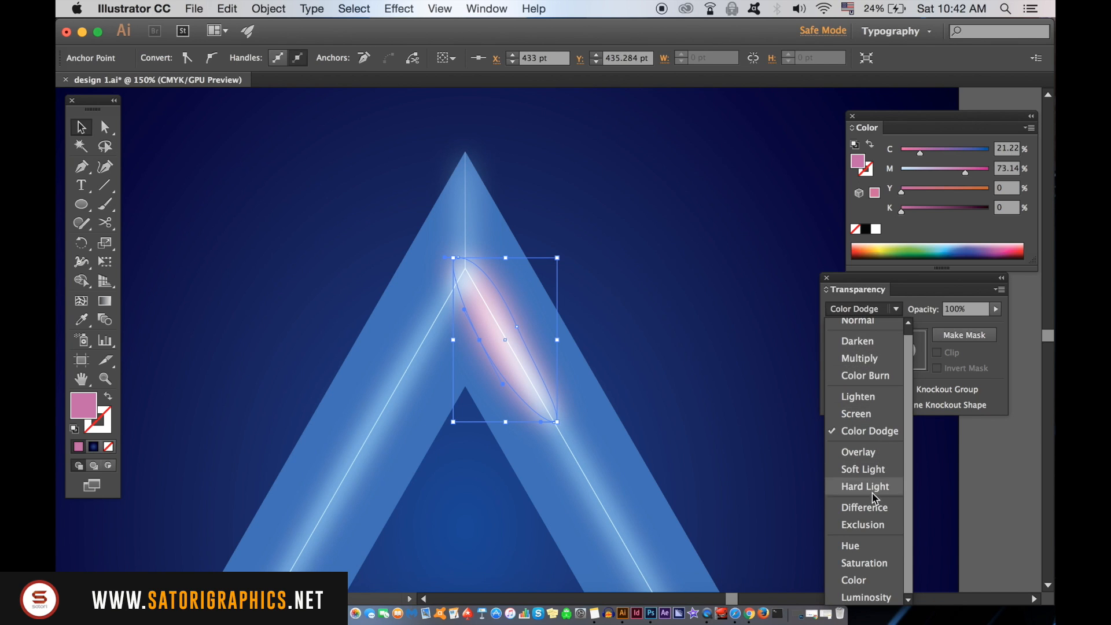
{"action": "left_click", "coordinate": [866, 486]}
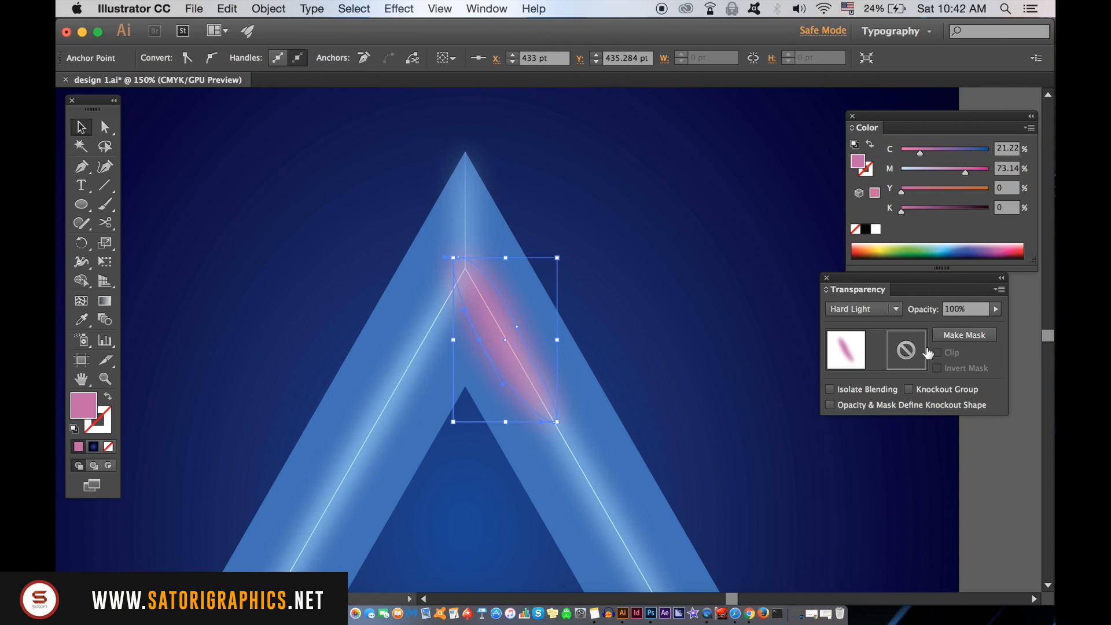
- Lower the pink glow's opacity to 79%
{"action": "left_click", "coordinate": [996, 309]}
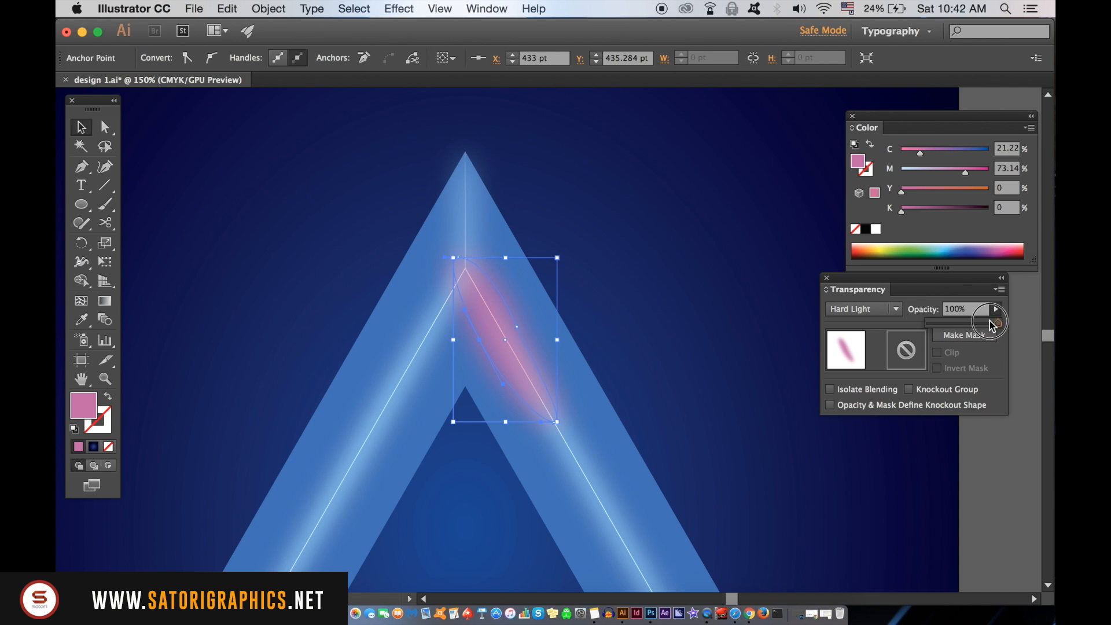
{"action": "left_click_drag", "start_coordinate": [997, 323], "coordinate": [983, 323]}
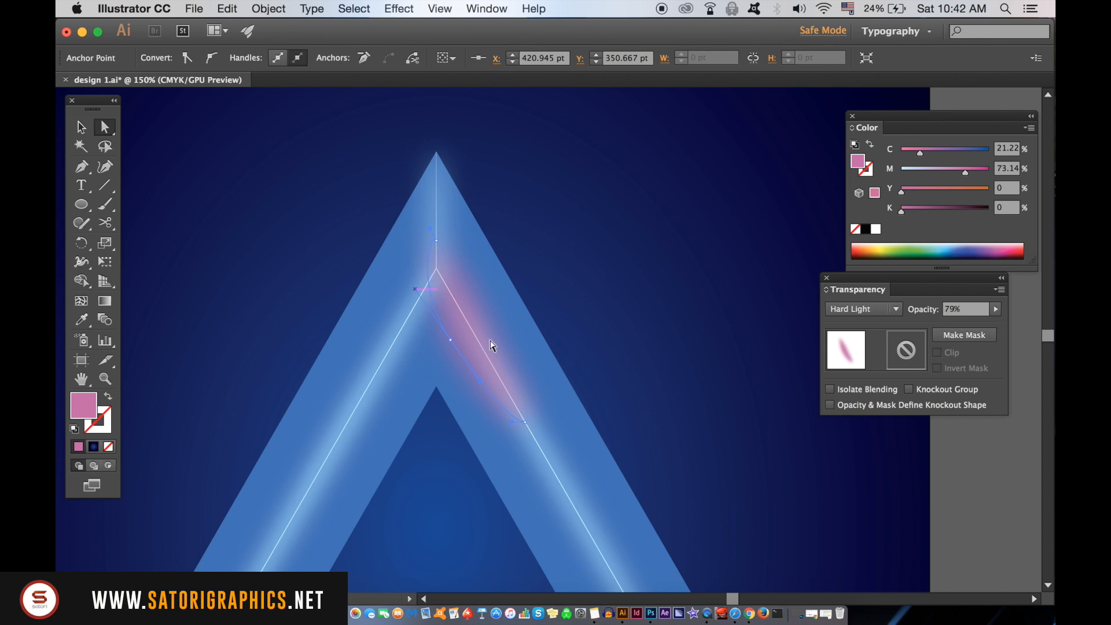
- Duplicate the pink glow to another corner of the triangle logo
{"action": "left_click_drag", "start_coordinate": [521, 422], "coordinate": [567, 497]}
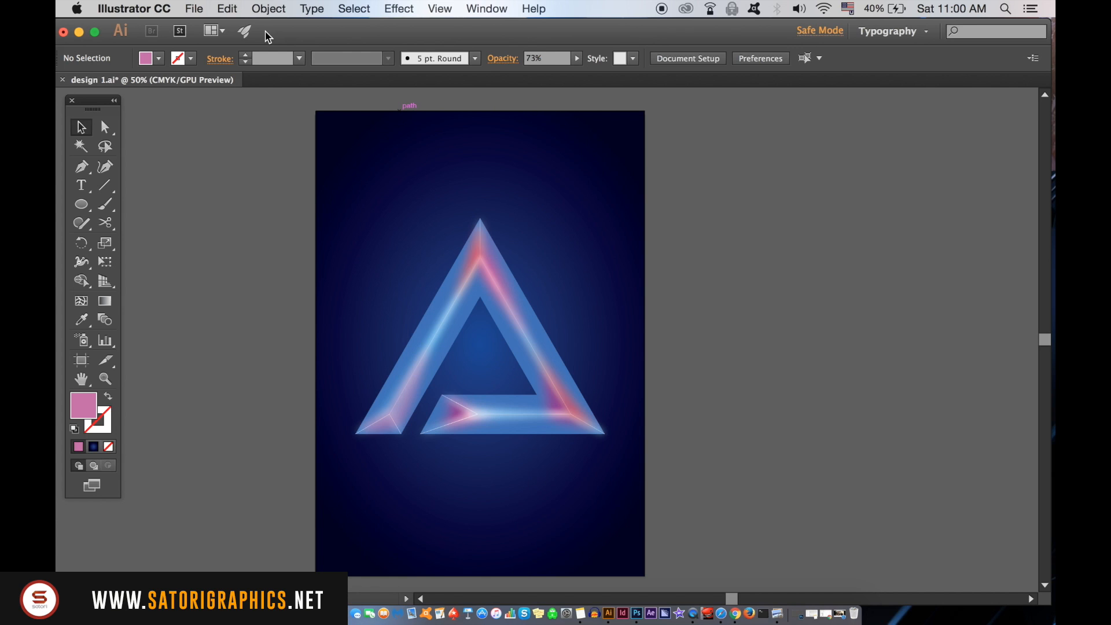
- Lock the background, select all logo pieces and scale the whole logo up by its bounding-box corner
{"action": "left_click", "coordinate": [269, 8]}
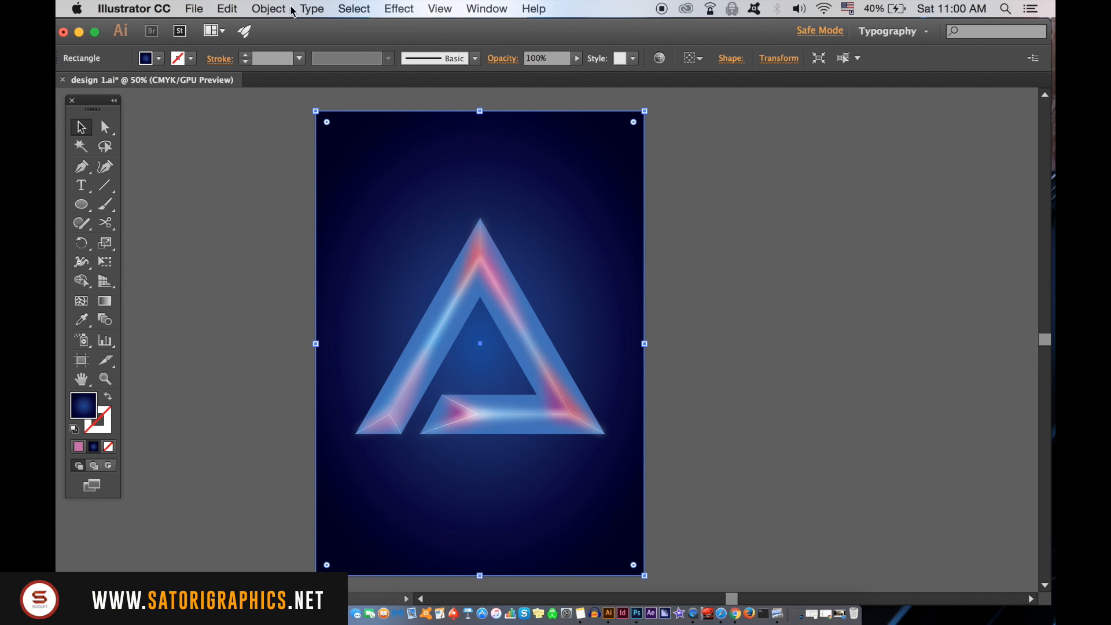
{"action": "left_click", "coordinate": [268, 9]}
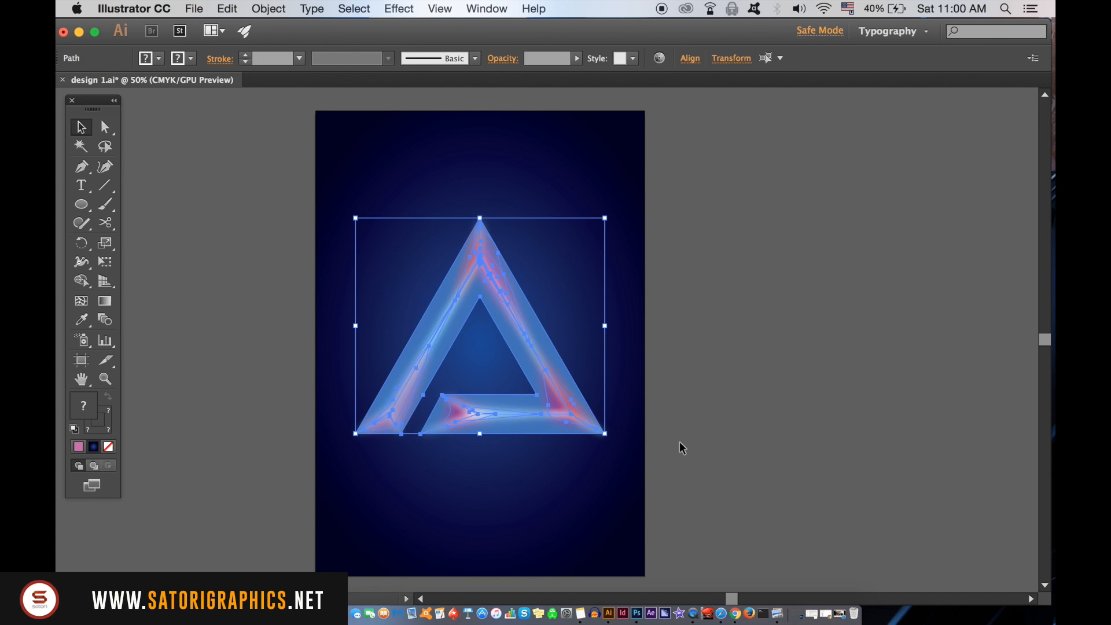
{"action": "left_click_drag", "start_coordinate": [606, 218], "coordinate": [601, 224]}
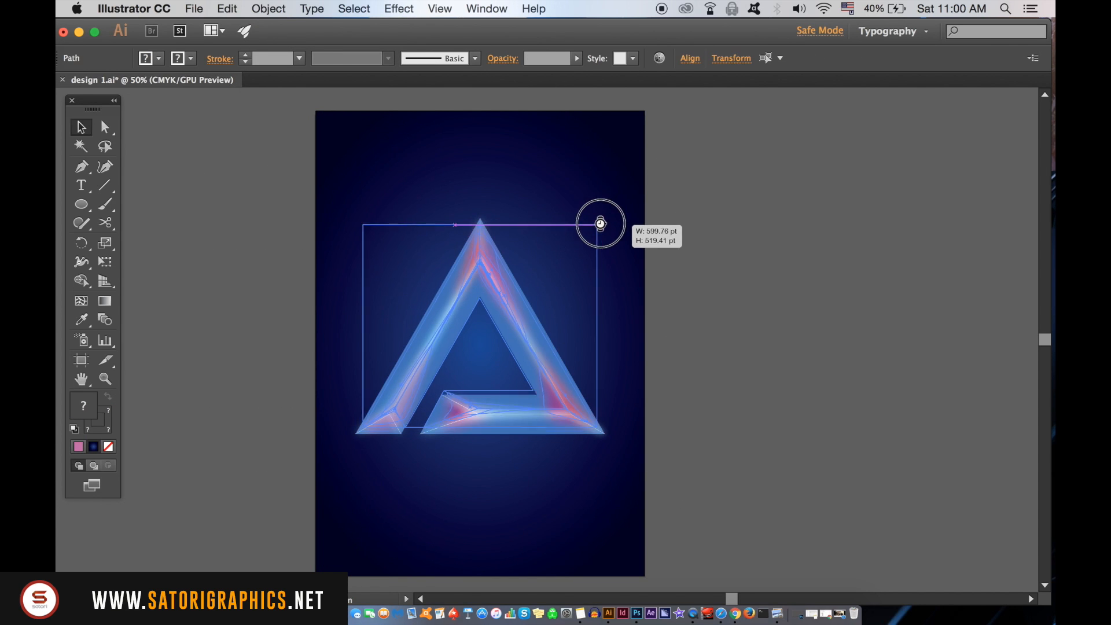
{"action": "left_click_drag", "start_coordinate": [601, 223], "coordinate": [608, 227]}
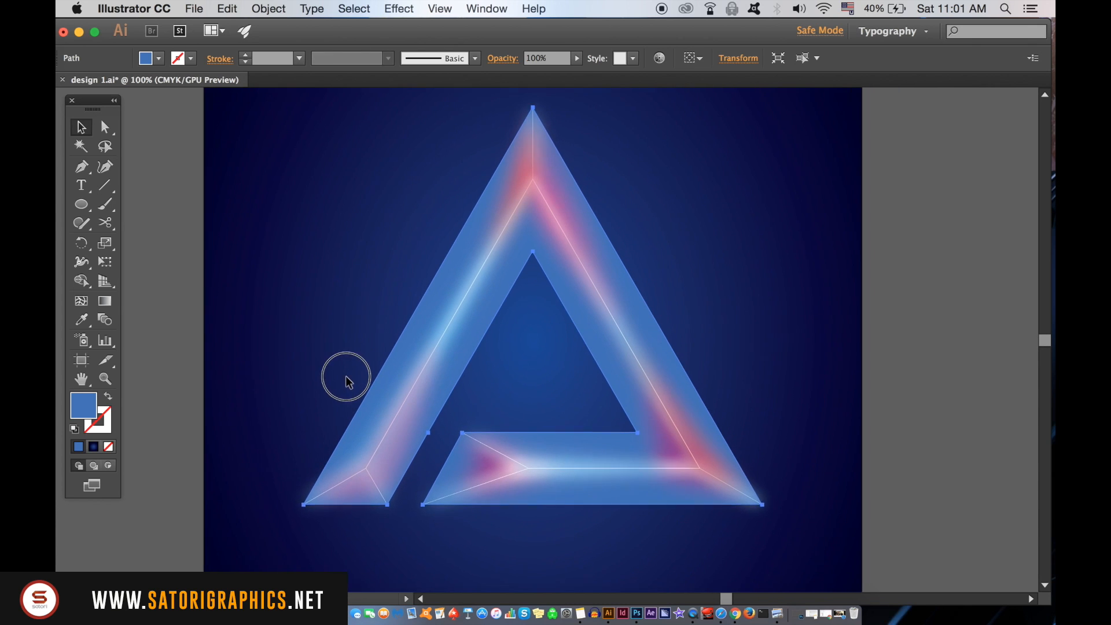
- Add an Outer Glow effect to the logo with black colour and live preview on
{"action": "left_click", "coordinate": [487, 8]}
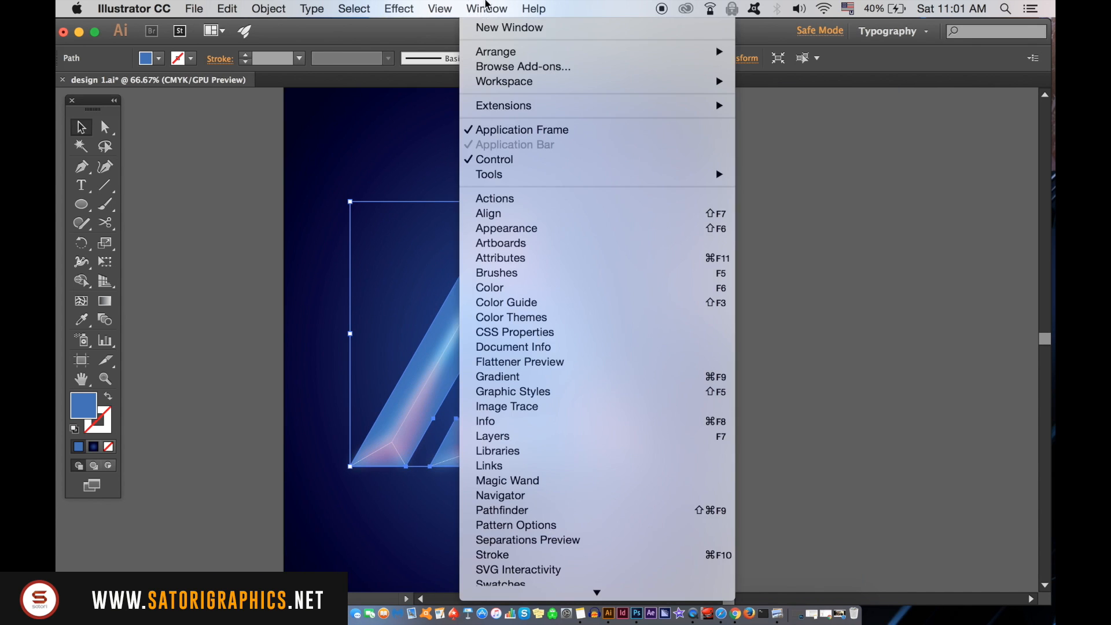
{"action": "left_click", "coordinate": [398, 8]}
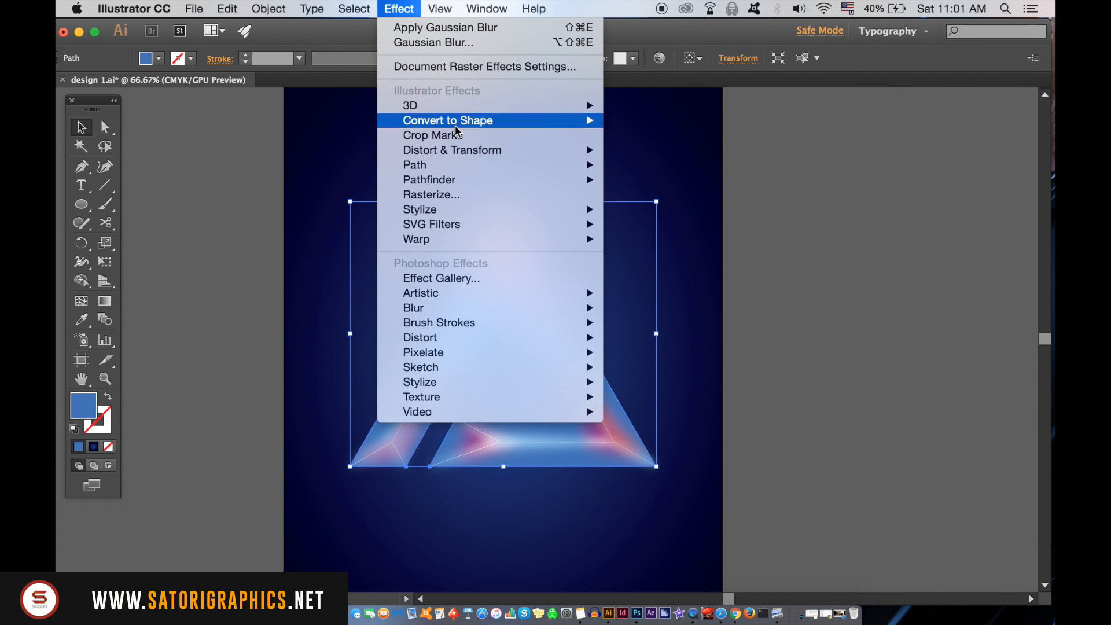
{"action": "mouse_move", "coordinate": [420, 209]}
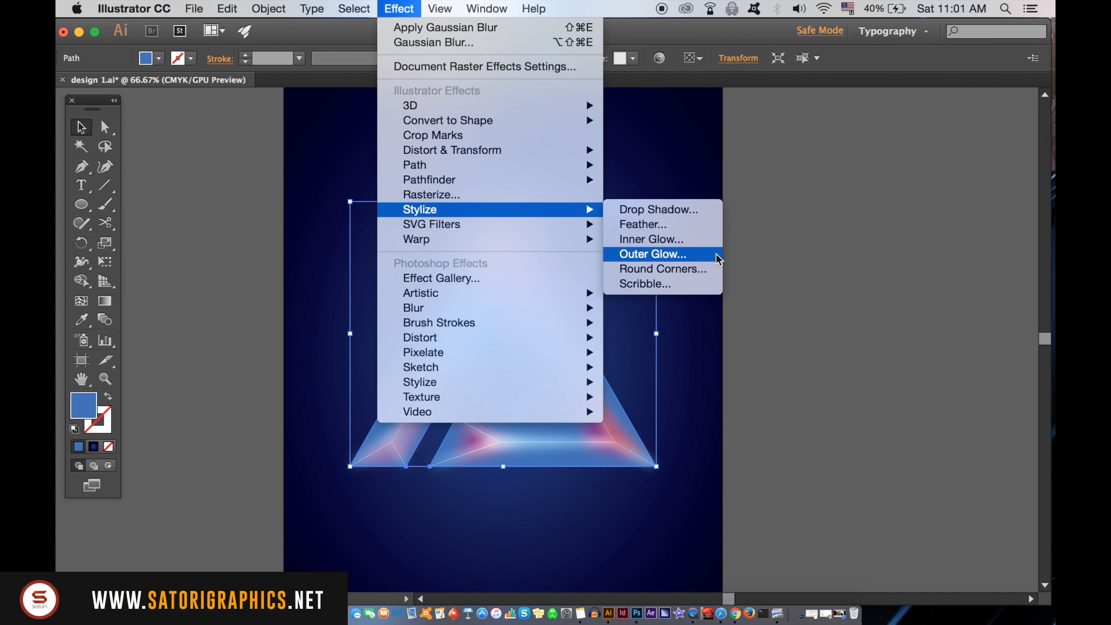
{"action": "left_click", "coordinate": [652, 253]}
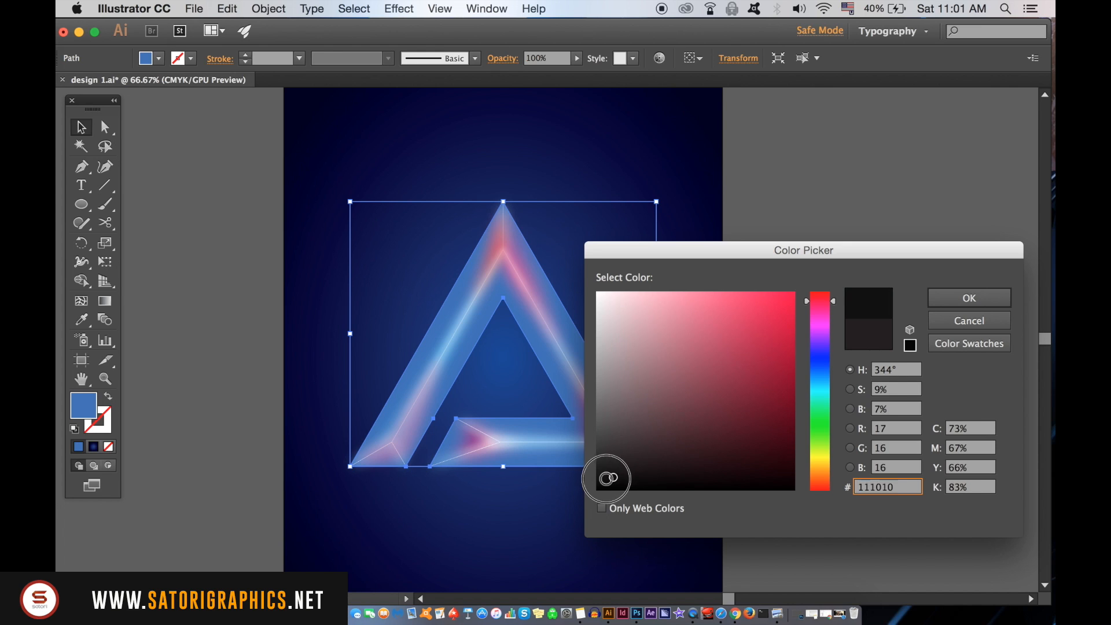
{"action": "left_click", "coordinate": [967, 297]}
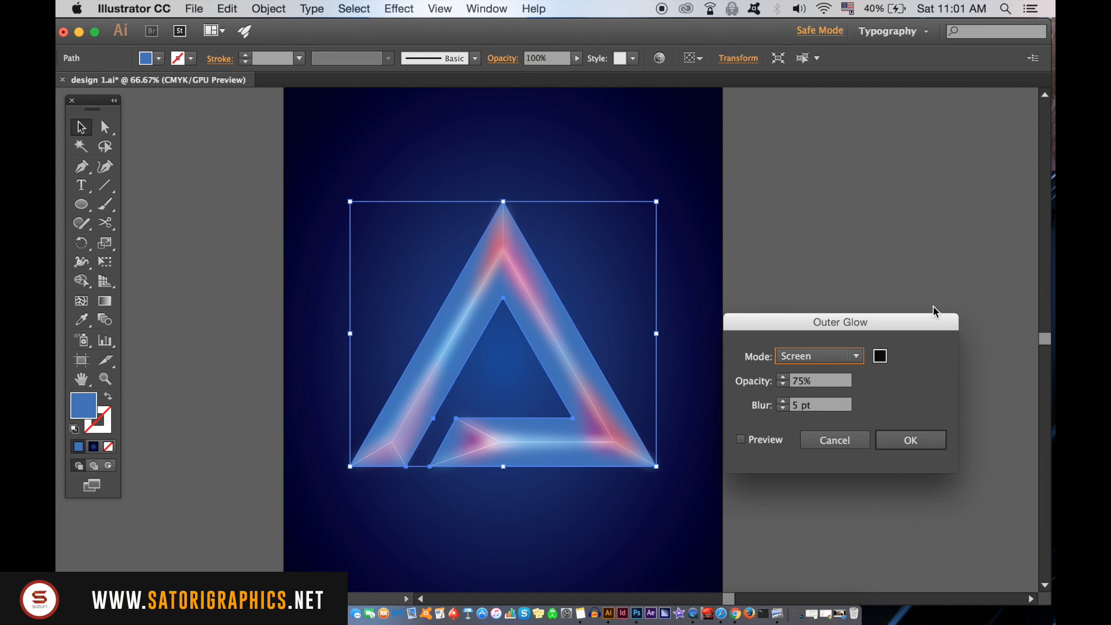
{"action": "left_click", "coordinate": [741, 440]}
{"action": "type", "text": "95"}
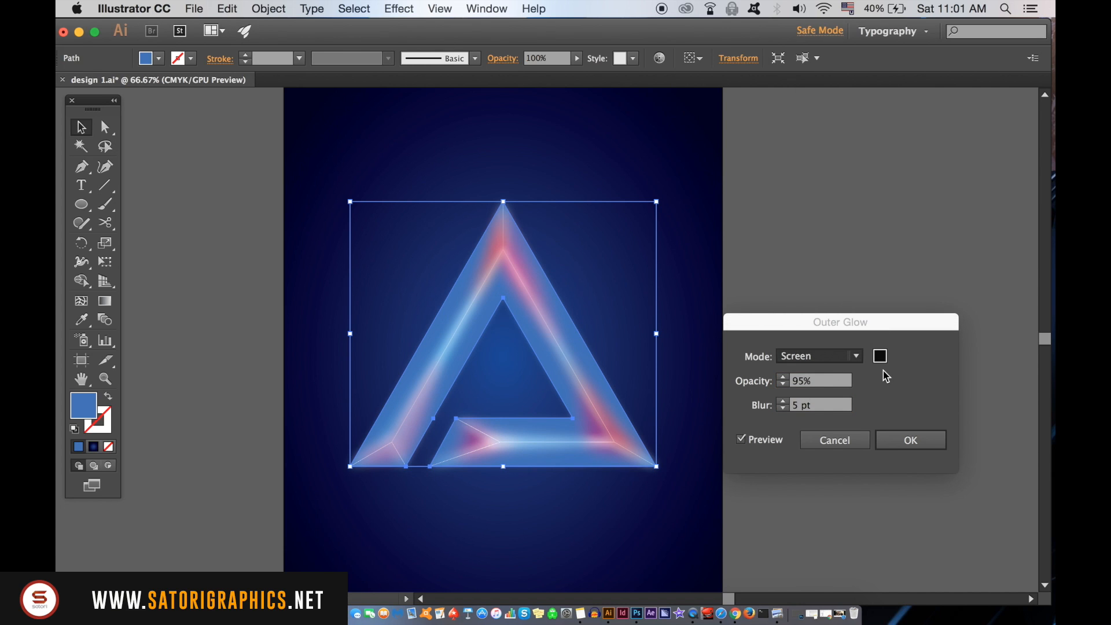
- Set the glow to Normal mode, blur 25 pt and opacity 95%, and apply it
{"action": "left_click", "coordinate": [818, 356]}
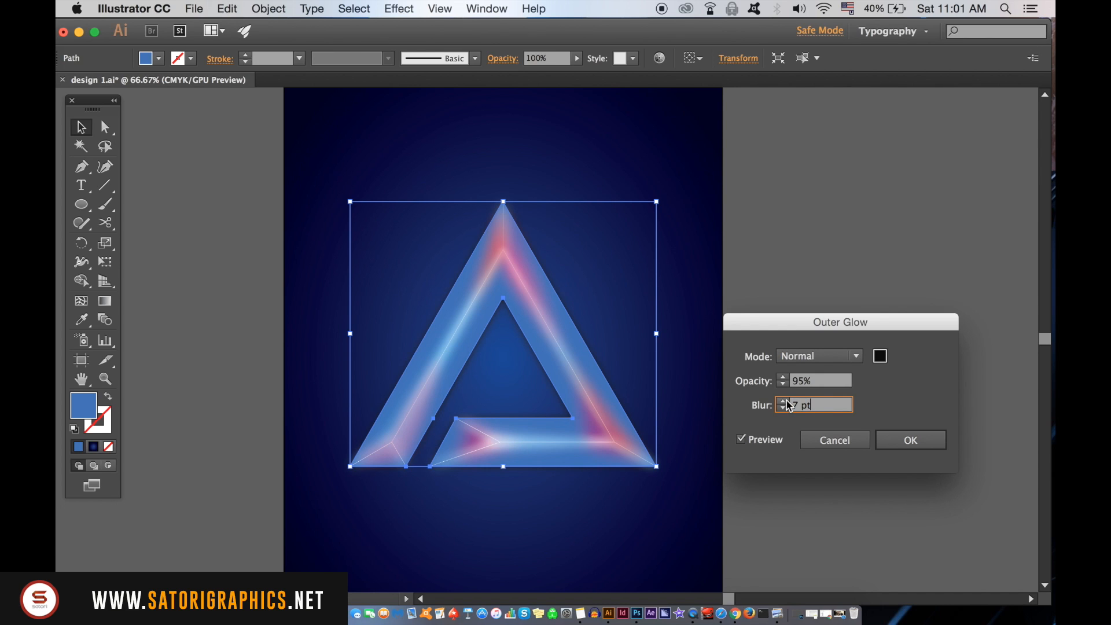
{"action": "left_click", "coordinate": [783, 402]}
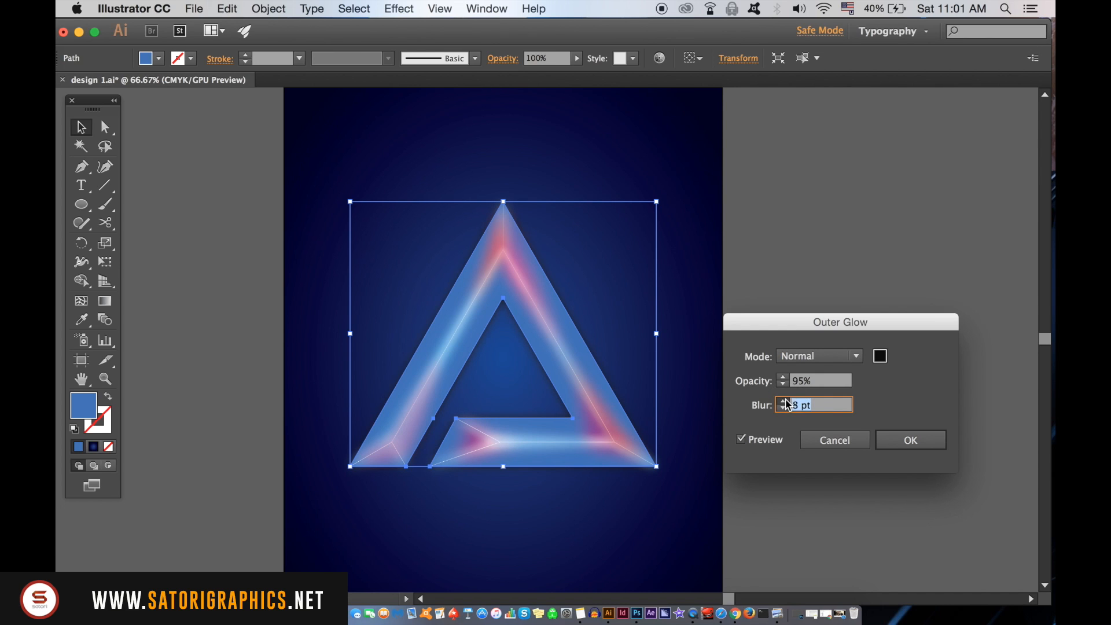
{"action": "type", "text": "15"}
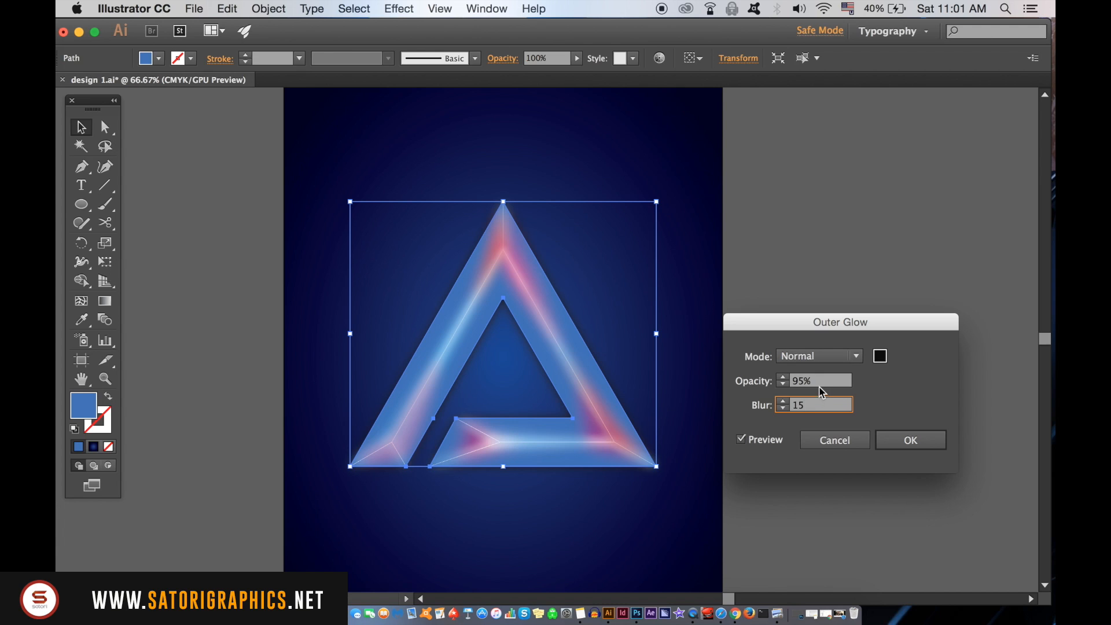
{"action": "left_click", "coordinate": [815, 405]}
{"action": "type", "text": "20"}
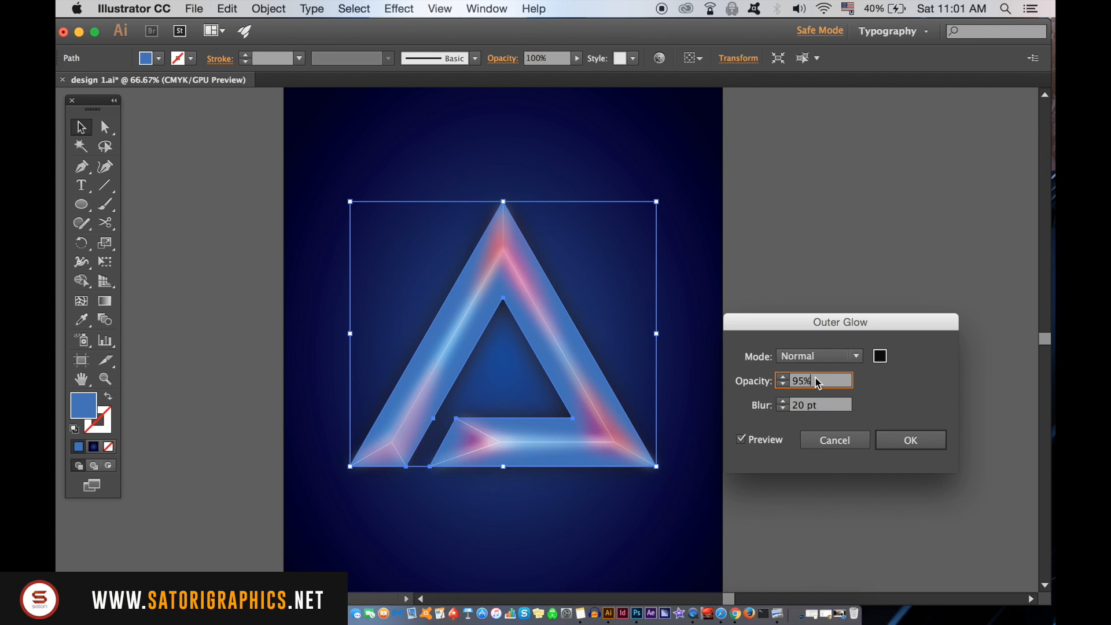
{"action": "type", "text": "256"}
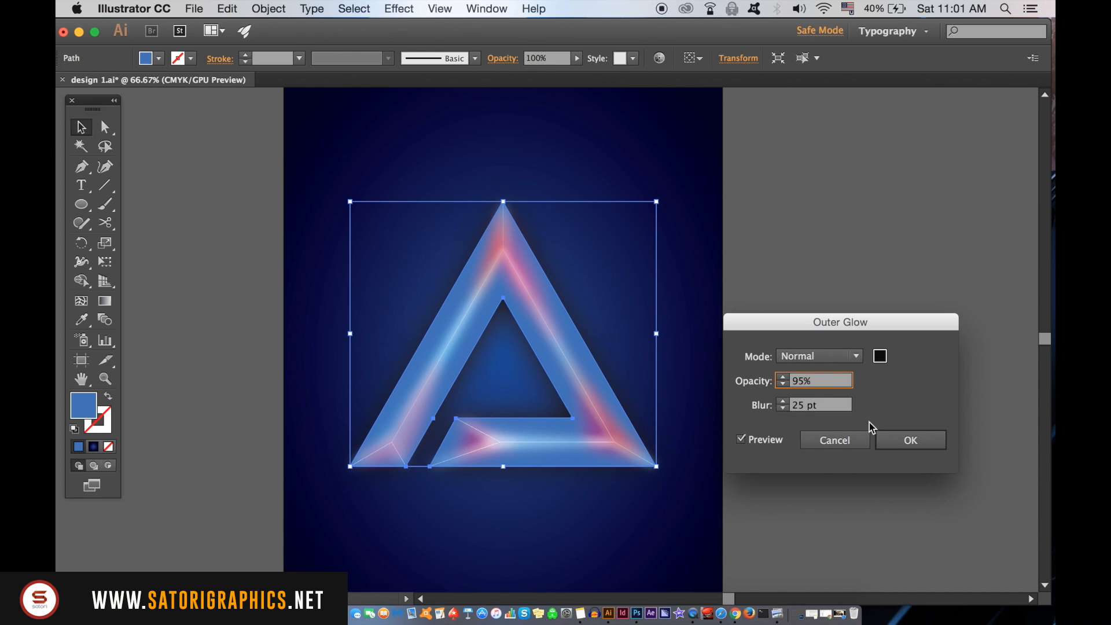
{"action": "left_click", "coordinate": [911, 440]}
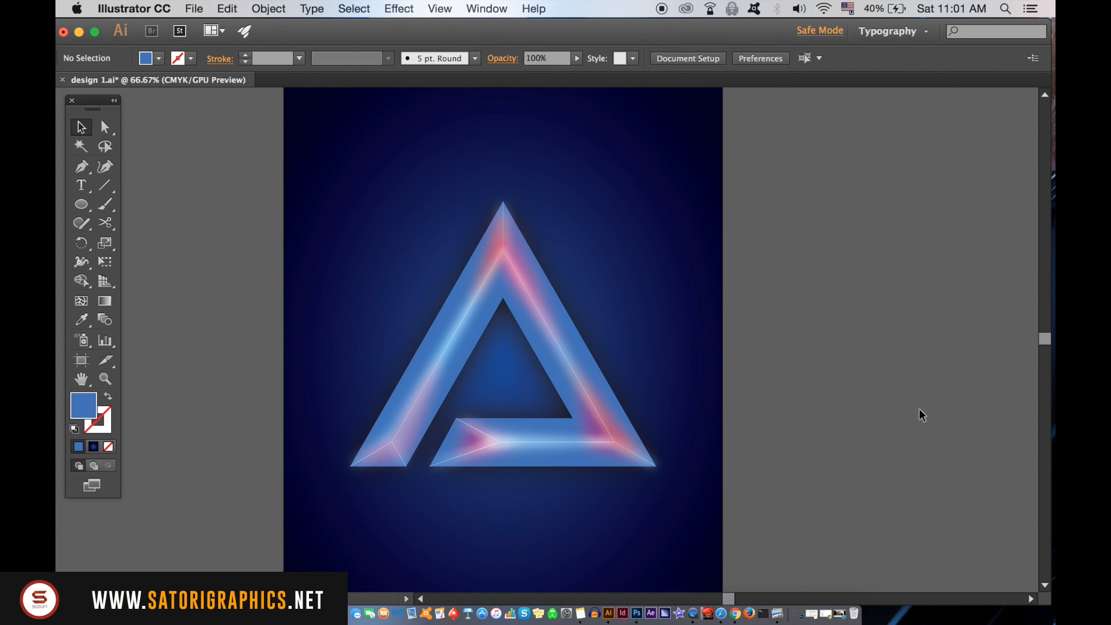